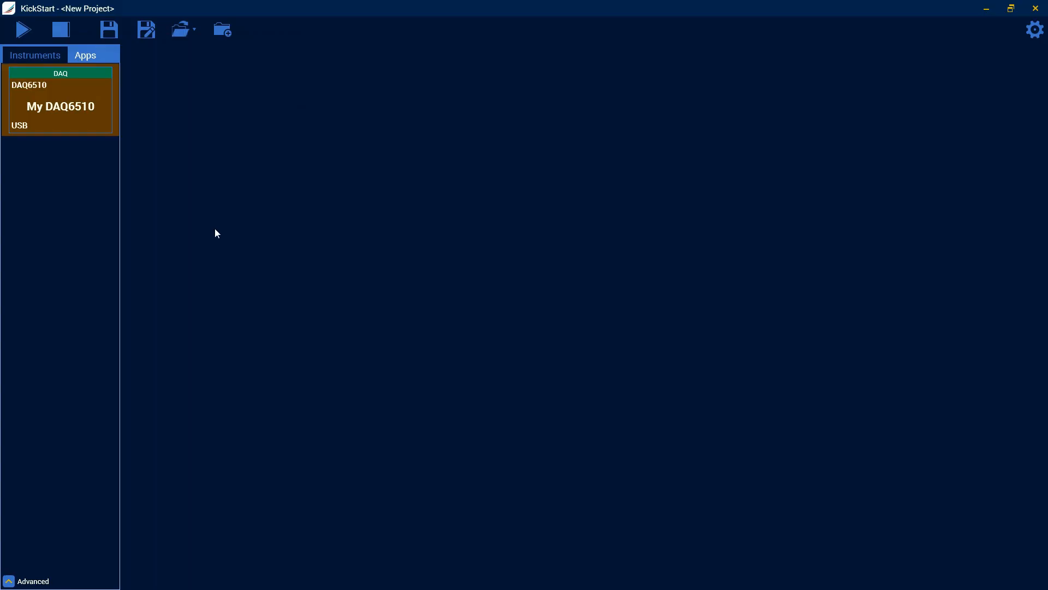
pyautogui.moveTo(231, 226)
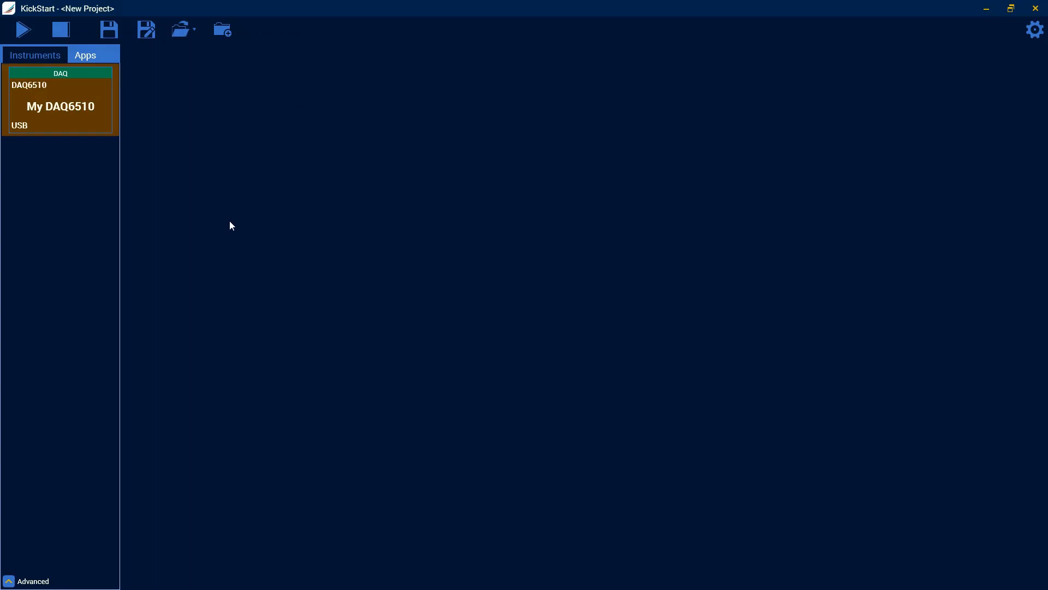
pyautogui.moveTo(216, 215)
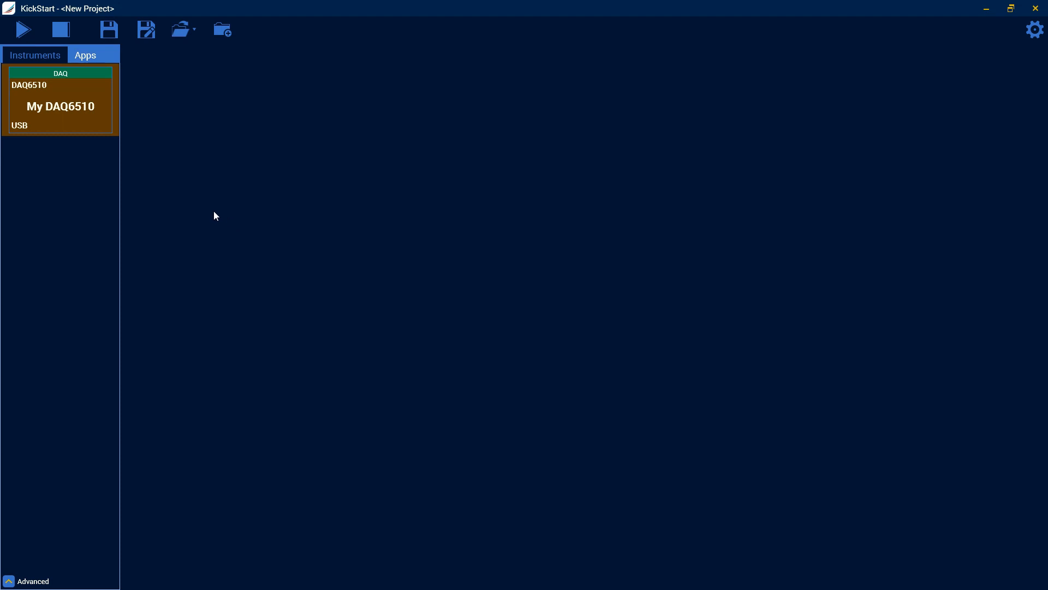
pyautogui.moveTo(546, 381)
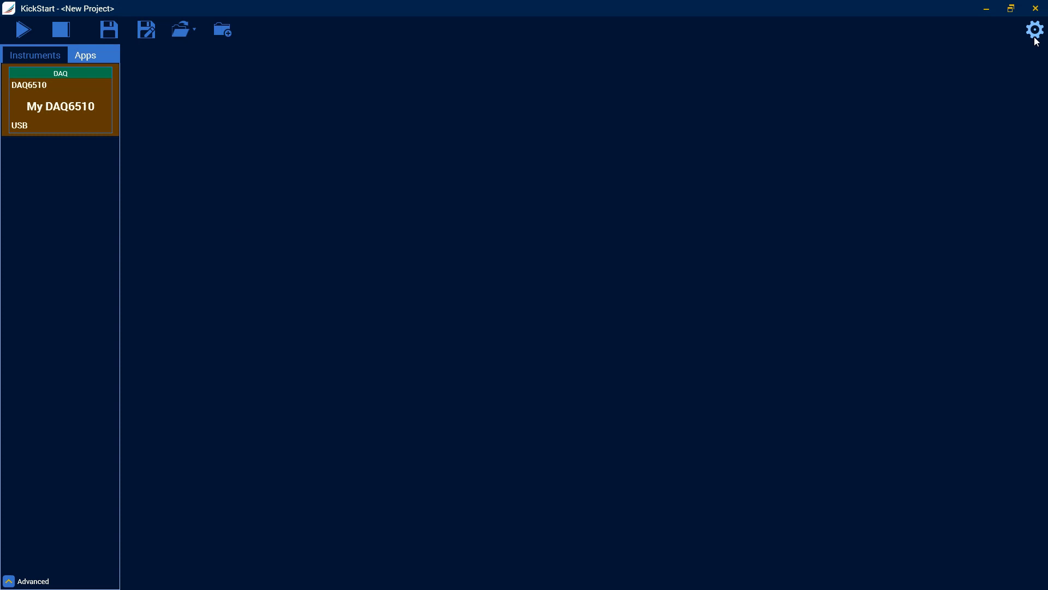
# View version and licence information and the advanced instrument discovery options
pyautogui.click(1033, 30)
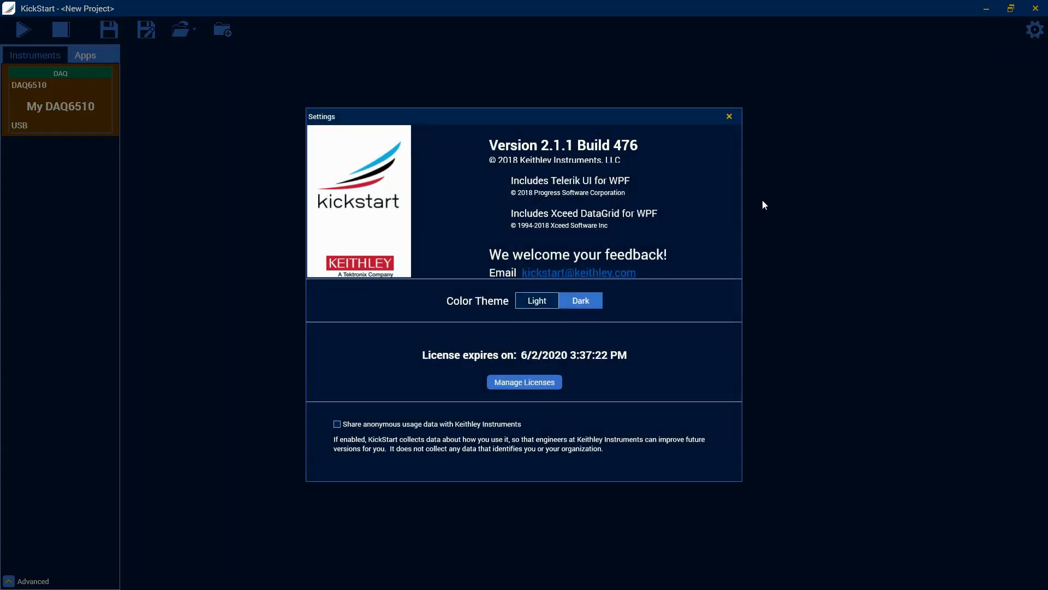
pyautogui.moveTo(564, 120)
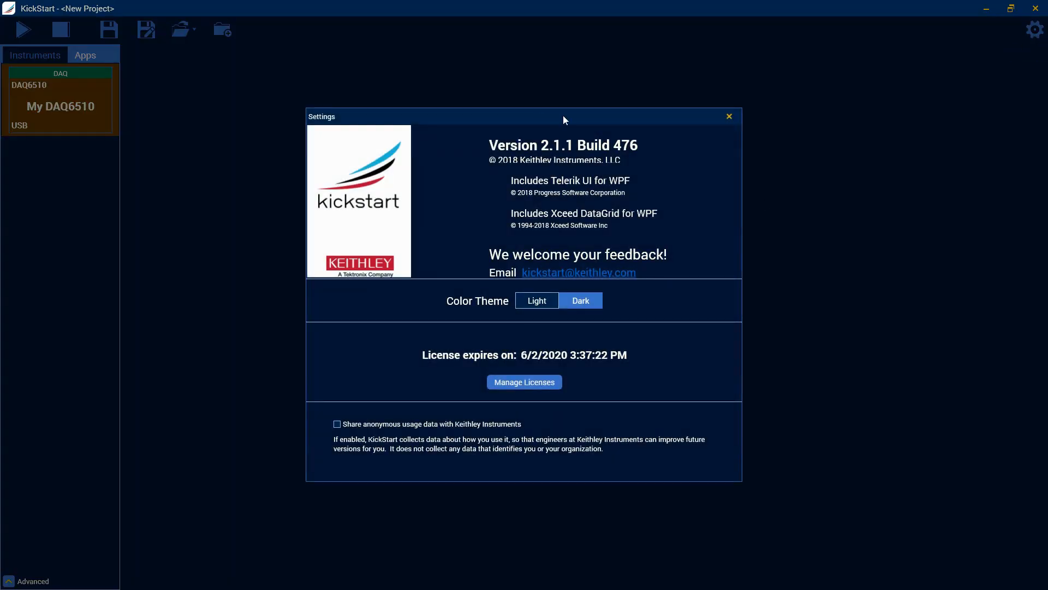
pyautogui.moveTo(729, 116)
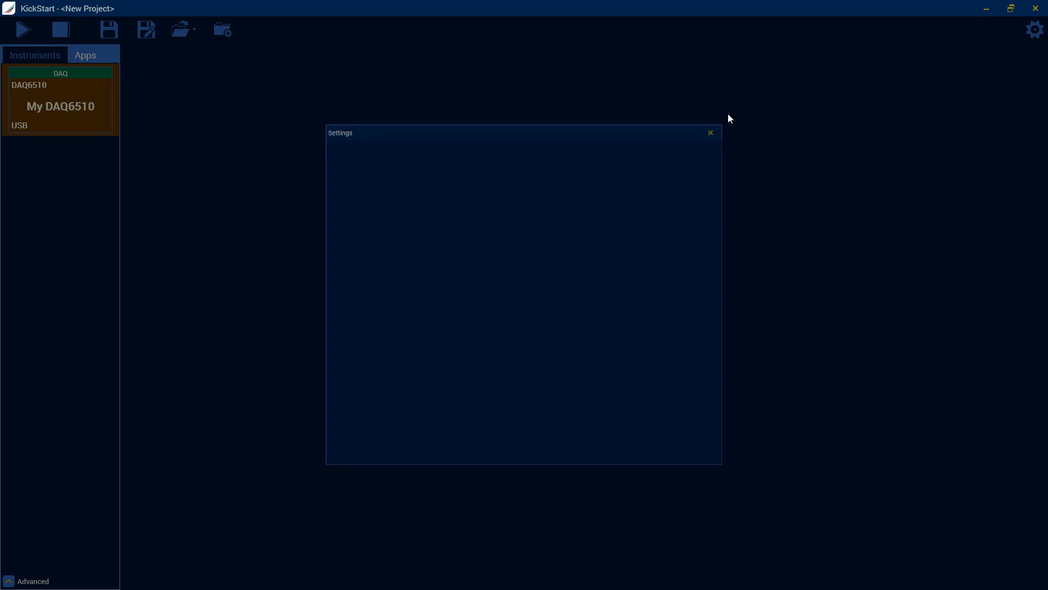
pyautogui.click(709, 132)
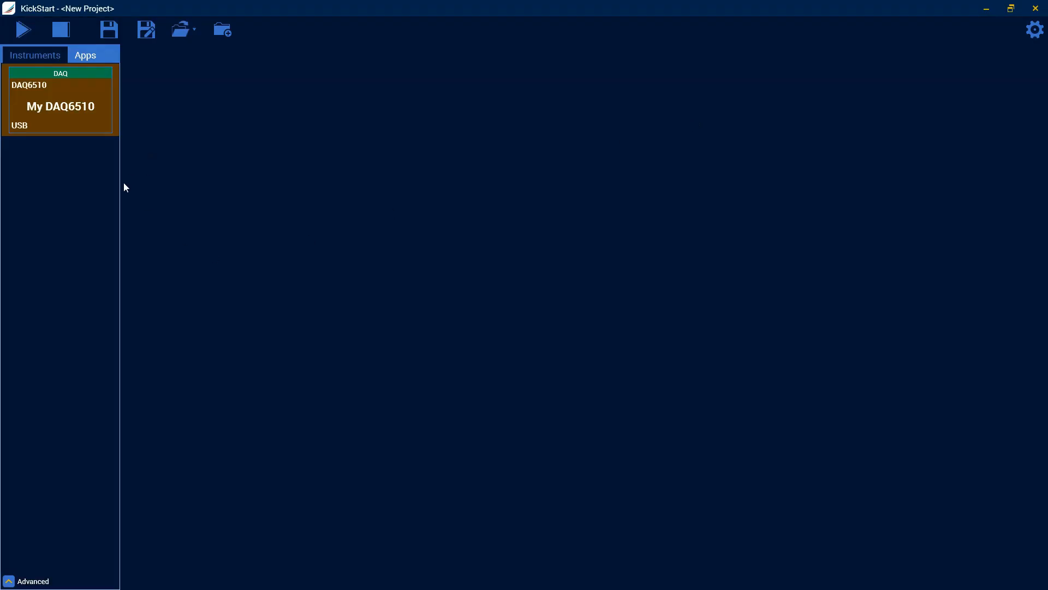
pyautogui.moveTo(267, 223)
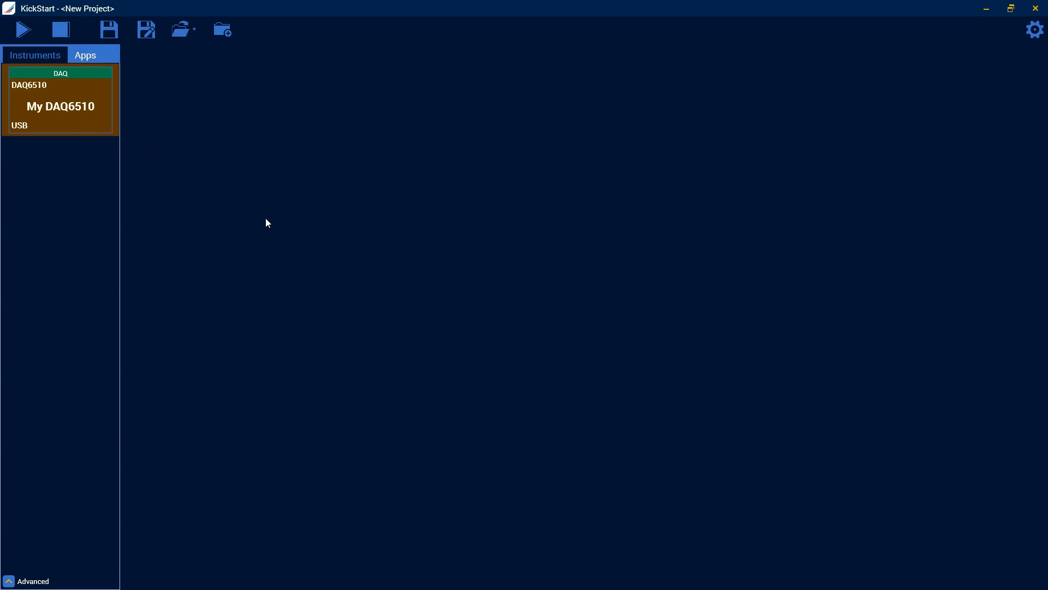
pyautogui.moveTo(226, 231)
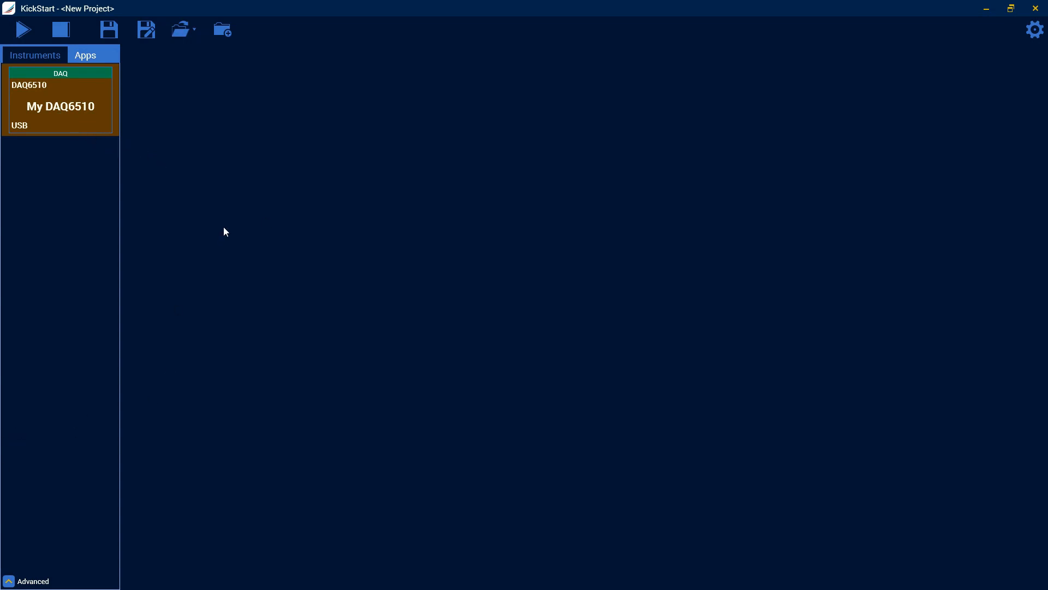
pyautogui.moveTo(399, 255)
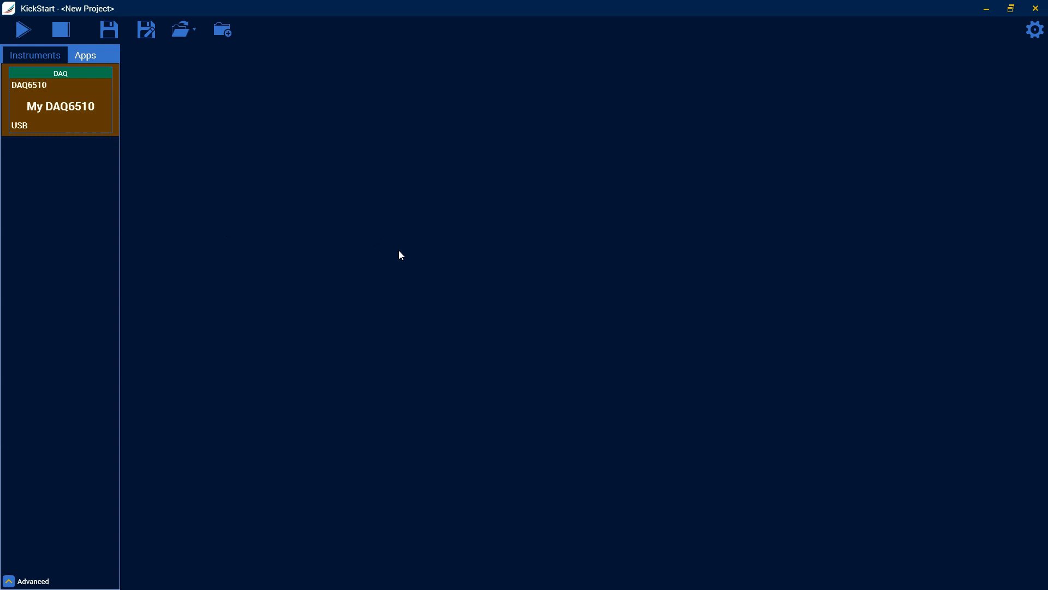
pyautogui.moveTo(300, 298)
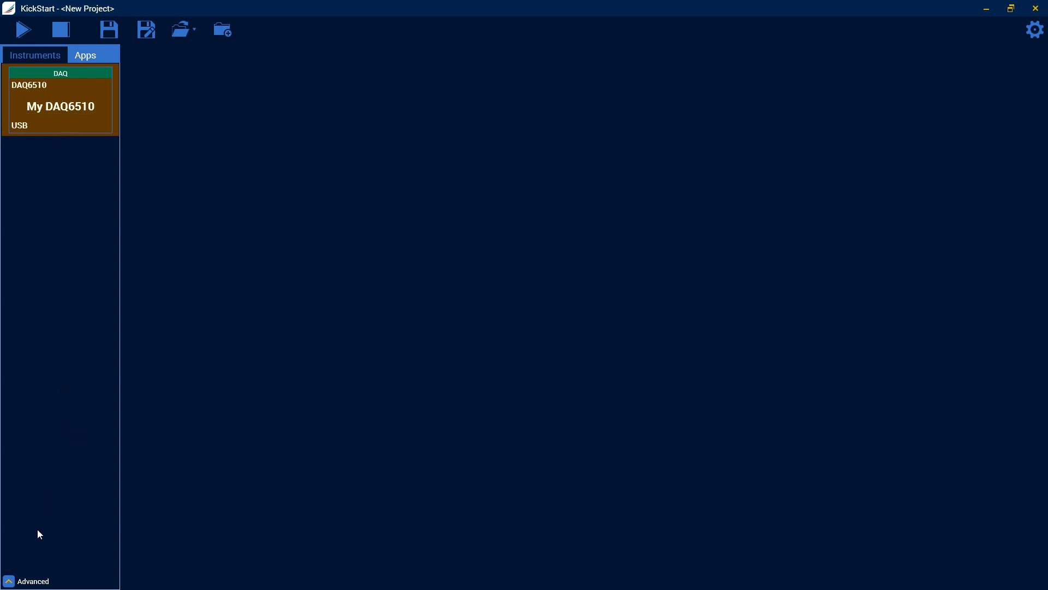
pyautogui.click(32, 580)
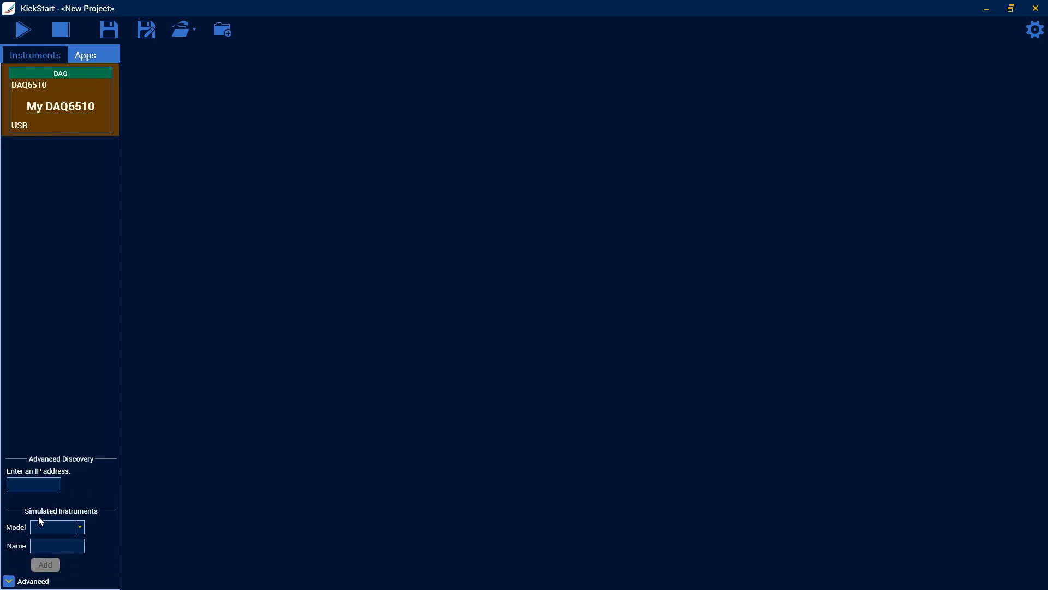
pyautogui.click(33, 485)
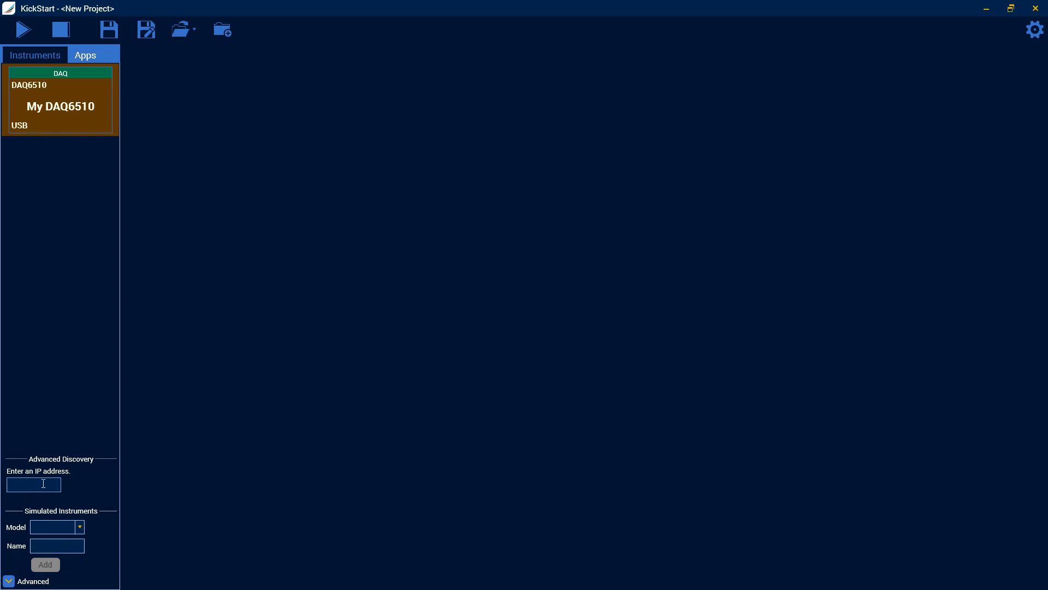
pyautogui.click(9, 580)
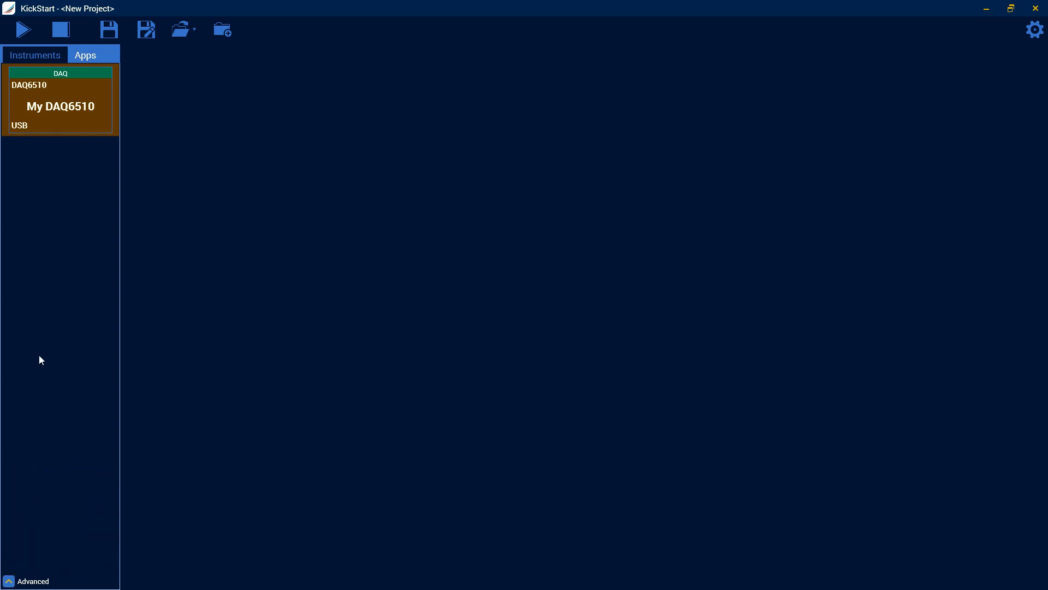
# Add the DAQ6510 to the workspace, open Data Logger, and select channels 101–103
pyautogui.moveTo(60, 101); pyautogui.dragTo(256, 114)
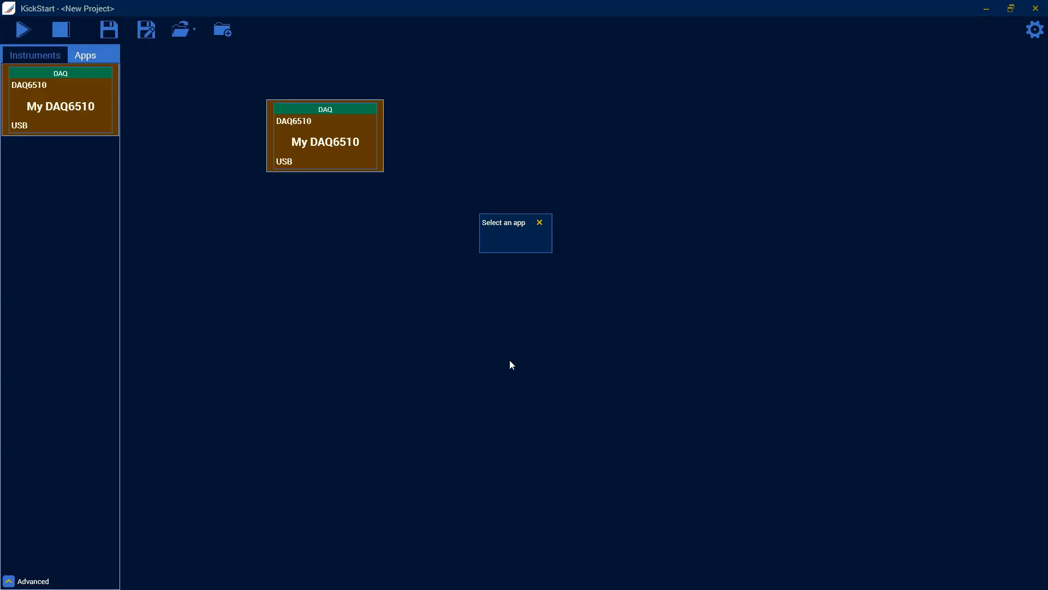
pyautogui.click(539, 222)
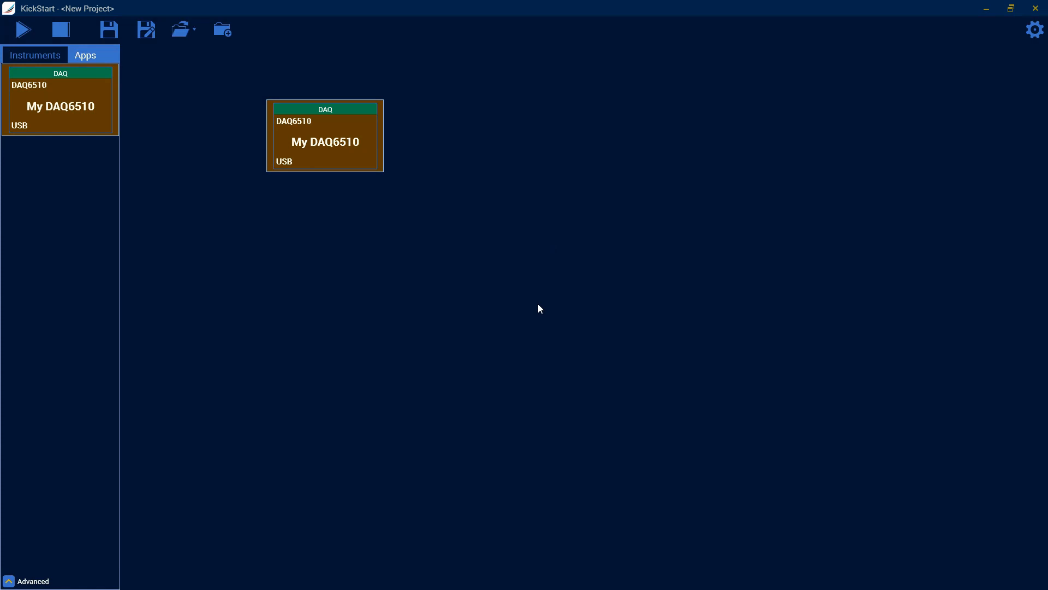
pyautogui.doubleClick(324, 134)
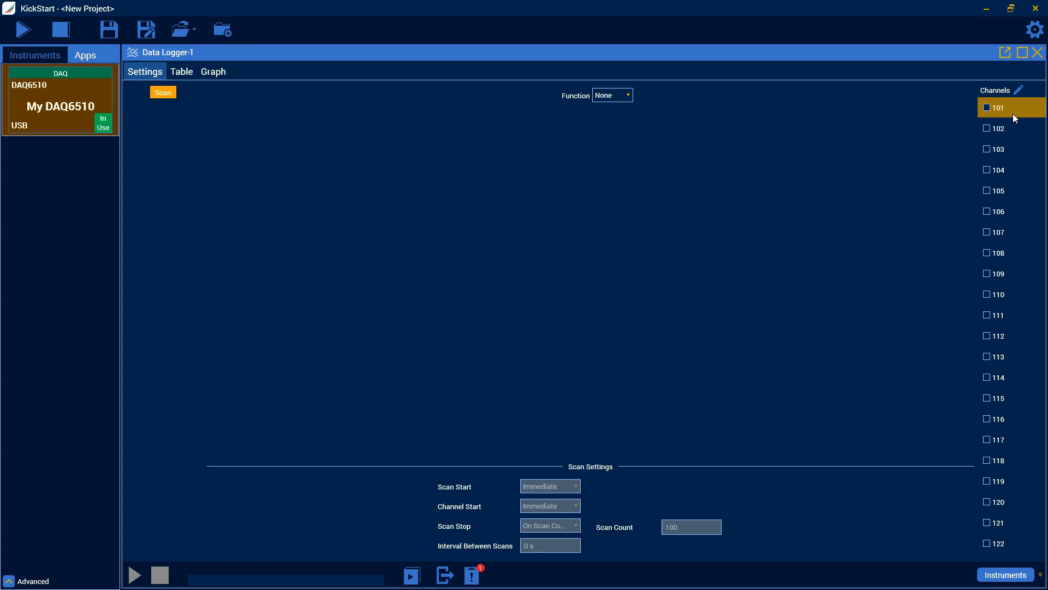
pyautogui.click(986, 108)
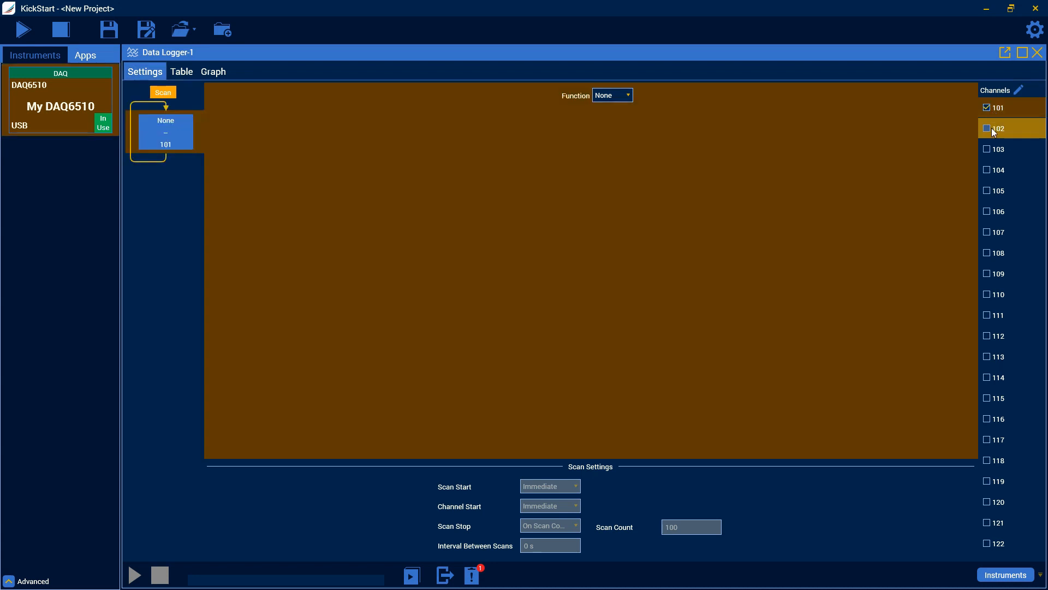
pyautogui.click(986, 128)
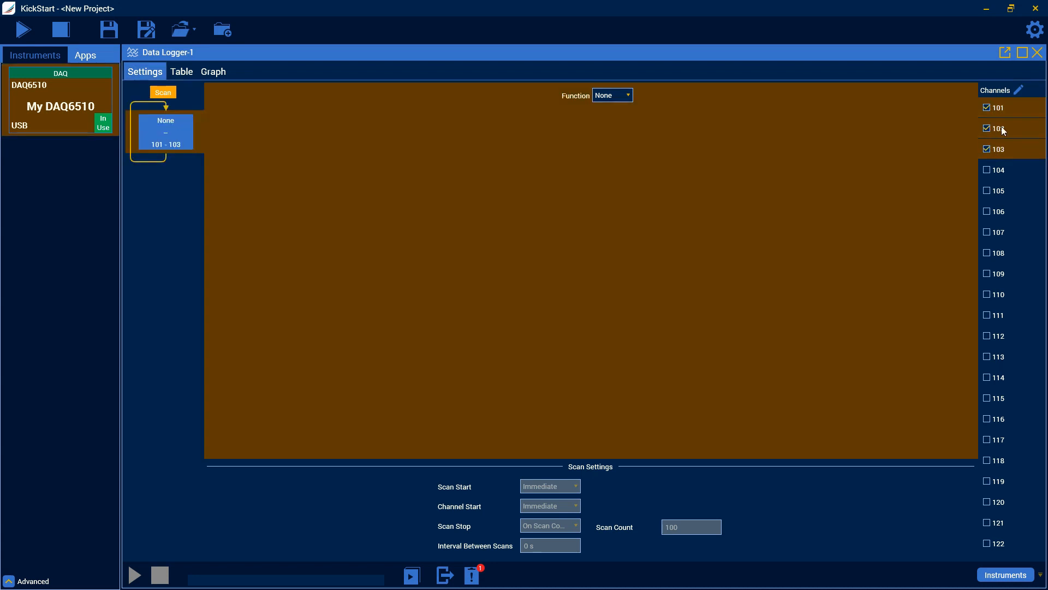
pyautogui.moveTo(948, 157)
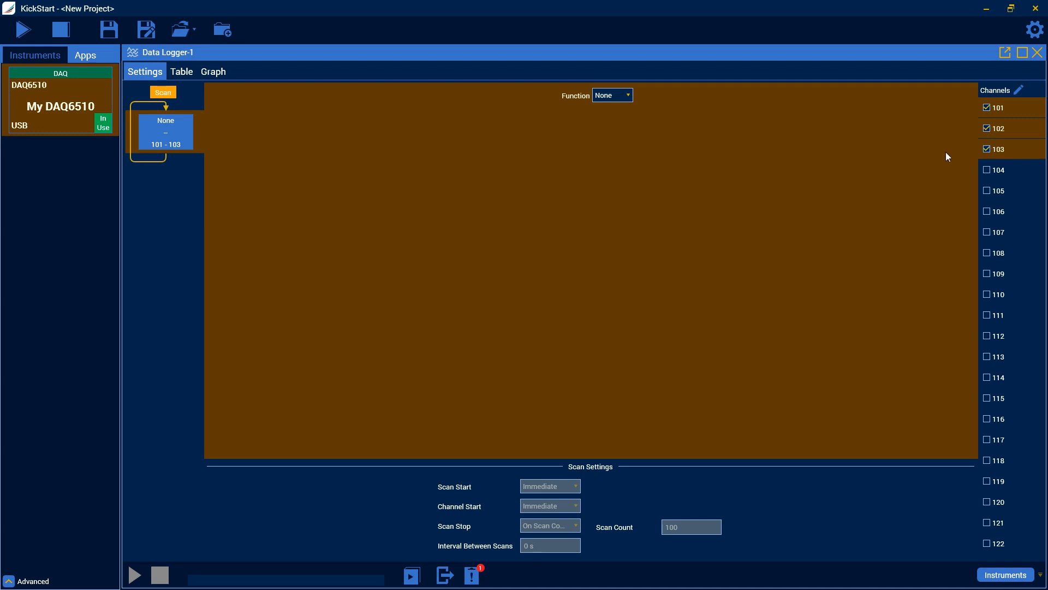
# Set the group to Temperature: Thermocouple type K, internal reference junction, units °C
pyautogui.click(611, 95)
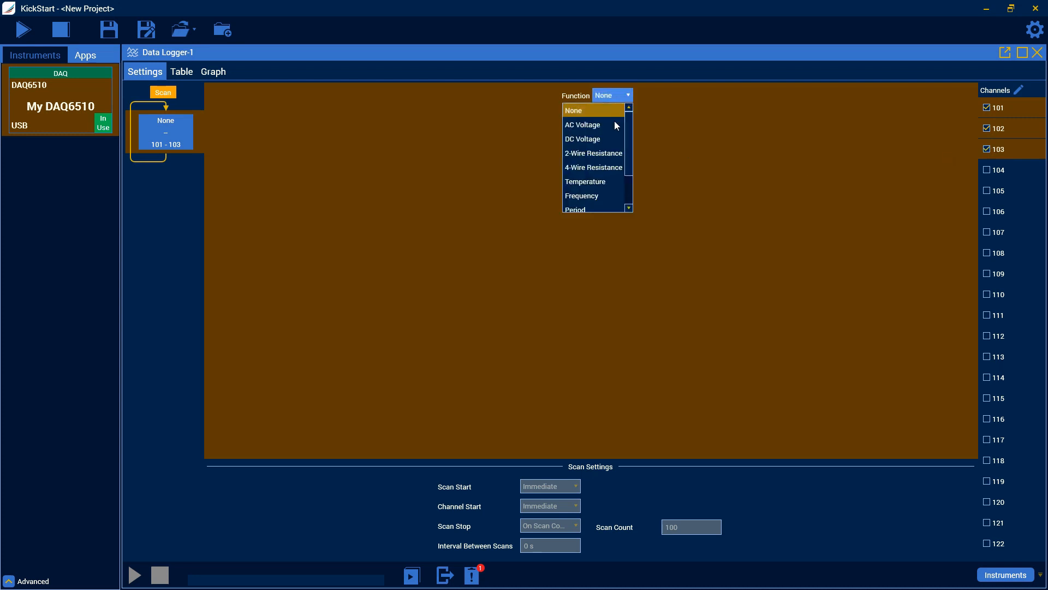
pyautogui.click(586, 181)
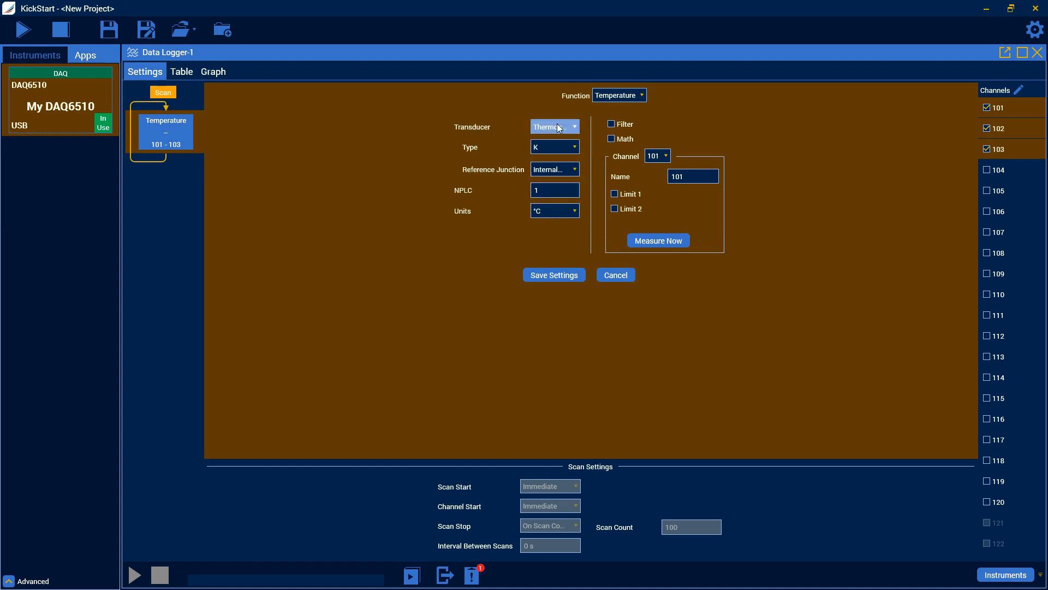
pyautogui.click(573, 146)
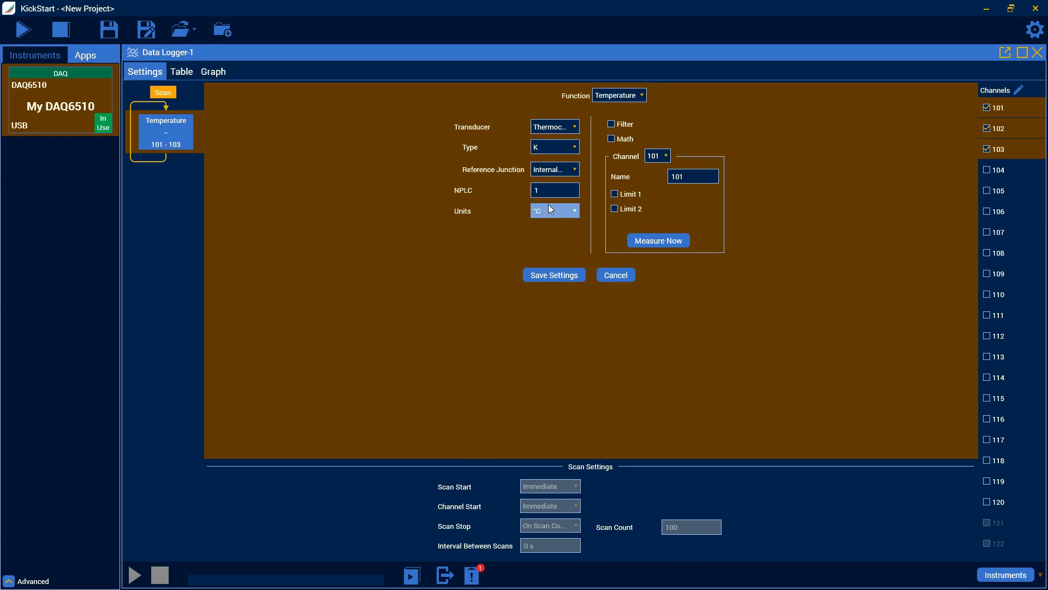
pyautogui.moveTo(555, 169)
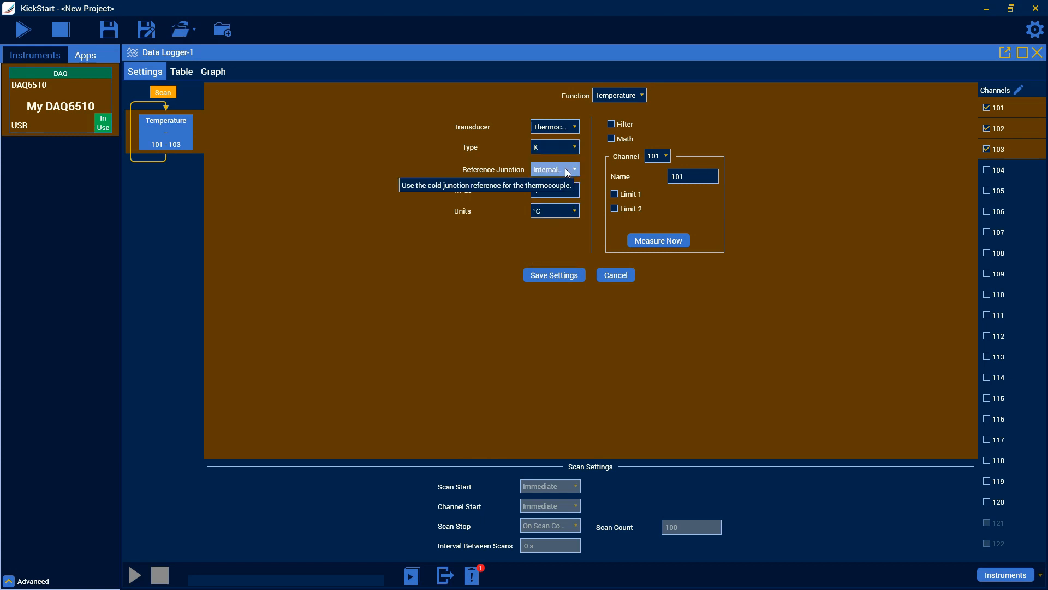
pyautogui.click(573, 169)
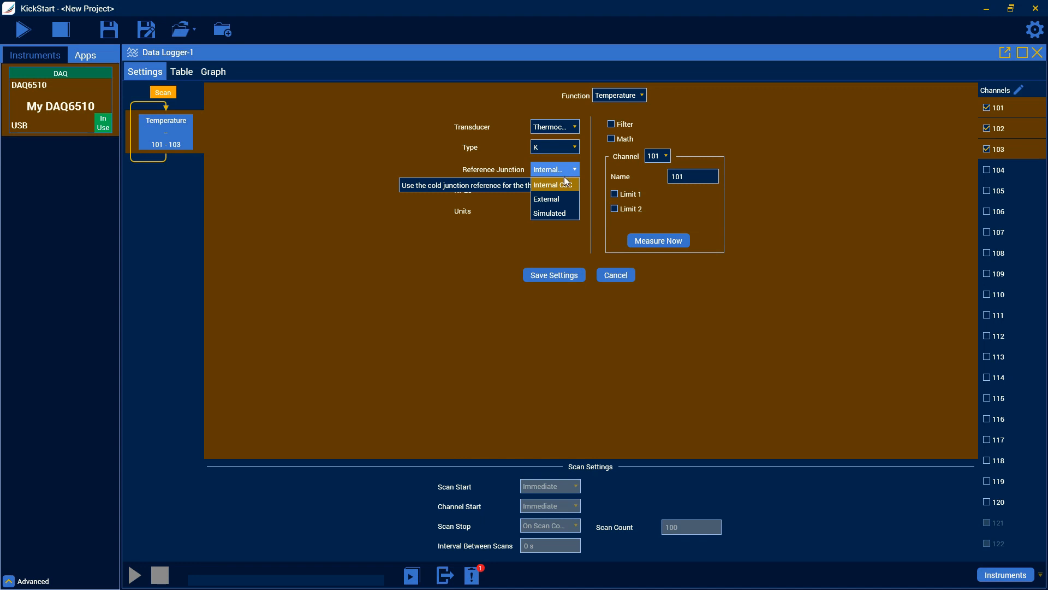
pyautogui.moveTo(546, 199)
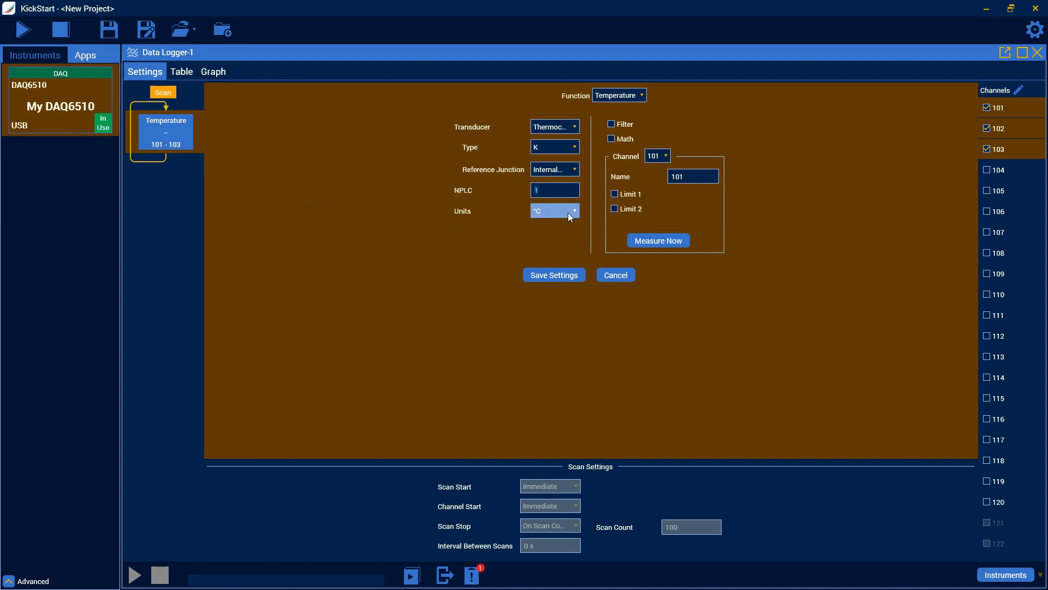
pyautogui.moveTo(611, 125)
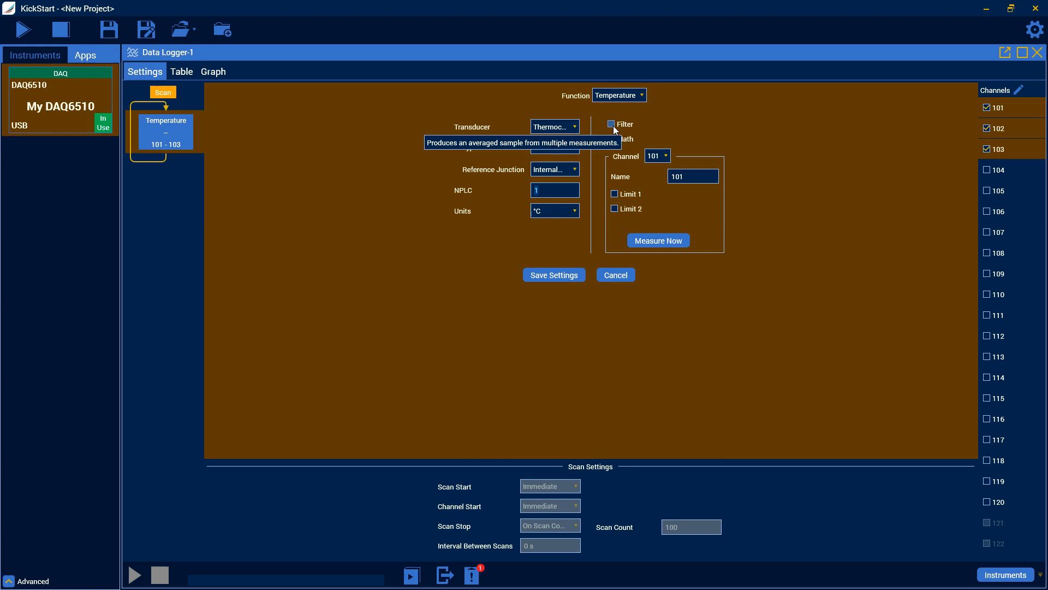
# Leave Filter and Math (mX+b) off, then select channel 101 for editing
pyautogui.click(610, 124)
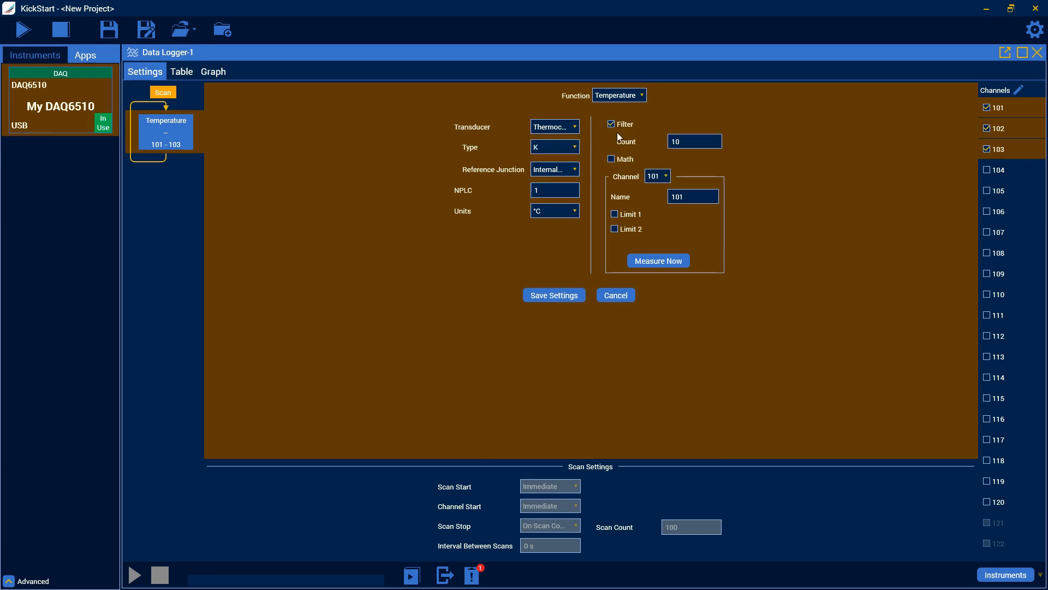
pyautogui.moveTo(611, 125)
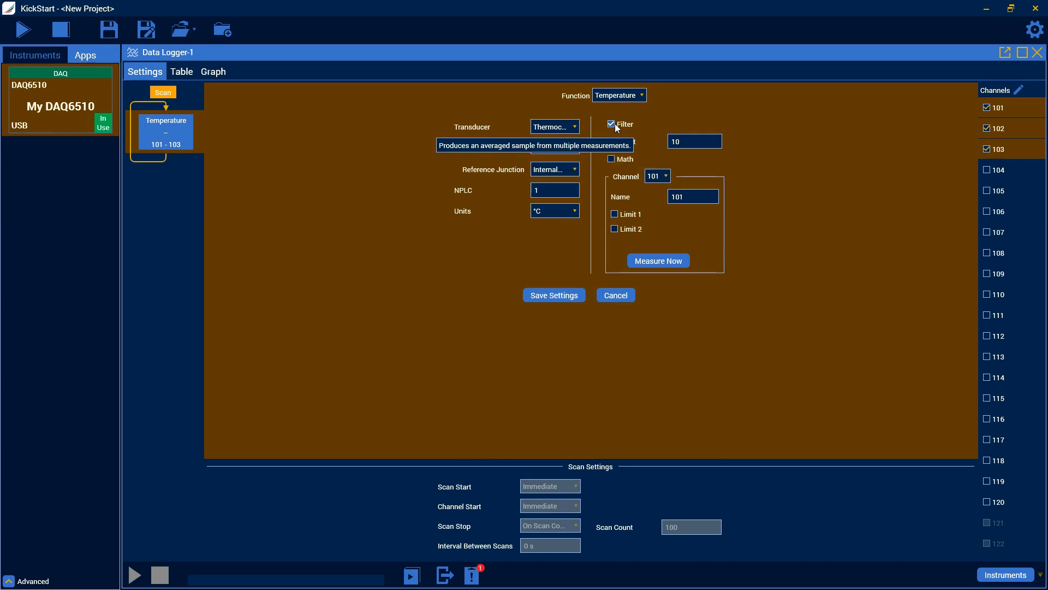
pyautogui.click(611, 124)
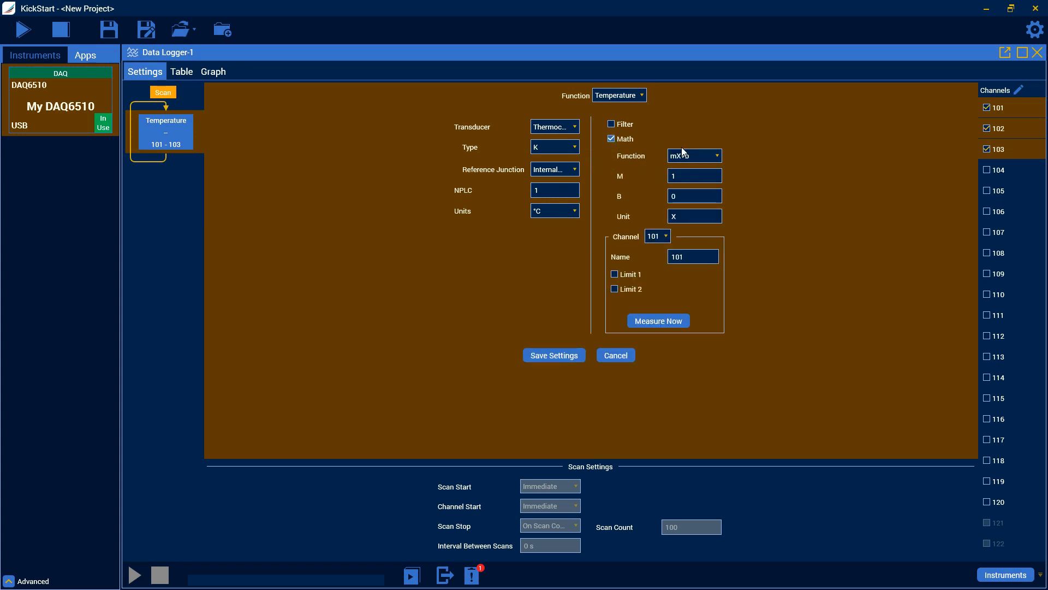
pyautogui.click(693, 155)
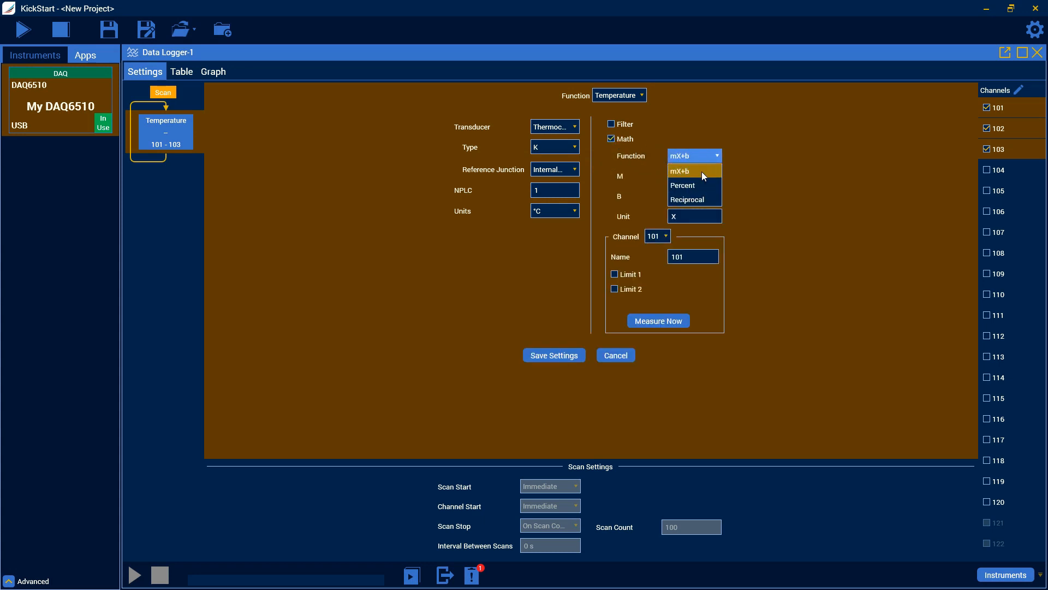
pyautogui.moveTo(695, 171)
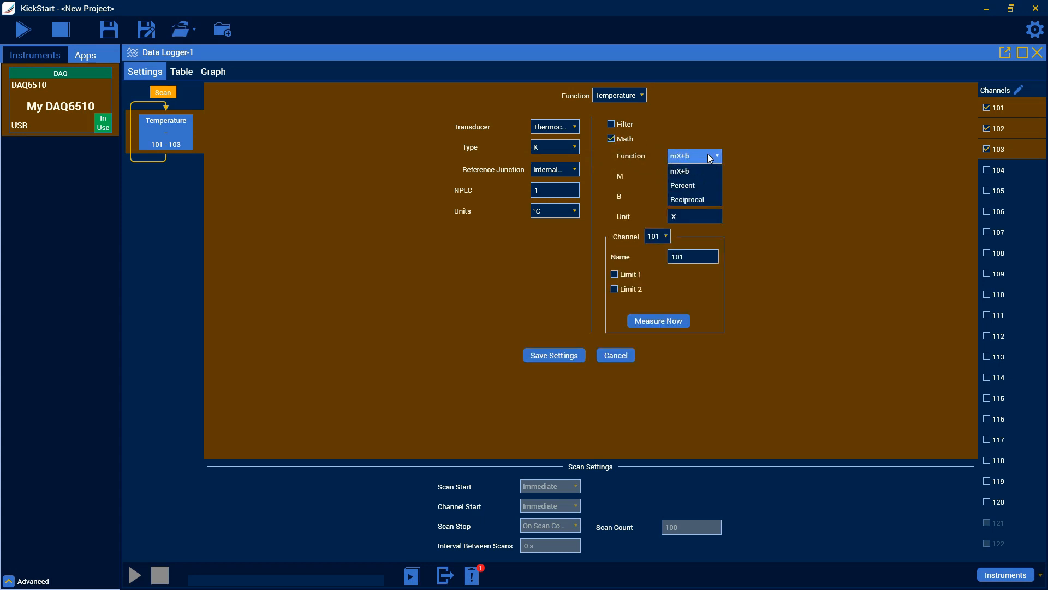
pyautogui.click(679, 171)
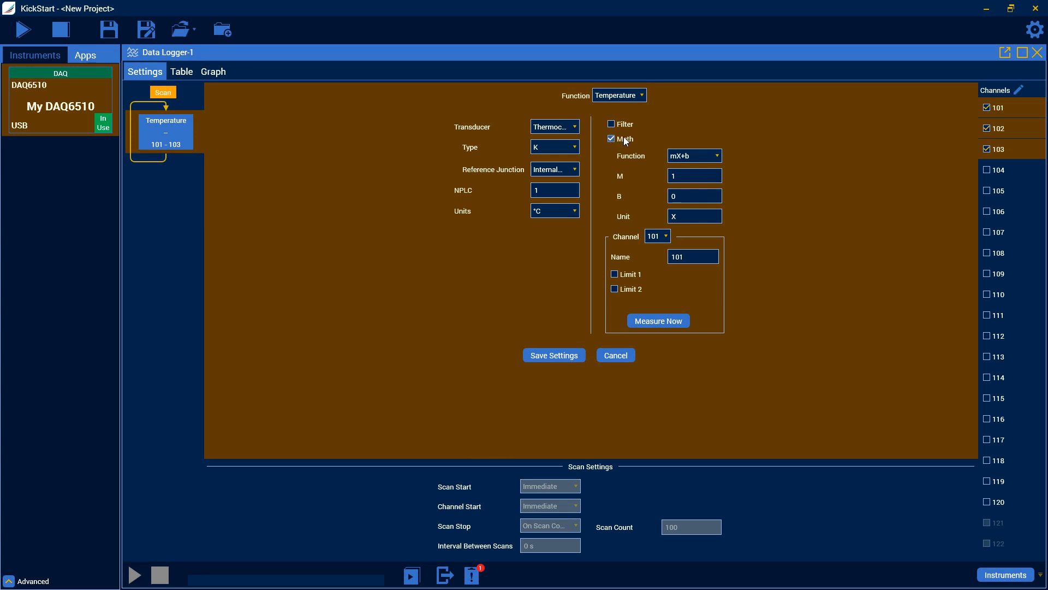
pyautogui.click(611, 138)
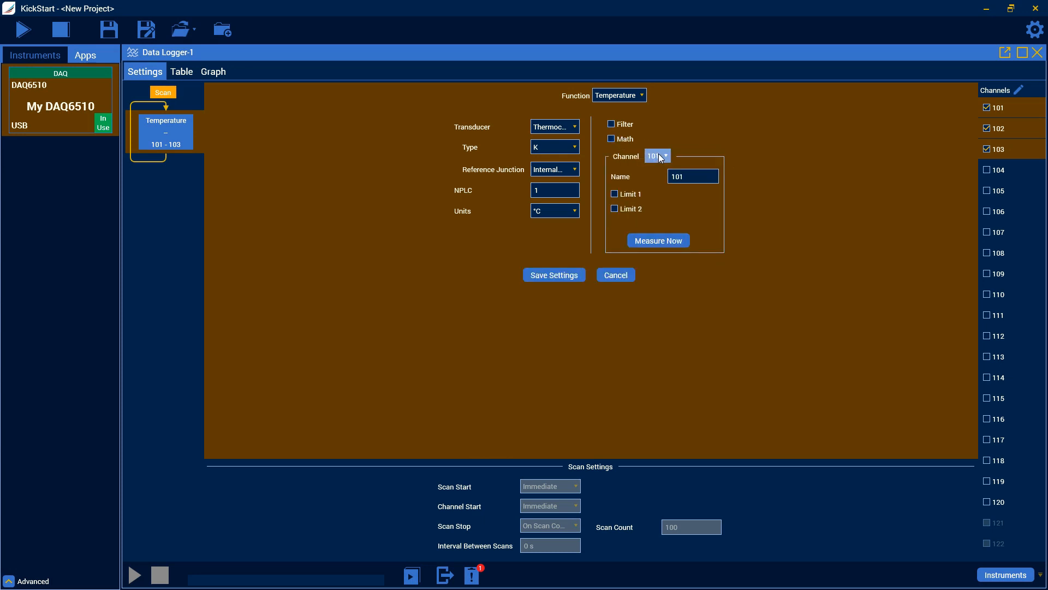
pyautogui.click(664, 155)
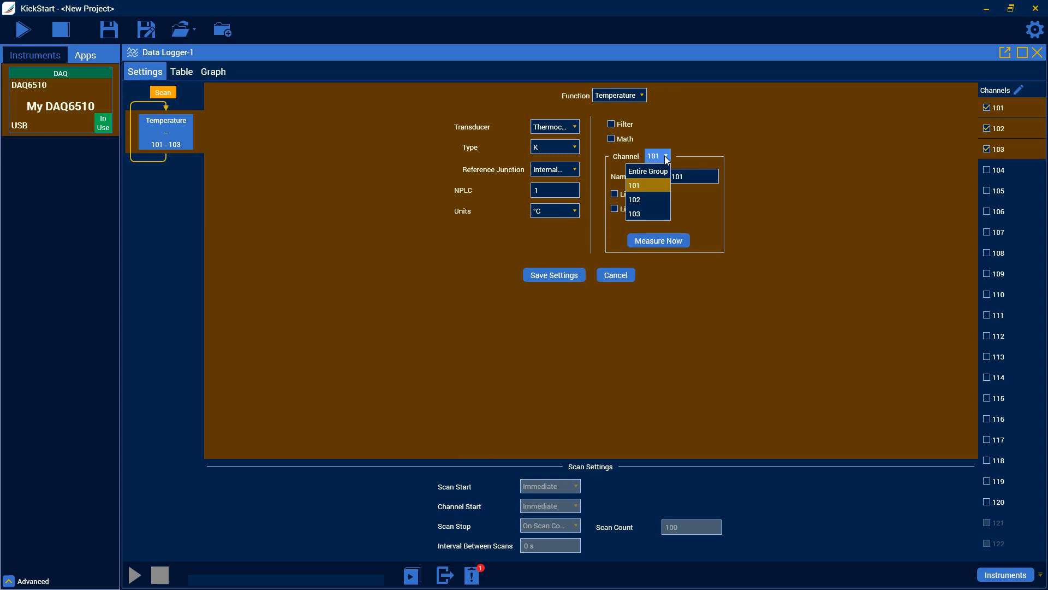
pyautogui.moveTo(652, 187)
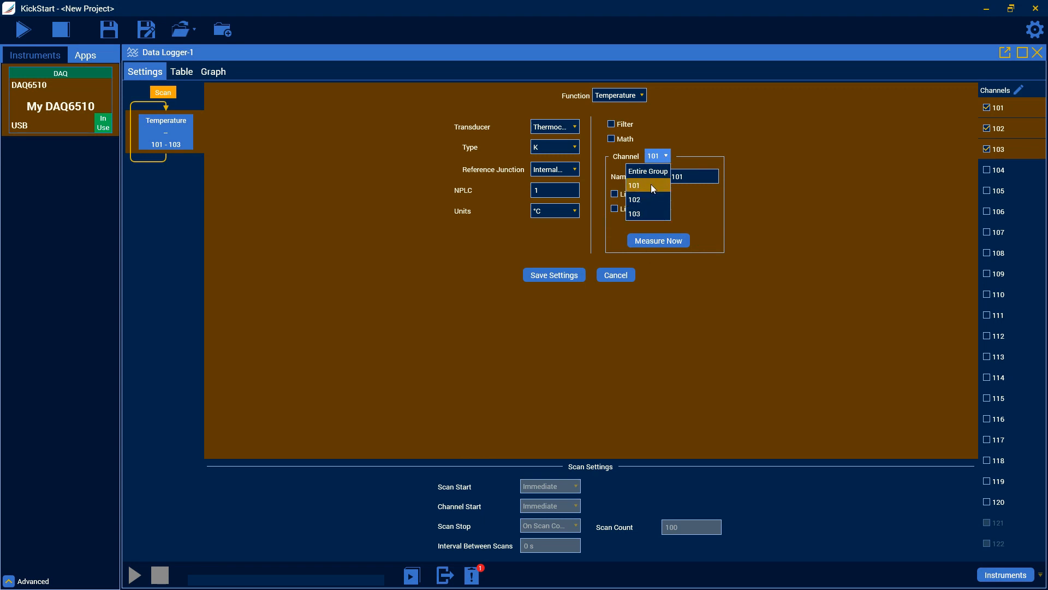
pyautogui.click(634, 184)
pyautogui.write('C')
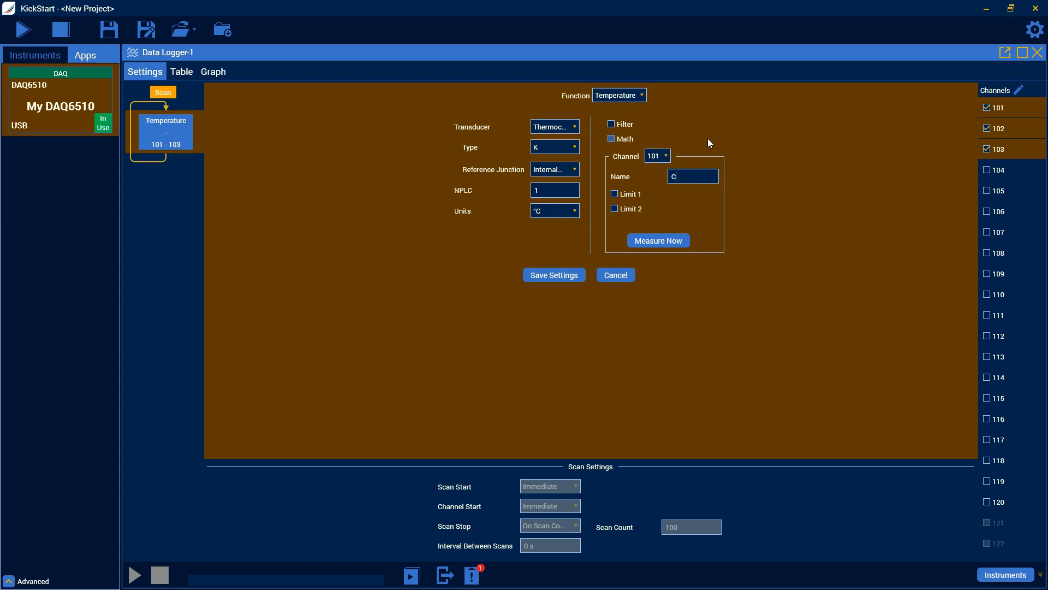
# Enter 'Chassis' as channel 101's name so the list shows 101 Chassis
pyautogui.write('hassis')
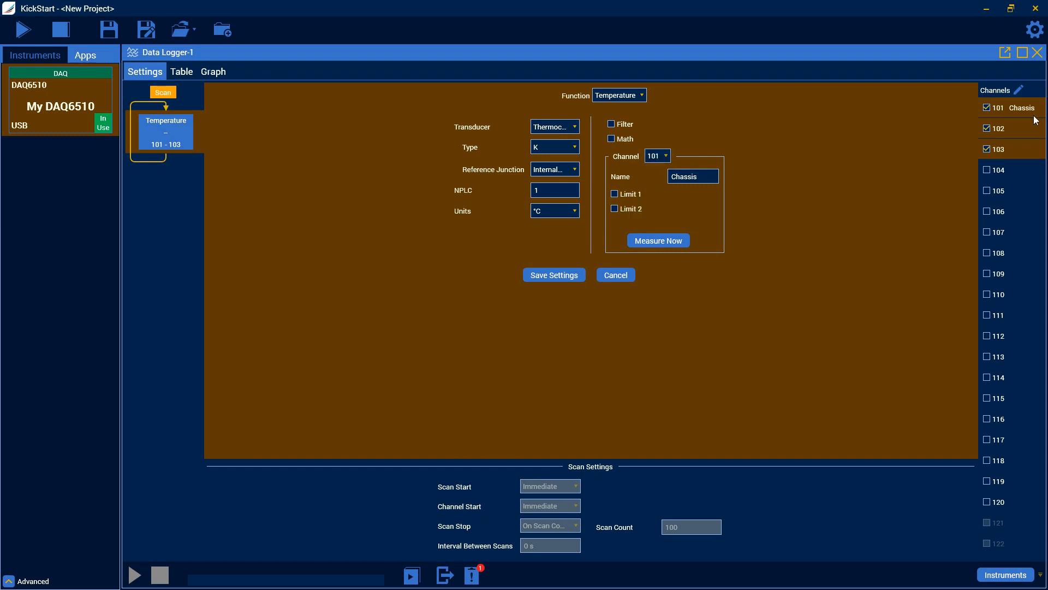
pyautogui.moveTo(631, 205)
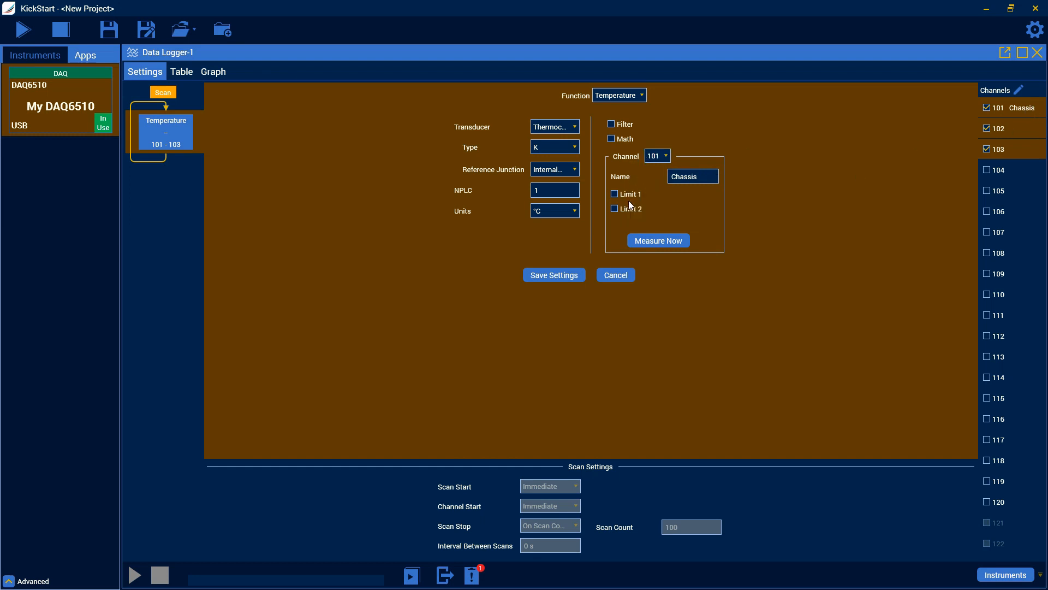
pyautogui.click(614, 194)
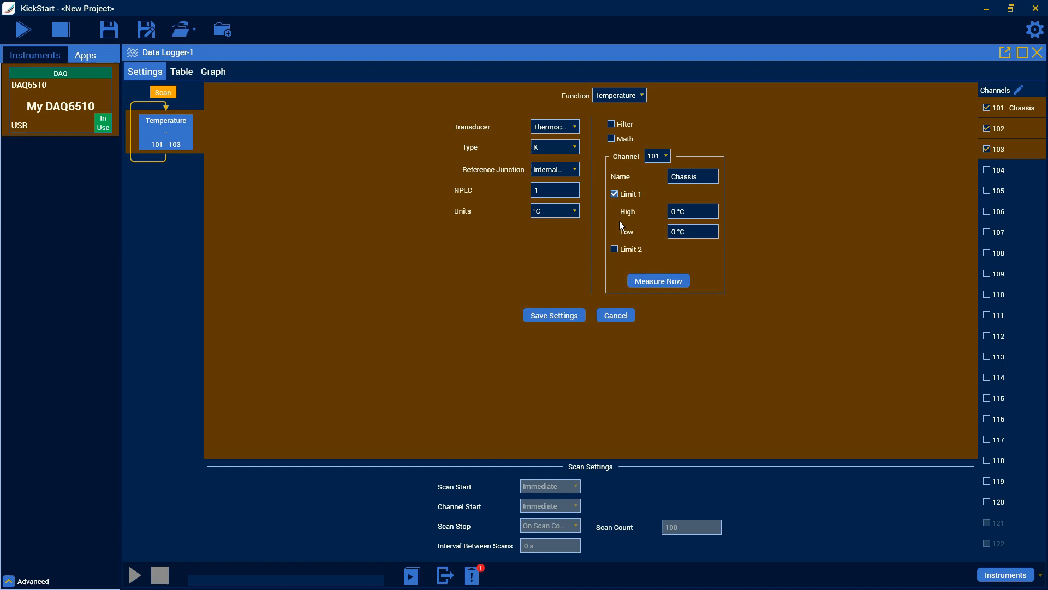
pyautogui.click(613, 249)
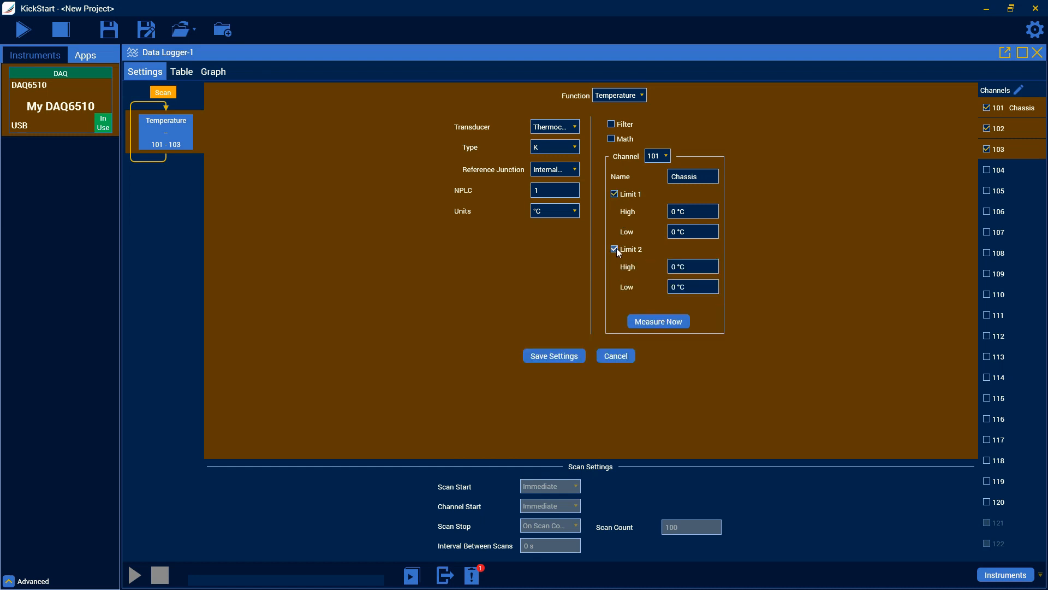
pyautogui.click(615, 250)
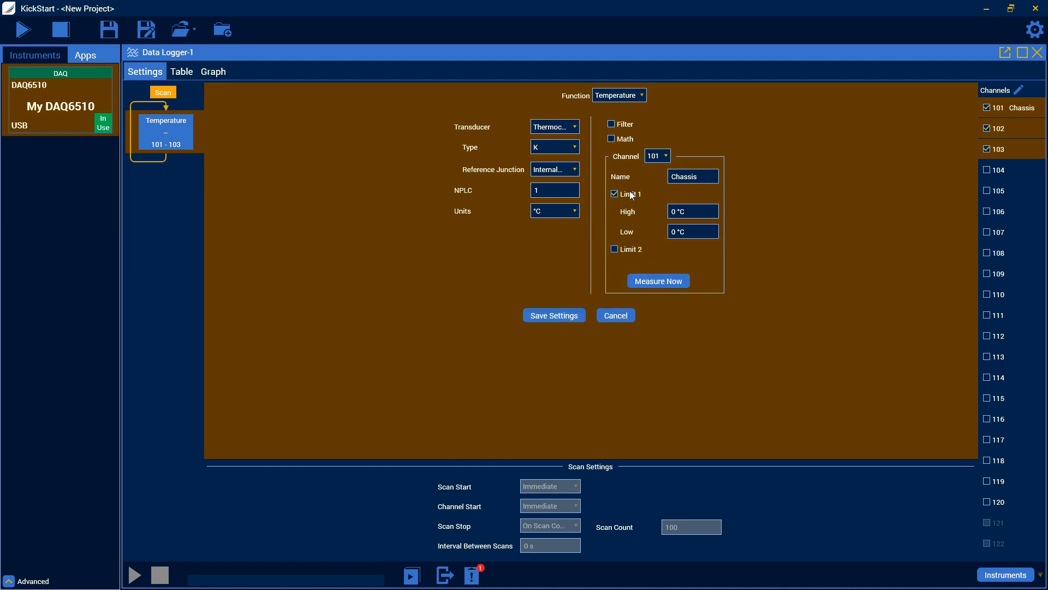
pyautogui.click(615, 194)
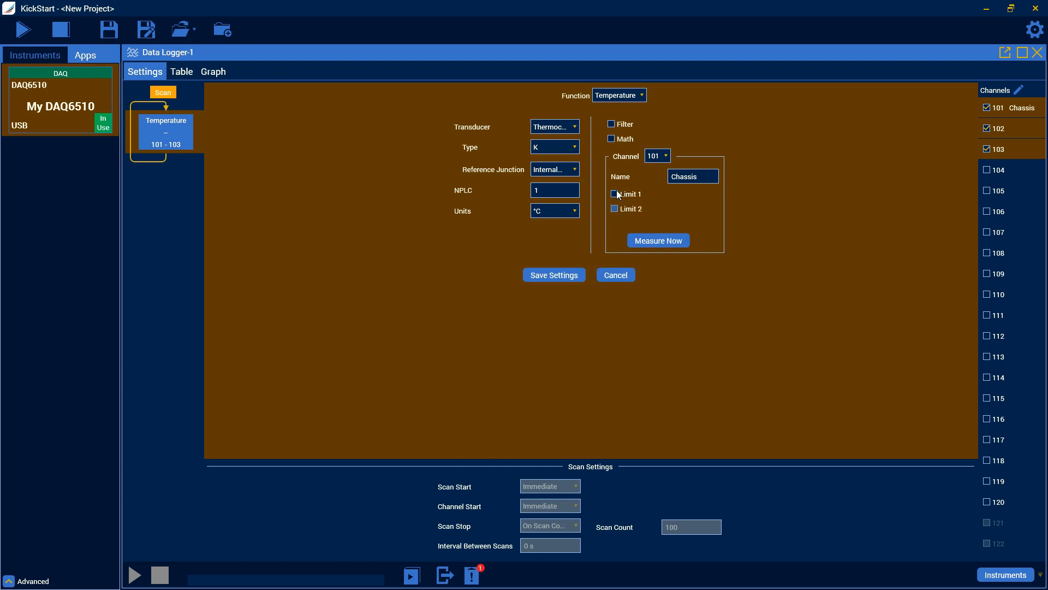
pyautogui.moveTo(643, 224)
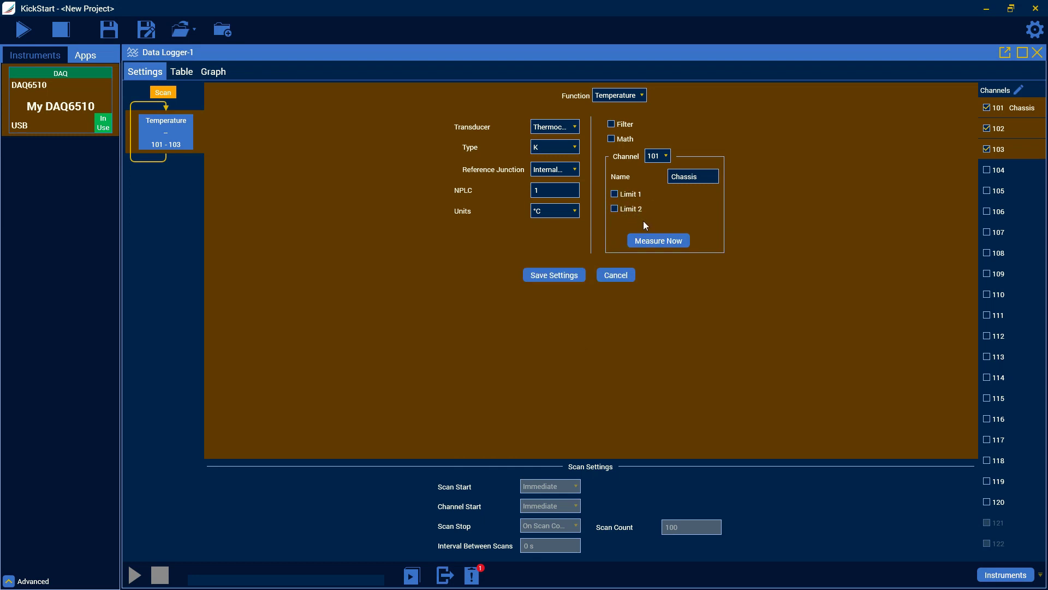
pyautogui.moveTo(658, 240)
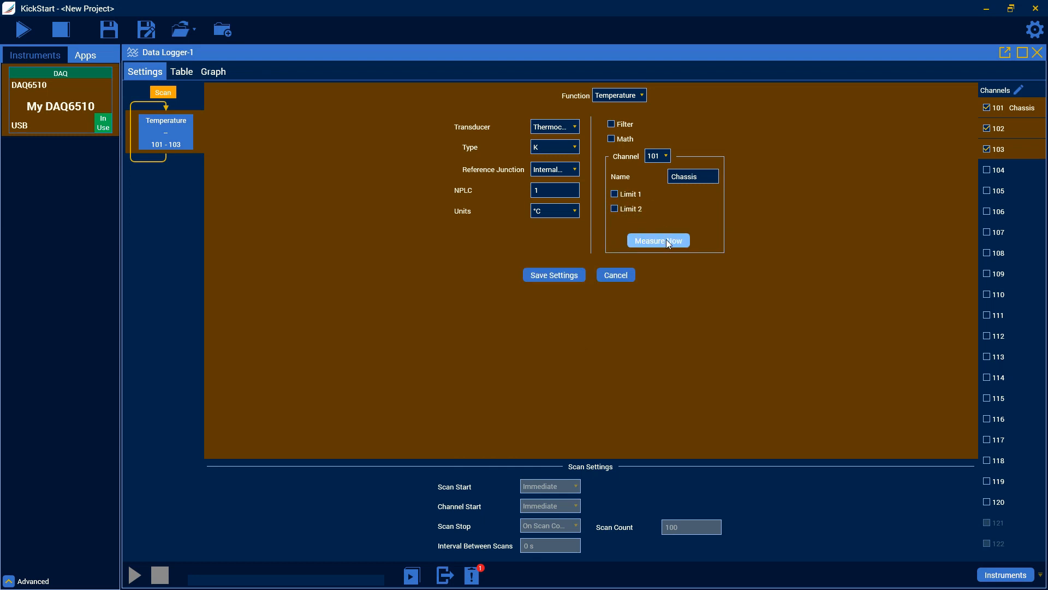
pyautogui.moveTo(660, 184)
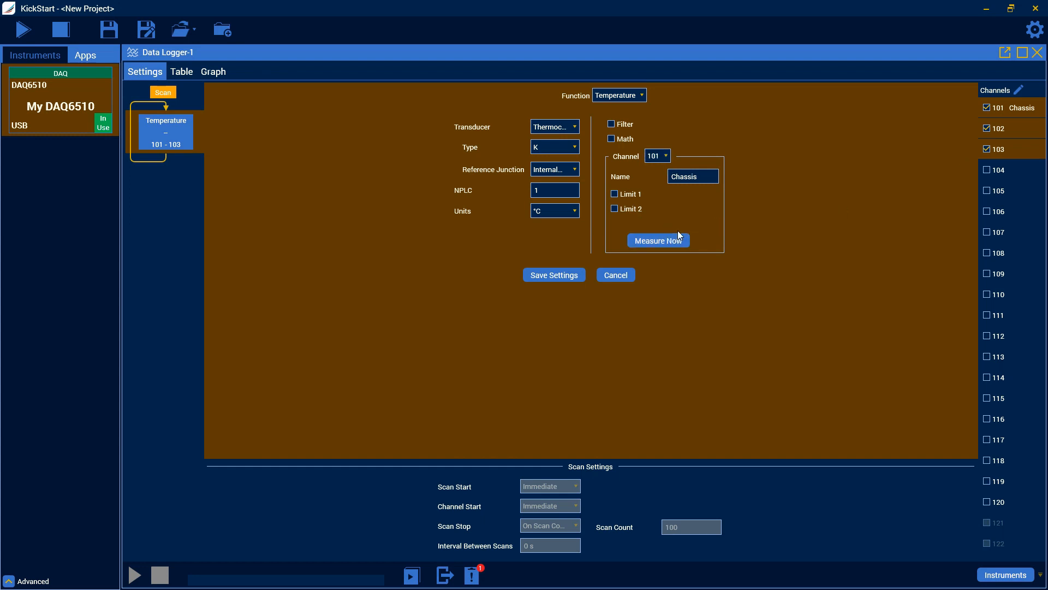
# Run Measure Now and view readings of about 22.3 °C on channels 101 and 102
pyautogui.click(658, 241)
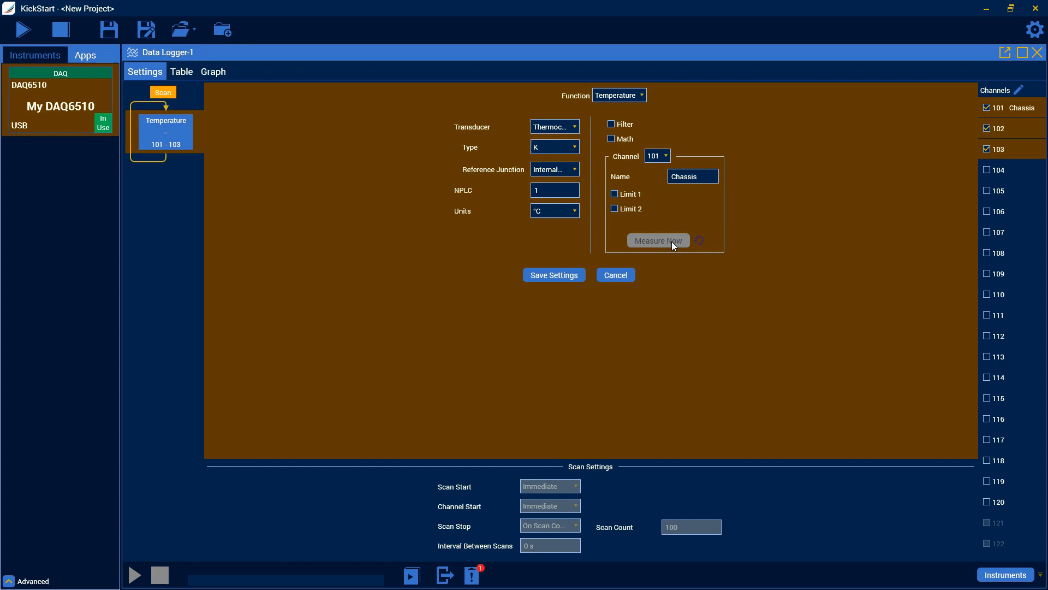
pyautogui.click(666, 156)
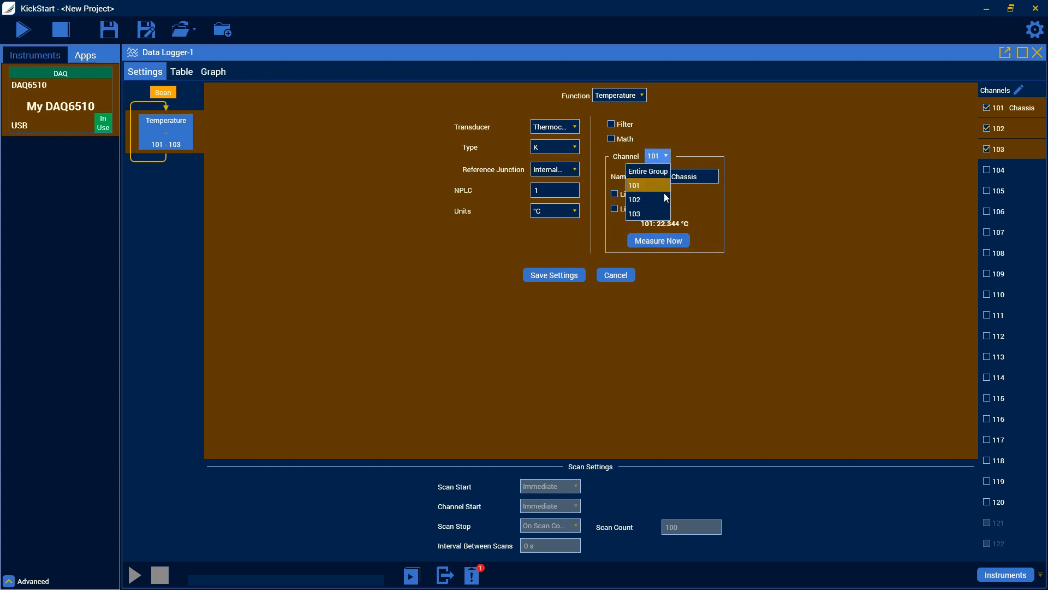
pyautogui.click(635, 200)
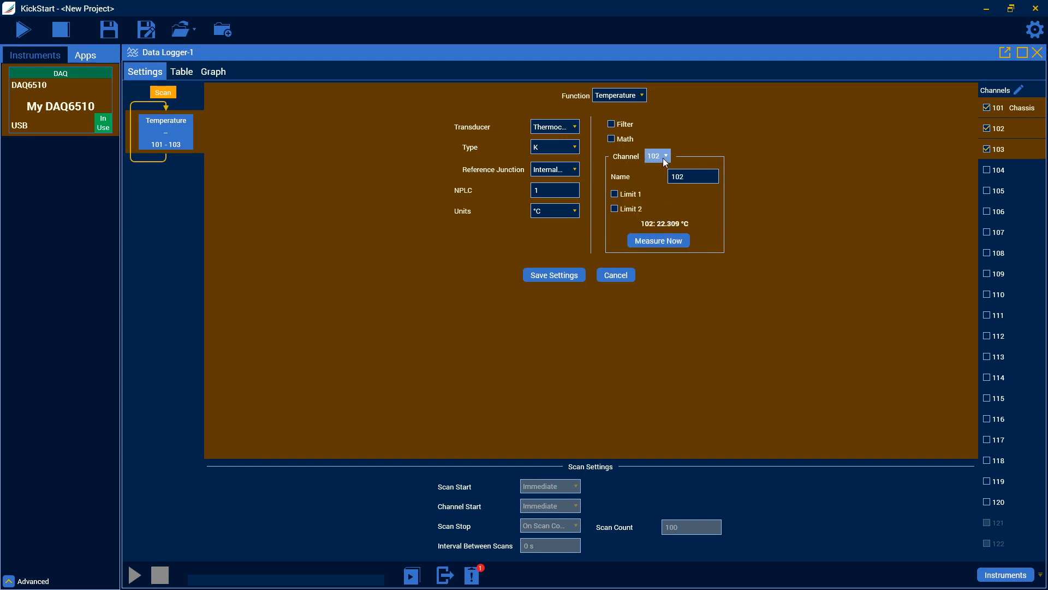
pyautogui.click(656, 156)
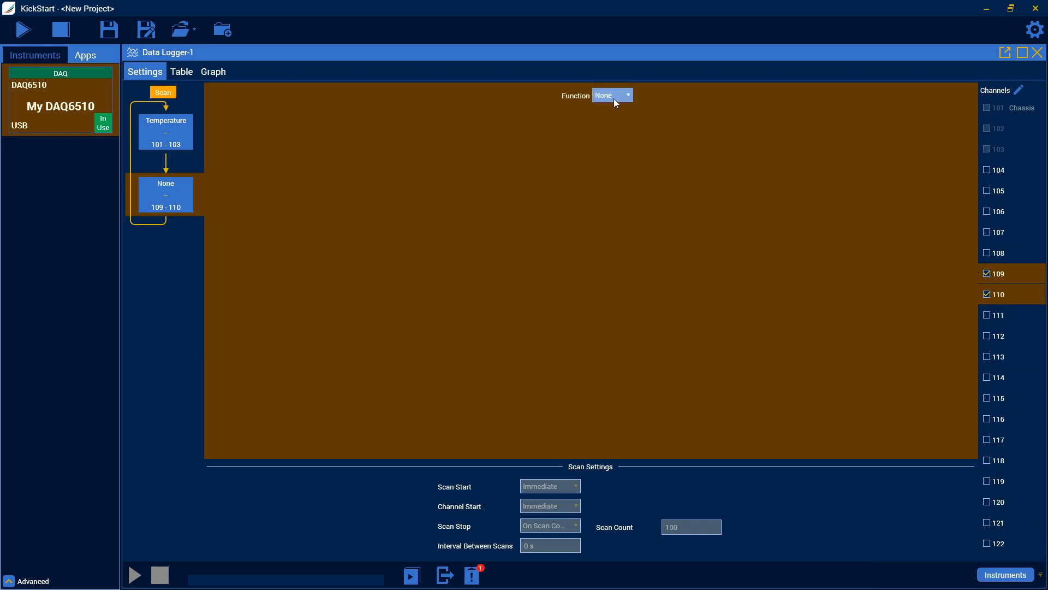
# Set the 109–110 group's function to DC Voltage with auto range, 1 NPLC, volts
pyautogui.click(610, 95)
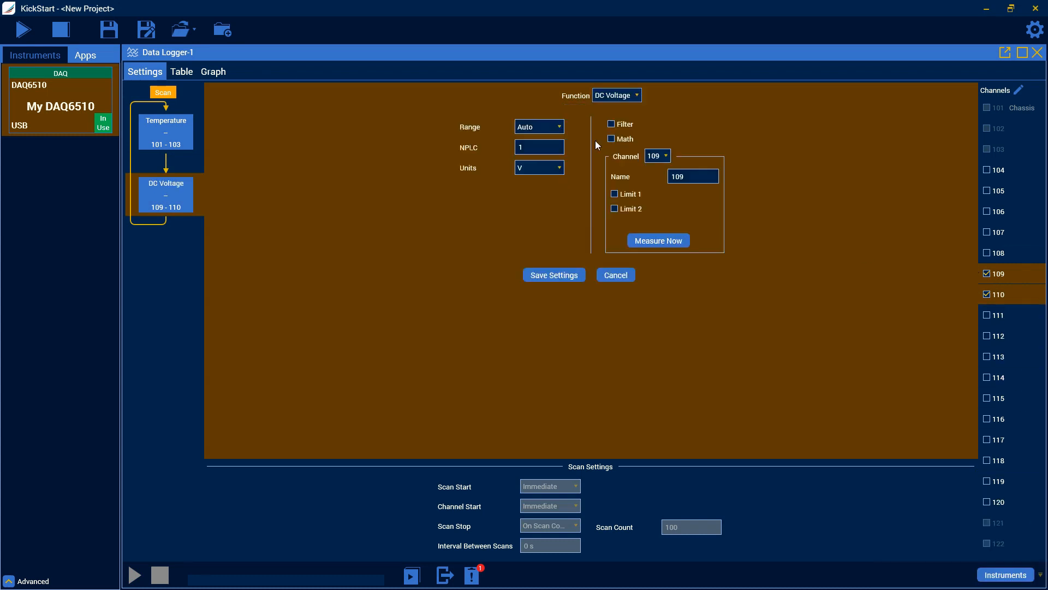
pyautogui.moveTo(537, 182)
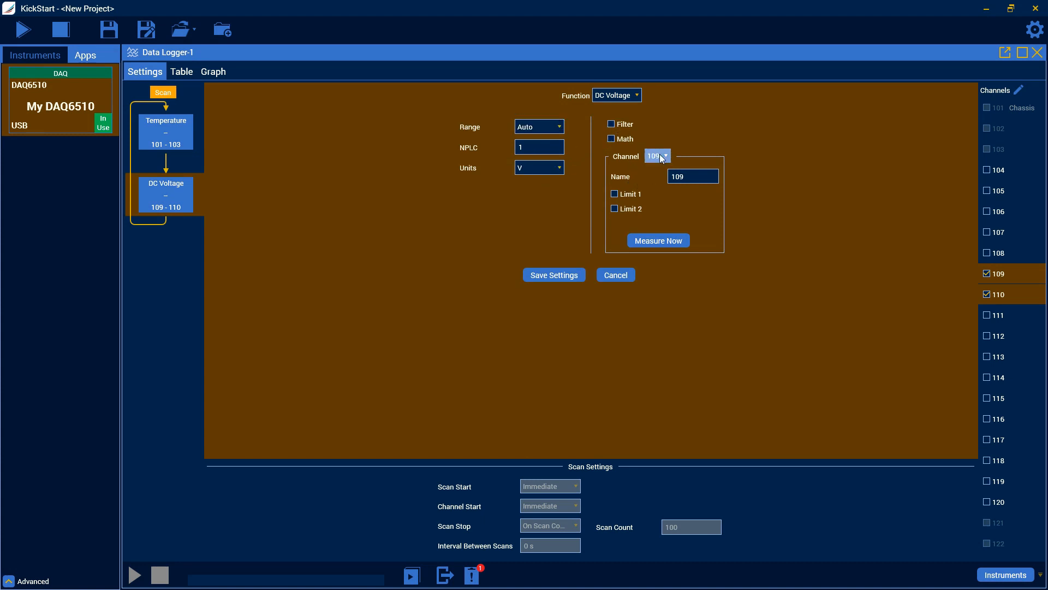
# Run Measure Now, reading about 20.0 V on channel 109 and 8.0 V on 110
pyautogui.click(657, 241)
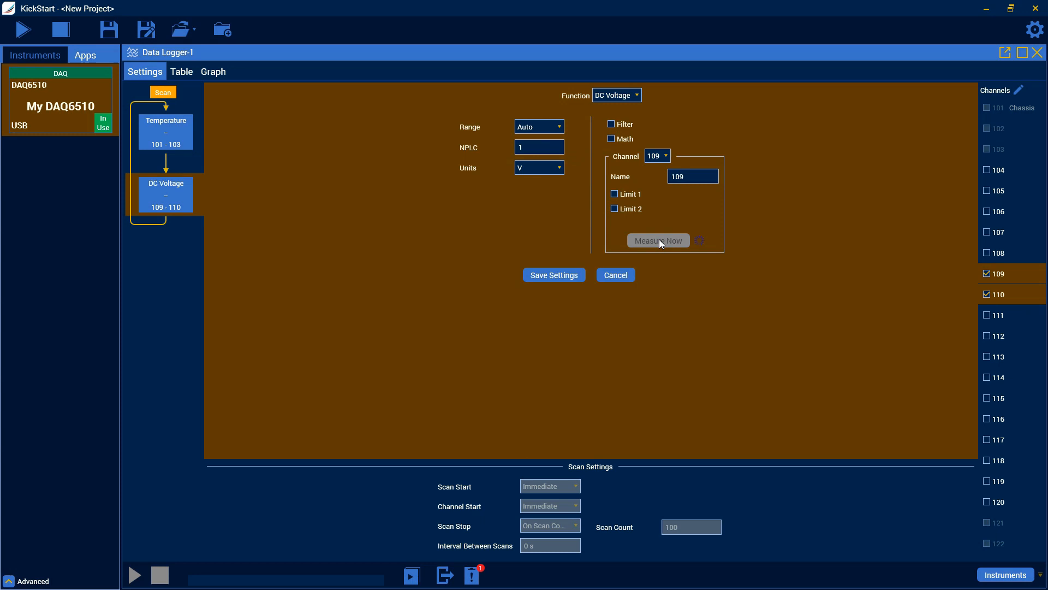
pyautogui.click(666, 156)
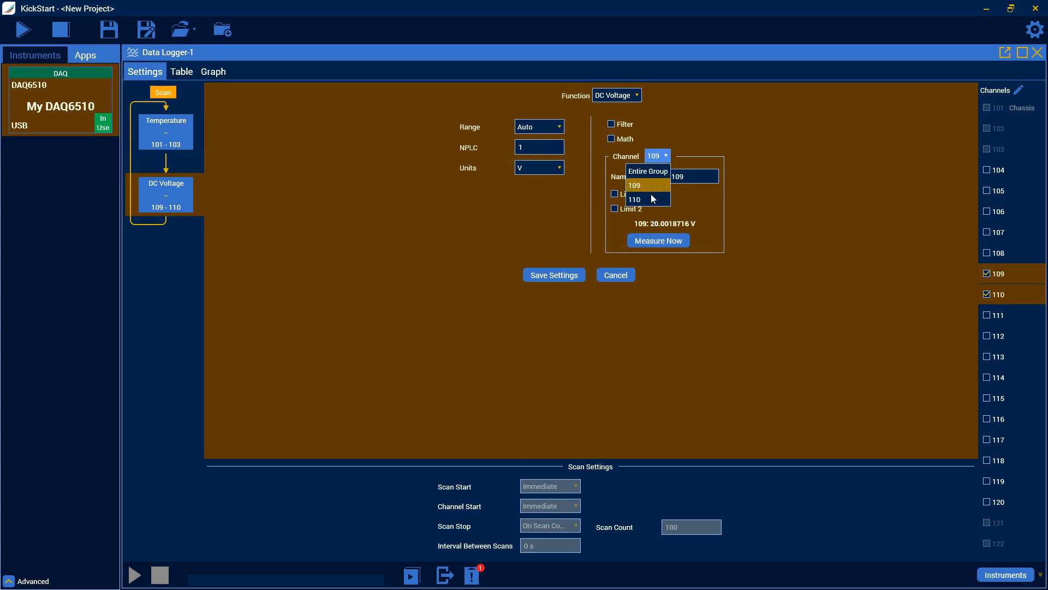
pyautogui.click(634, 200)
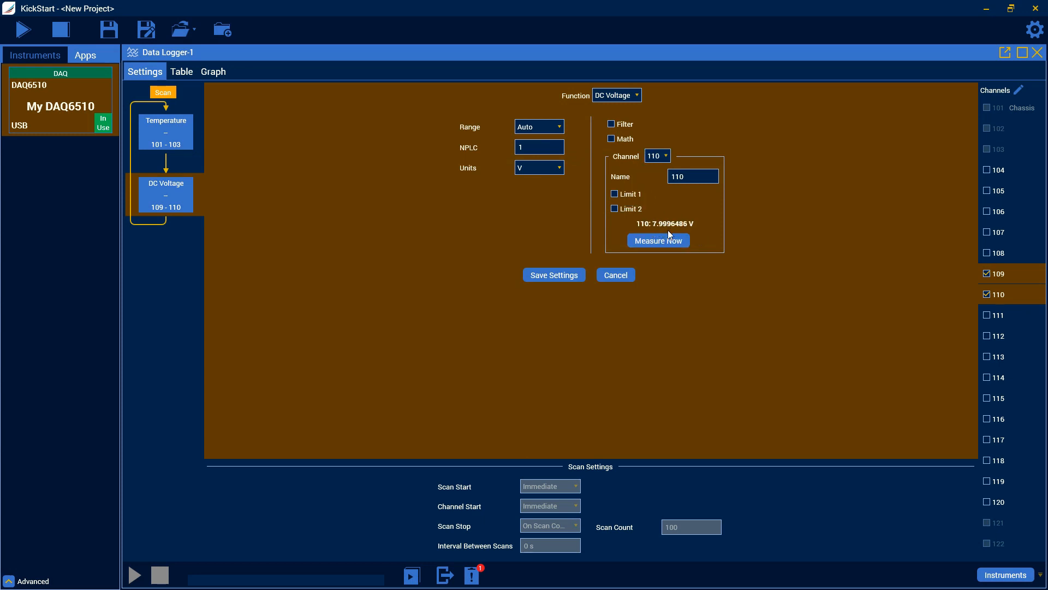
pyautogui.click(656, 155)
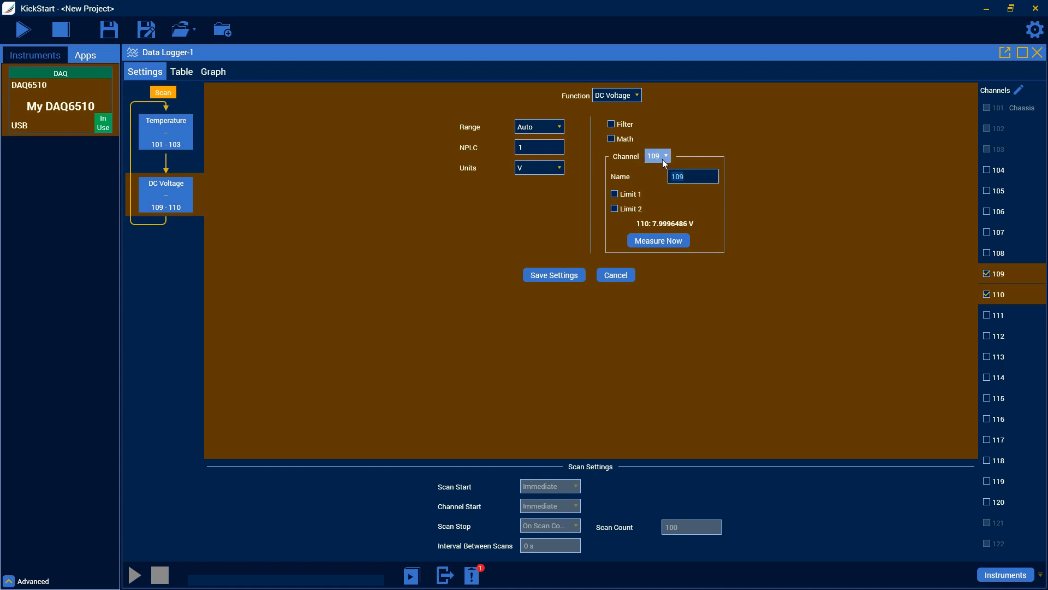
# Name channel 109 V1 and 110 V2, leave Filter off, and save settings
pyautogui.write('V1')
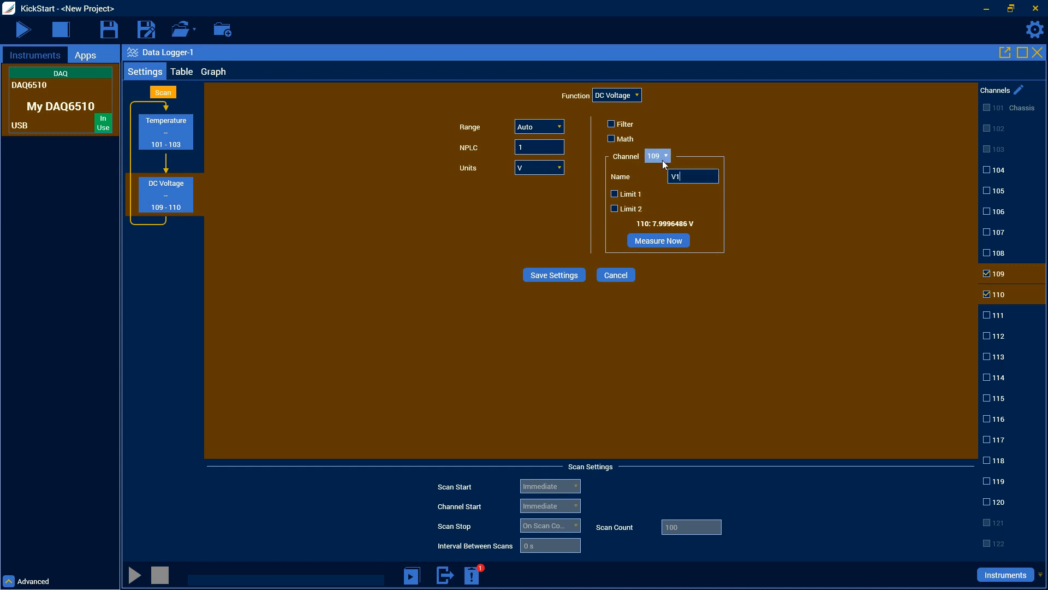
pyautogui.click(656, 155)
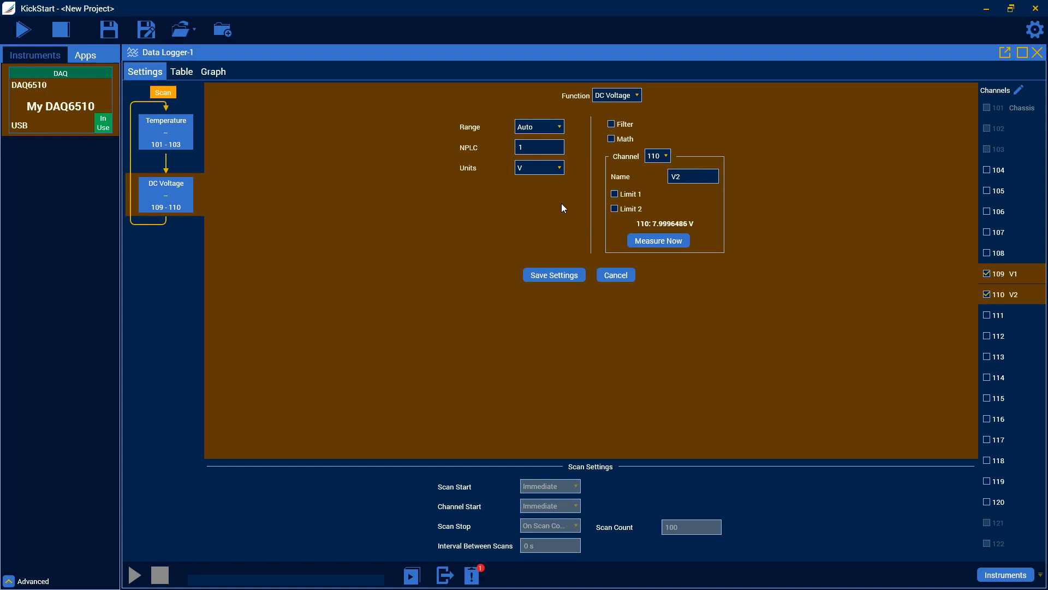
pyautogui.click(610, 124)
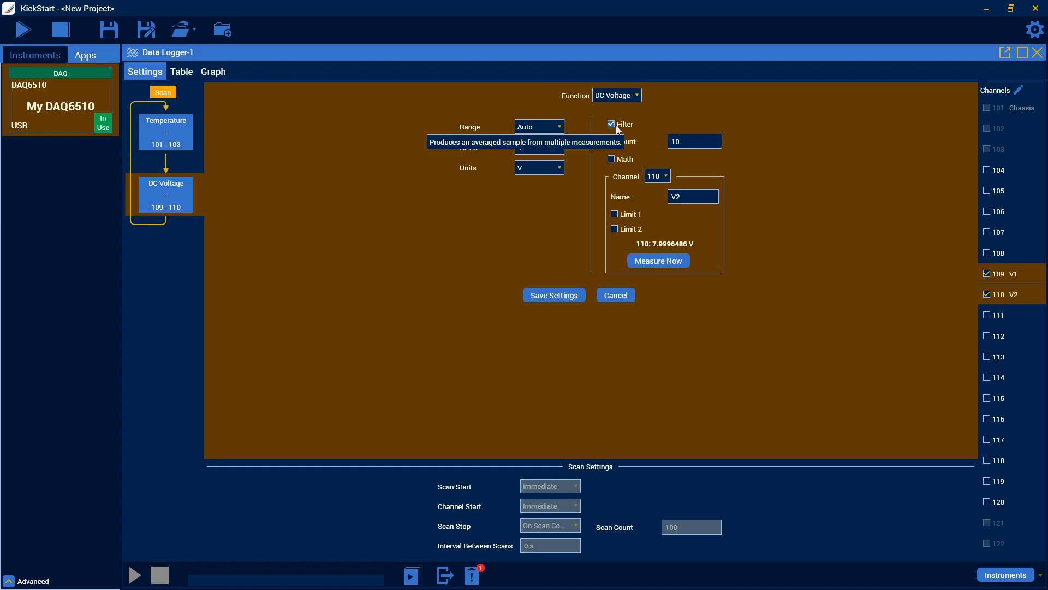
pyautogui.click(611, 125)
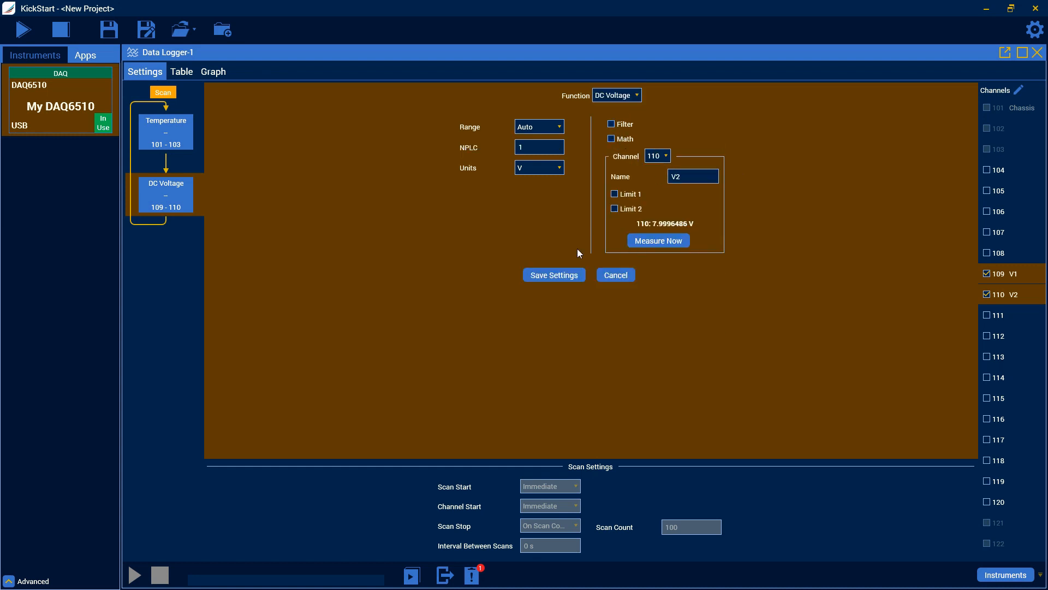
pyautogui.moveTo(553, 274)
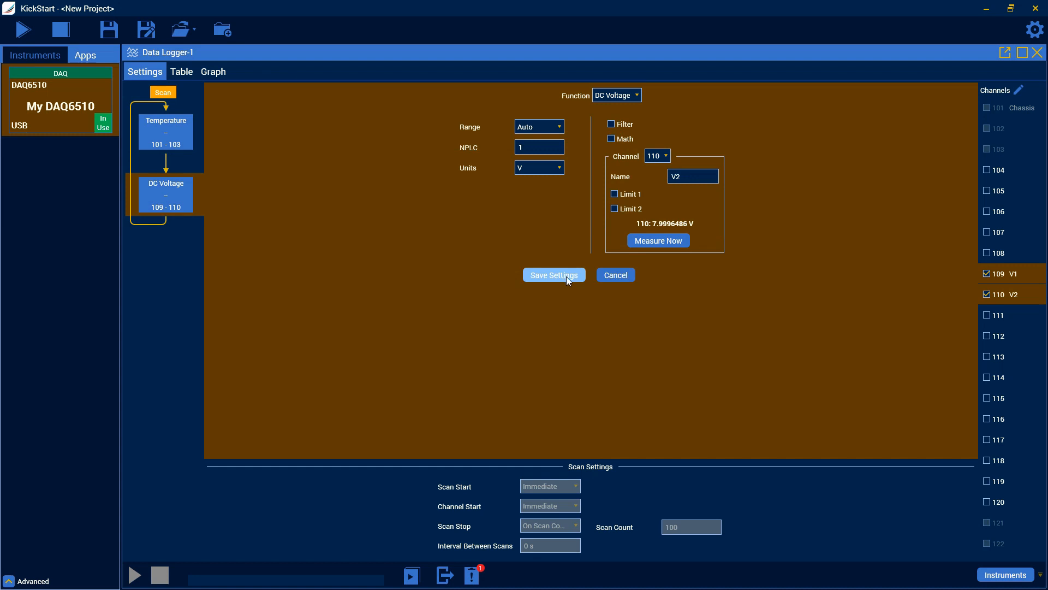
pyautogui.click(553, 274)
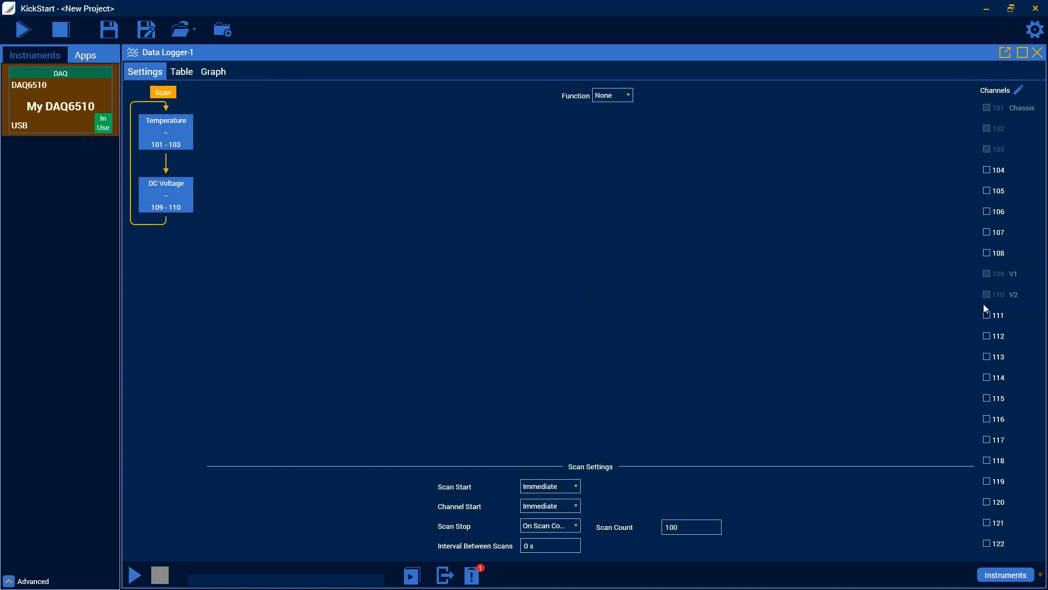
# Select channels 118–120 as a new group and set its function to 2-Wire Resistance
pyautogui.click(986, 502)
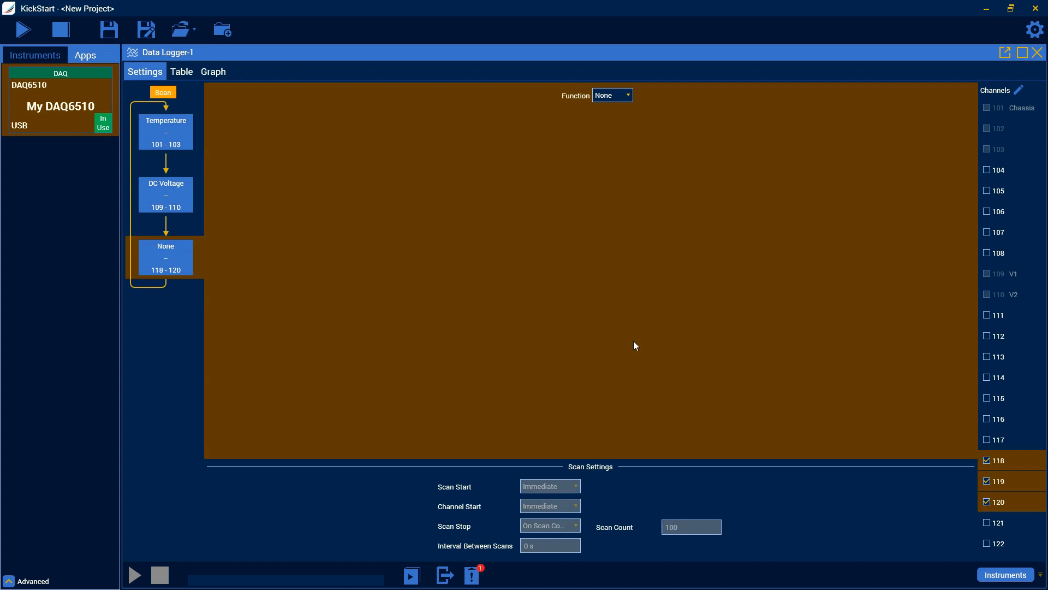
pyautogui.click(609, 95)
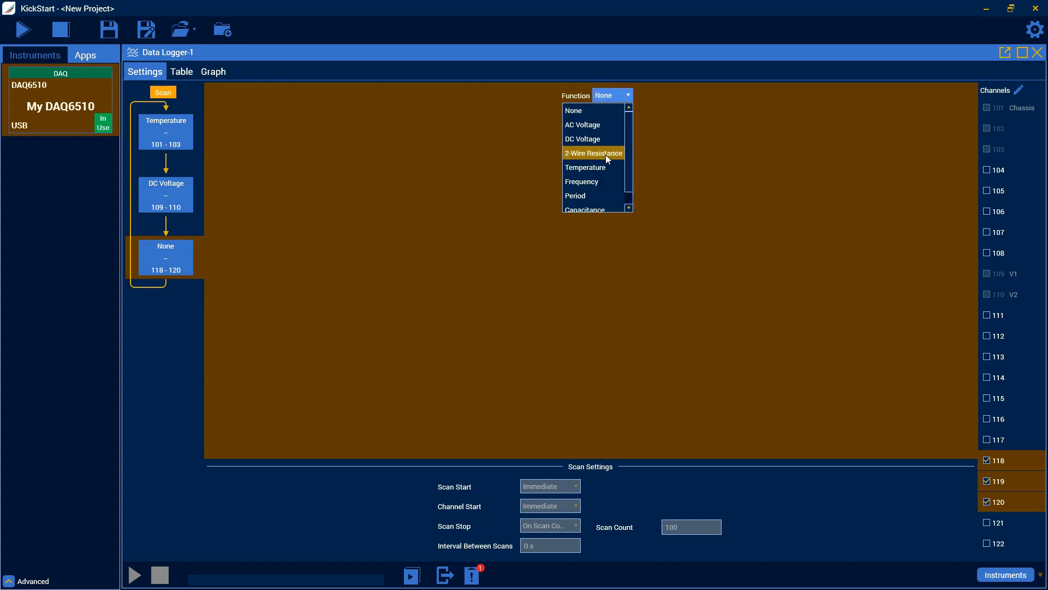
pyautogui.moveTo(593, 138)
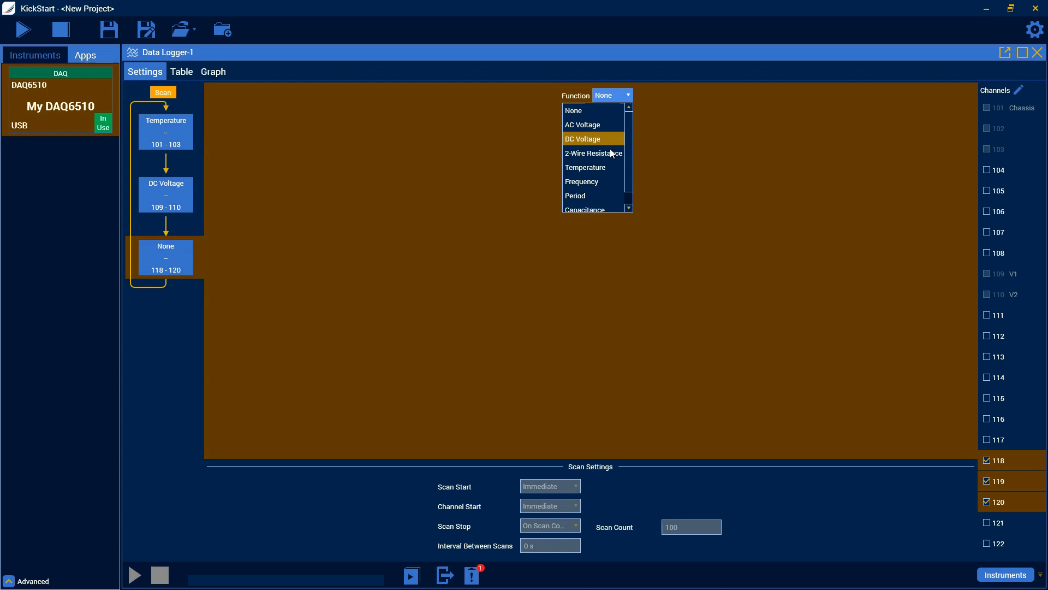
pyautogui.click(593, 152)
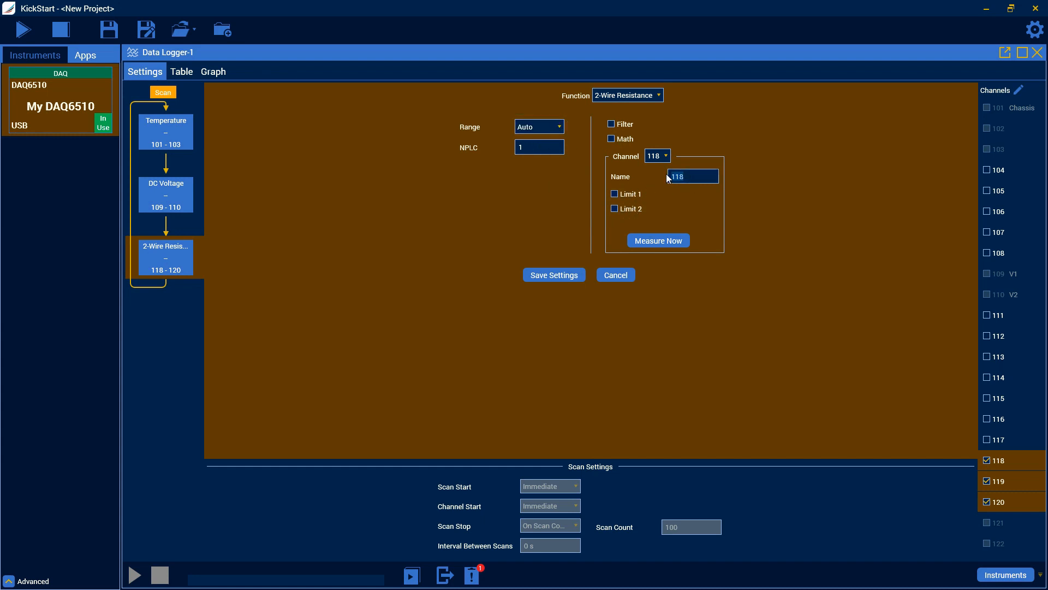
# Enter names R1, R2, R3 for channels 118, 119, 120, then click Save Settings
pyautogui.write('R1')
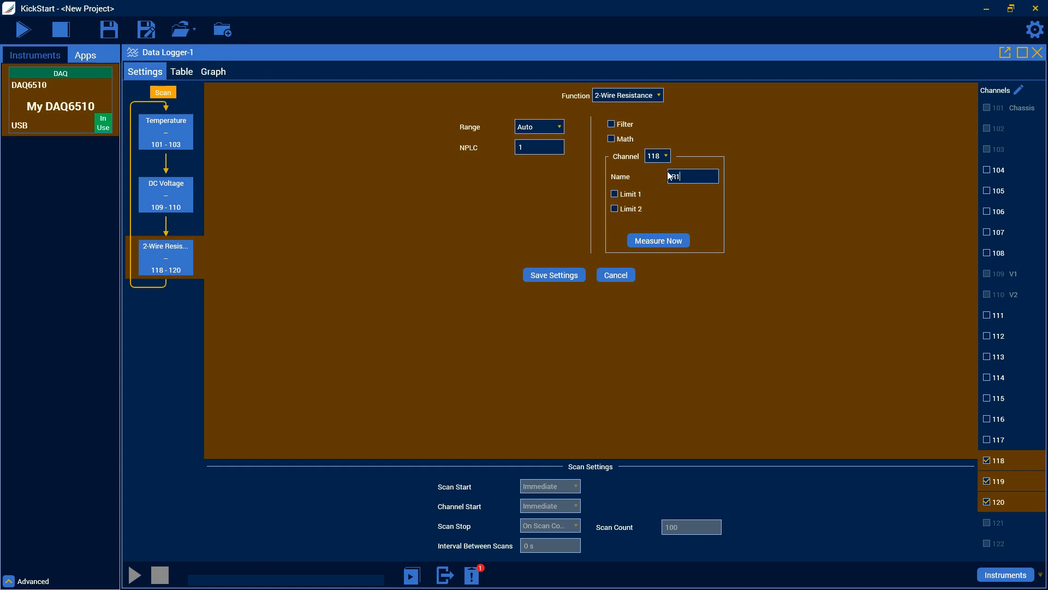
pyautogui.click(656, 156)
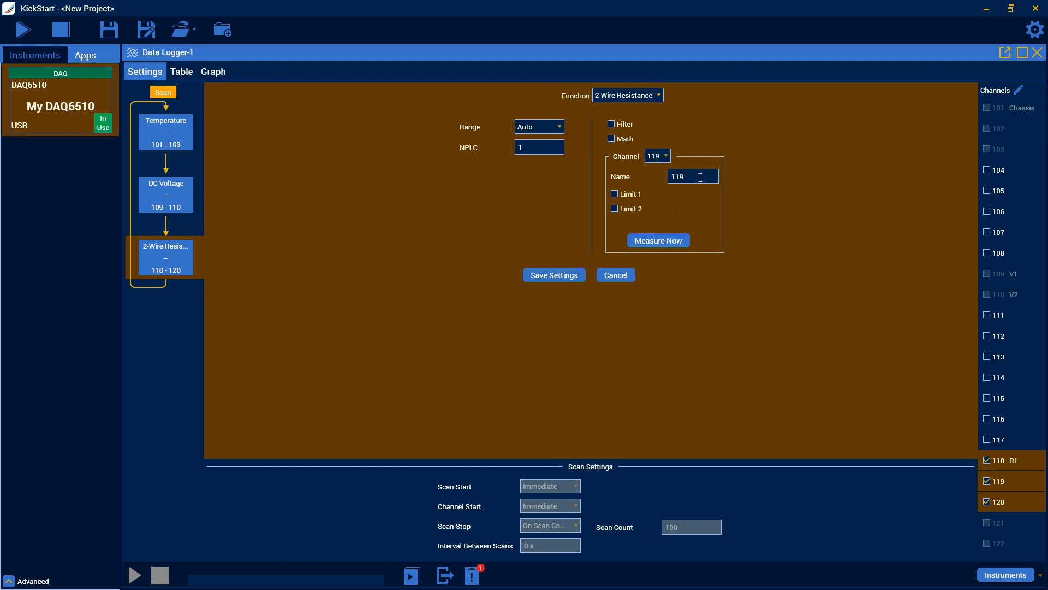
pyautogui.write('R2')
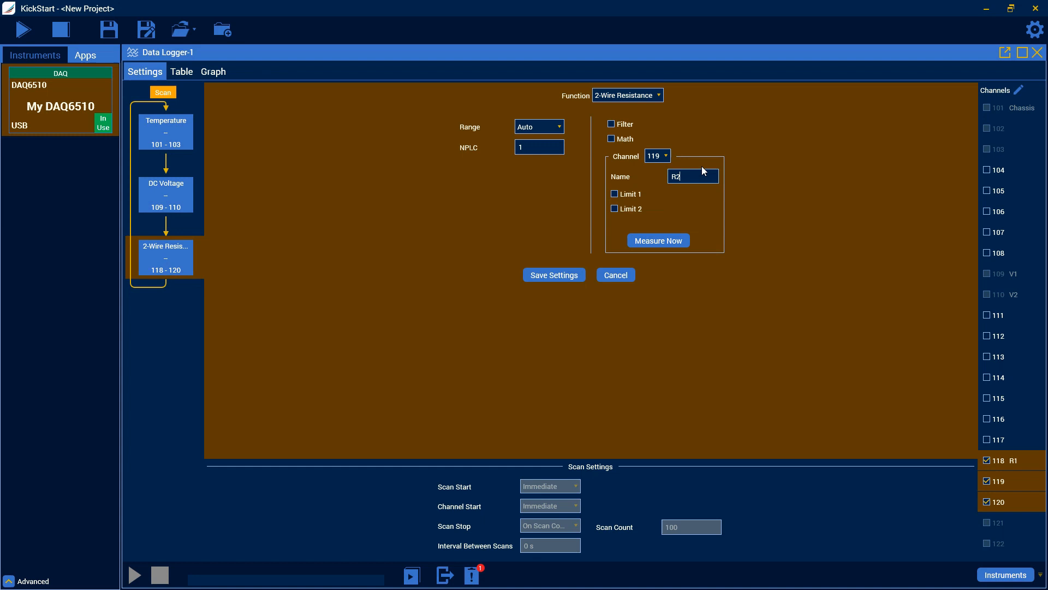
pyautogui.click(656, 155)
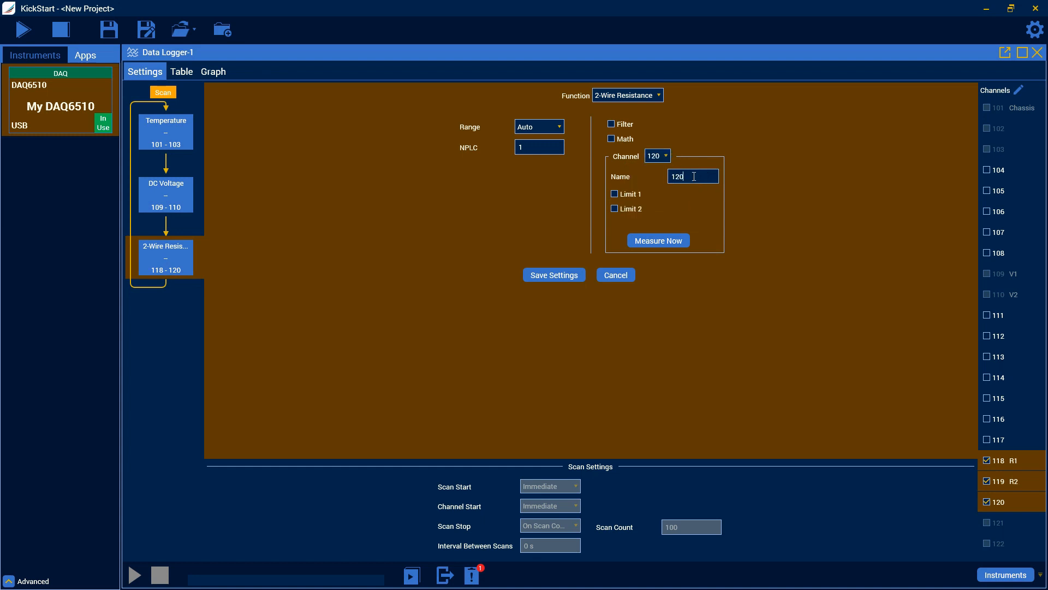
pyautogui.write('/')
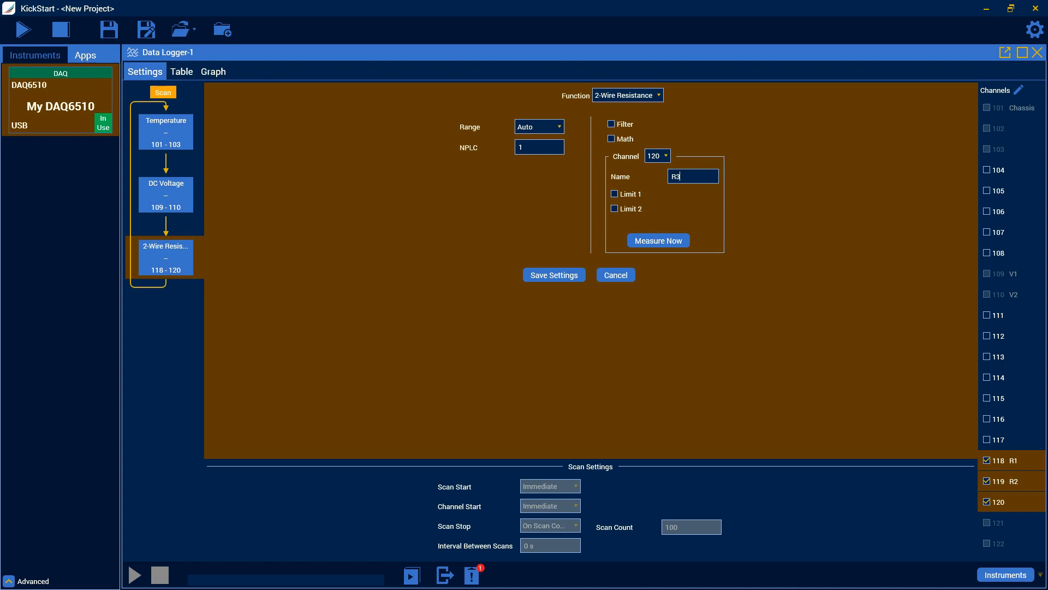
pyautogui.click(553, 274)
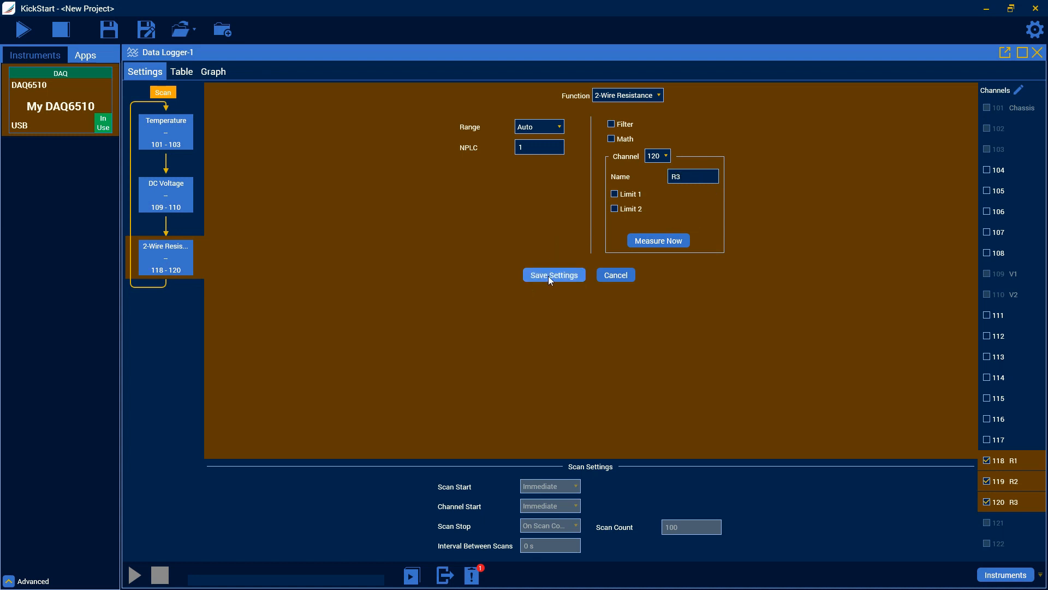
pyautogui.click(553, 274)
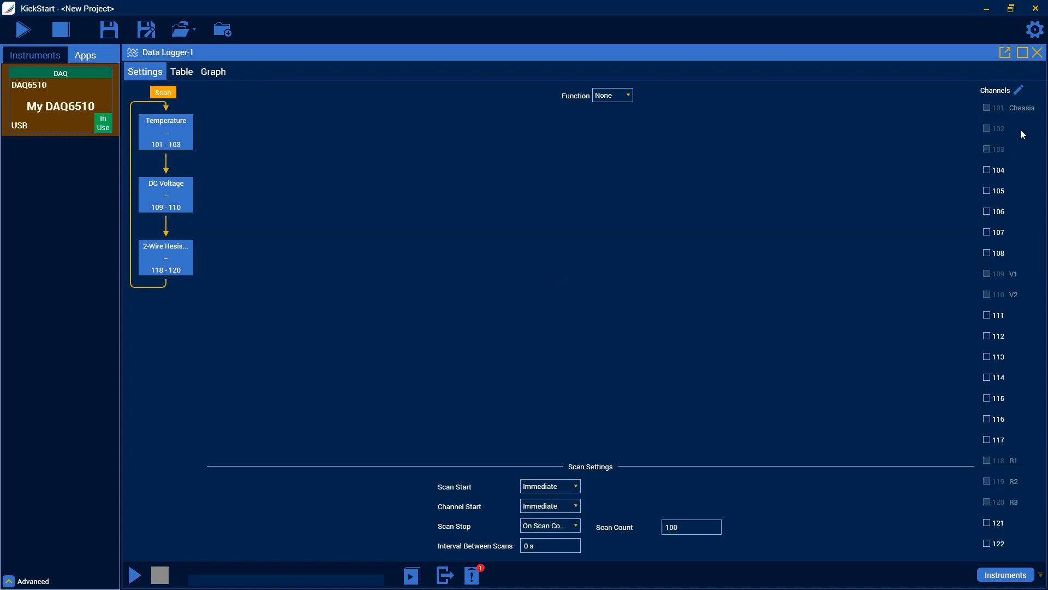
pyautogui.click(996, 439)
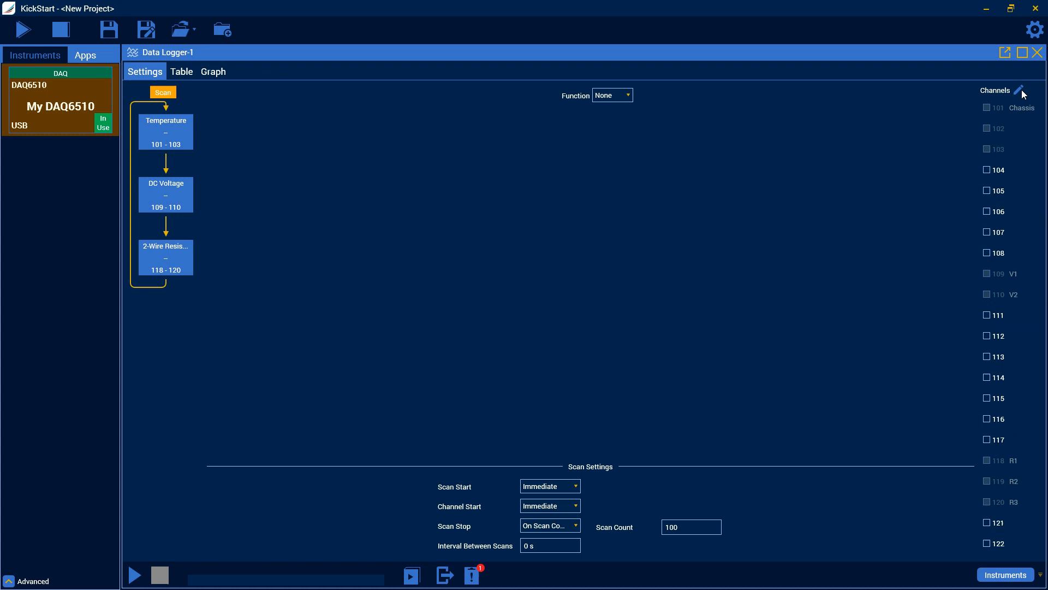
pyautogui.click(1021, 91)
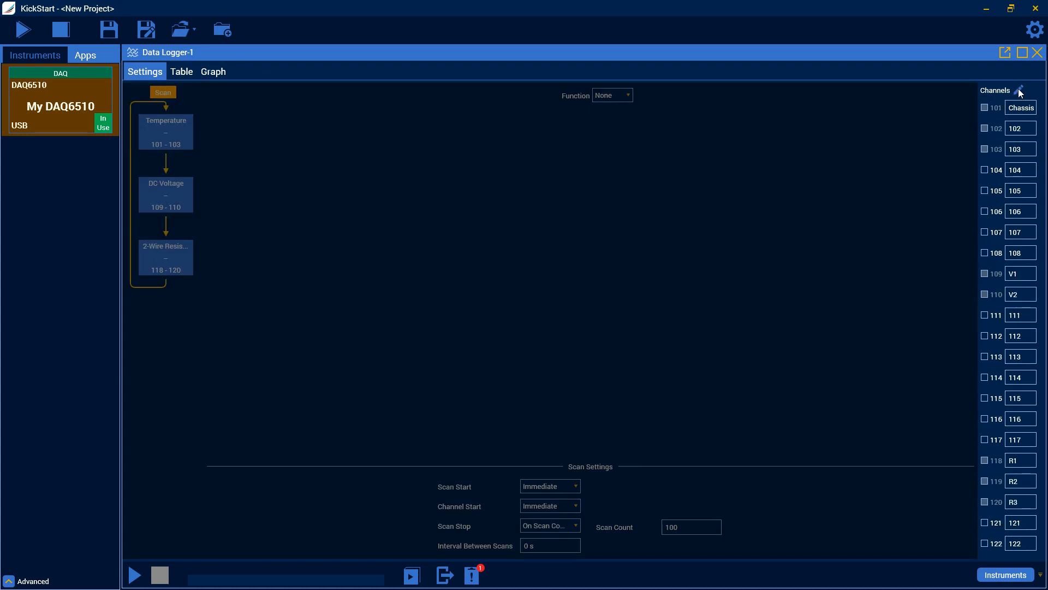
pyautogui.click(1019, 90)
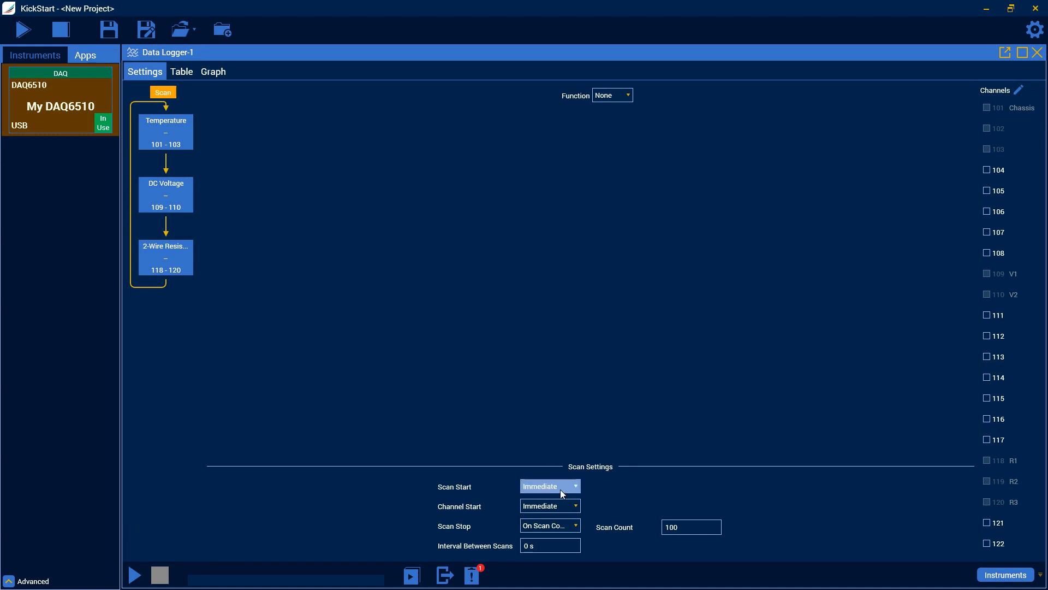
pyautogui.moveTo(446, 487)
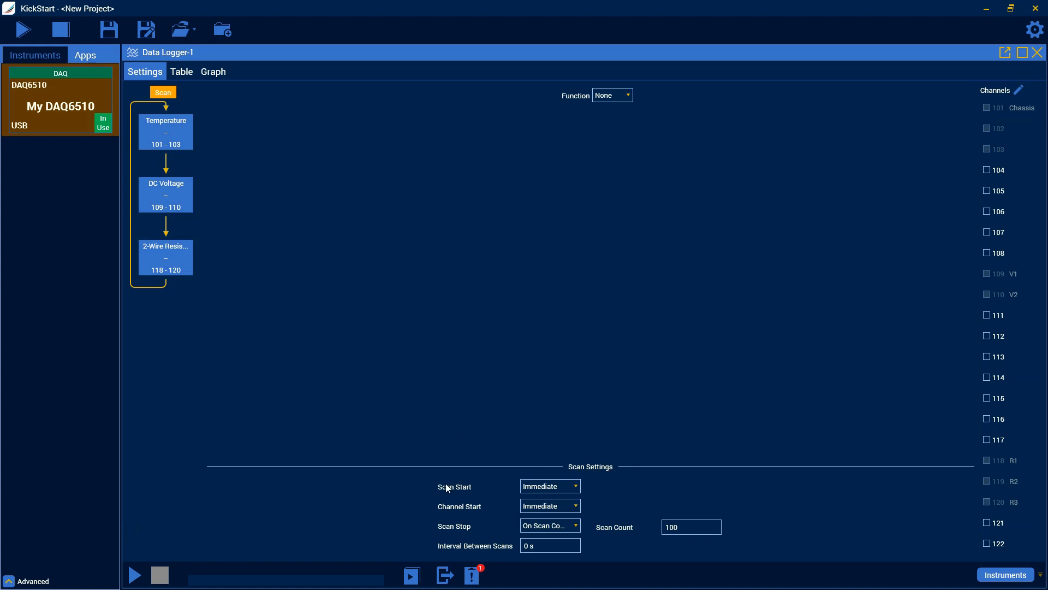
pyautogui.click(549, 486)
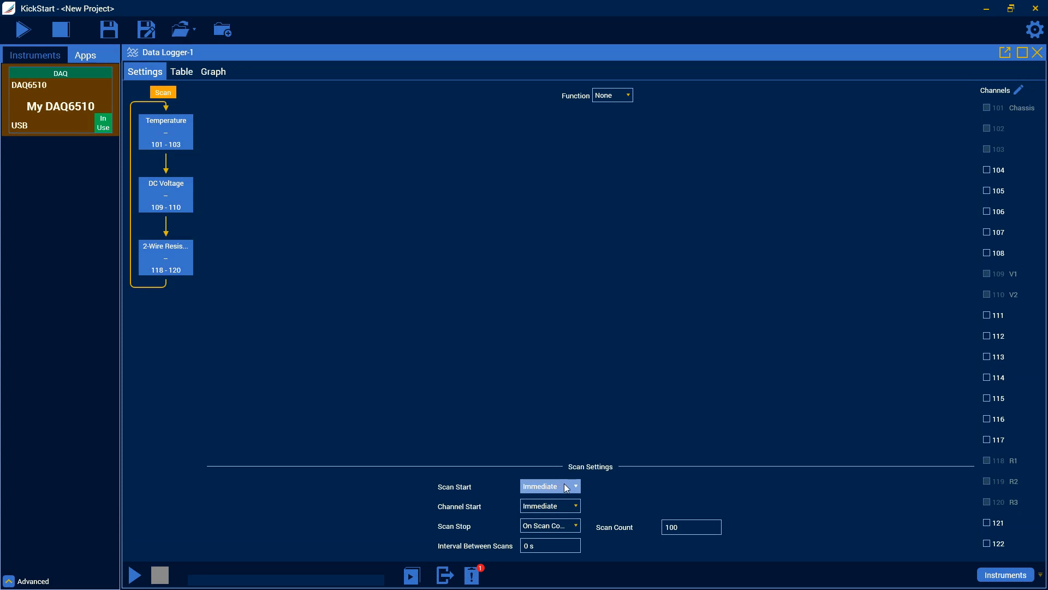
pyautogui.click(573, 486)
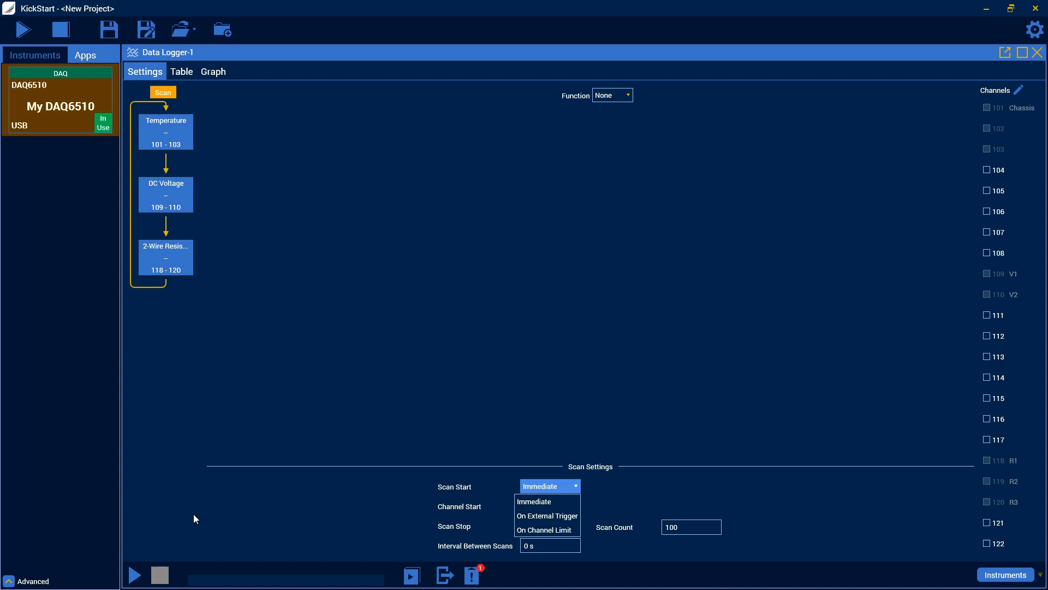
pyautogui.moveTo(542, 501)
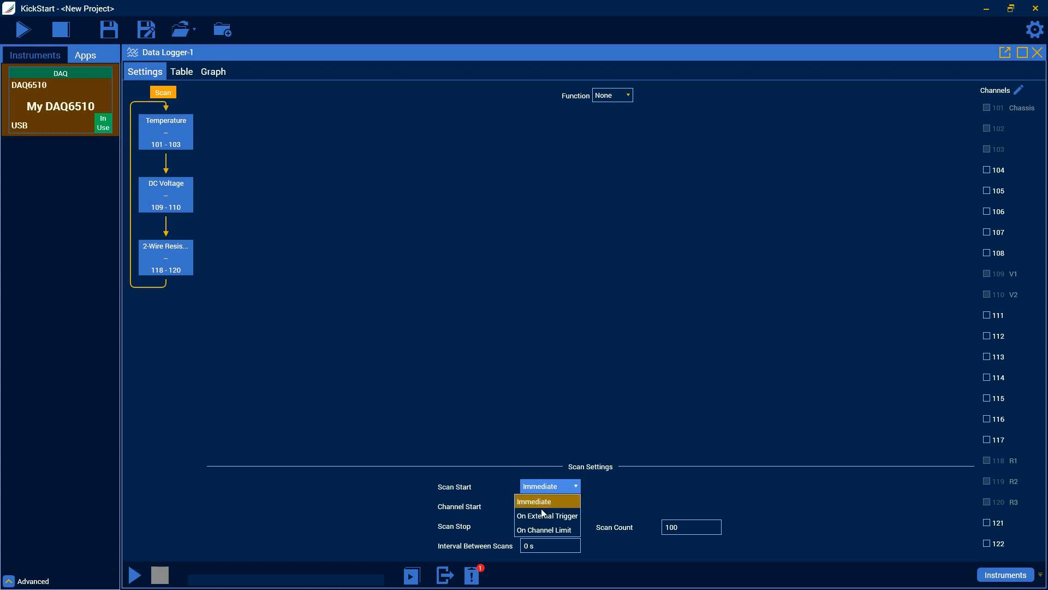
pyautogui.moveTo(268, 450)
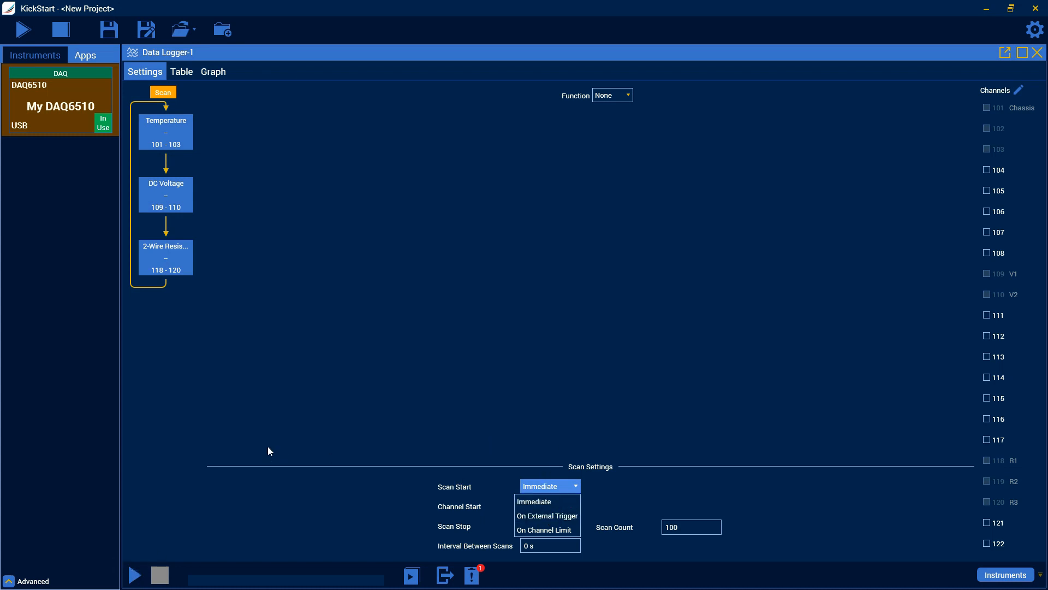
pyautogui.moveTo(546, 530)
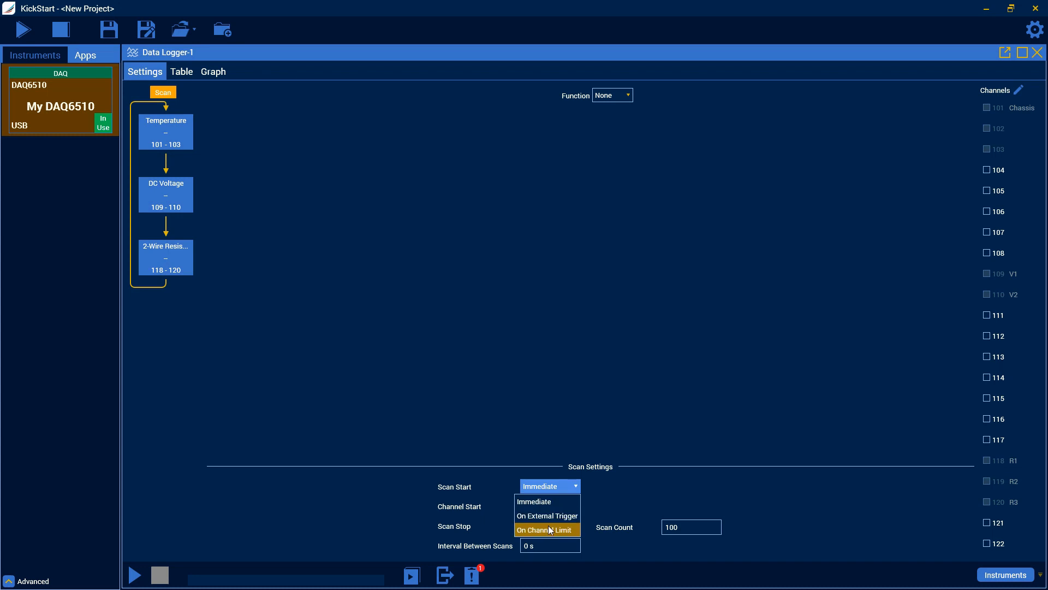
pyautogui.moveTo(547, 533)
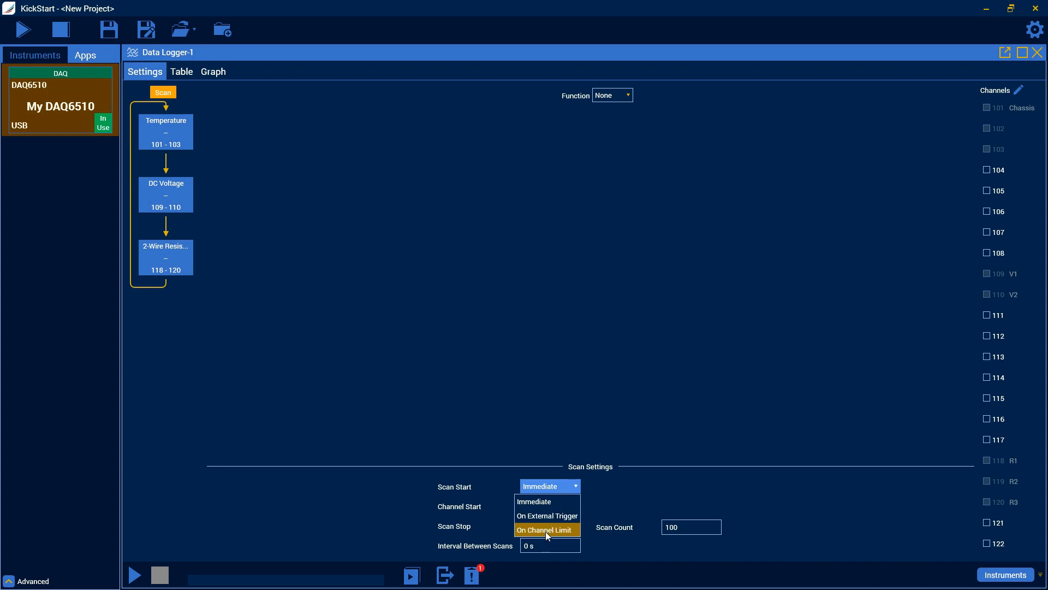
pyautogui.click(544, 529)
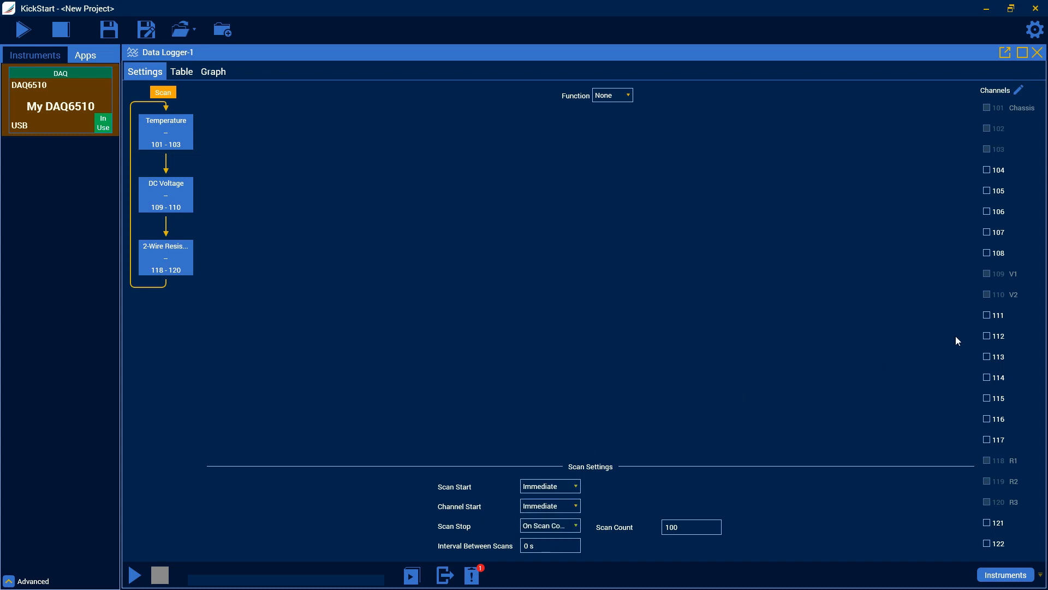
pyautogui.moveTo(990, 293)
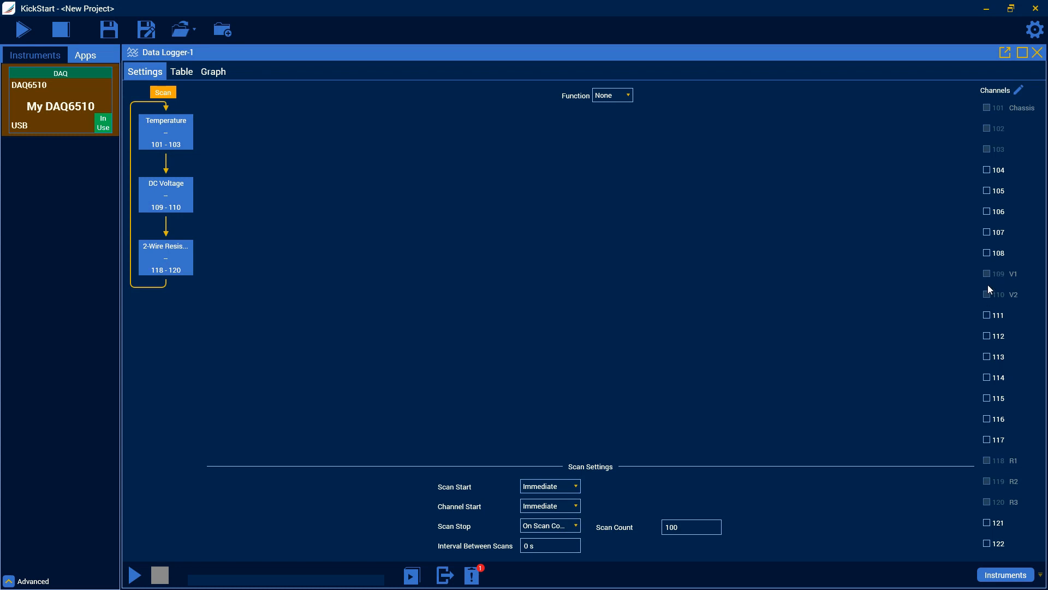
pyautogui.moveTo(637, 402)
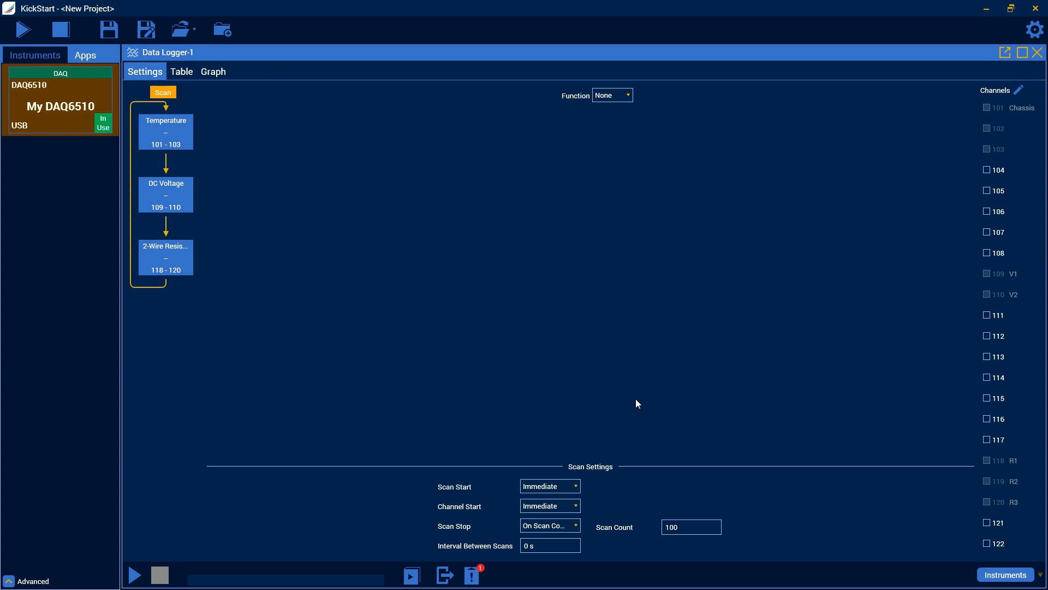
pyautogui.moveTo(619, 435)
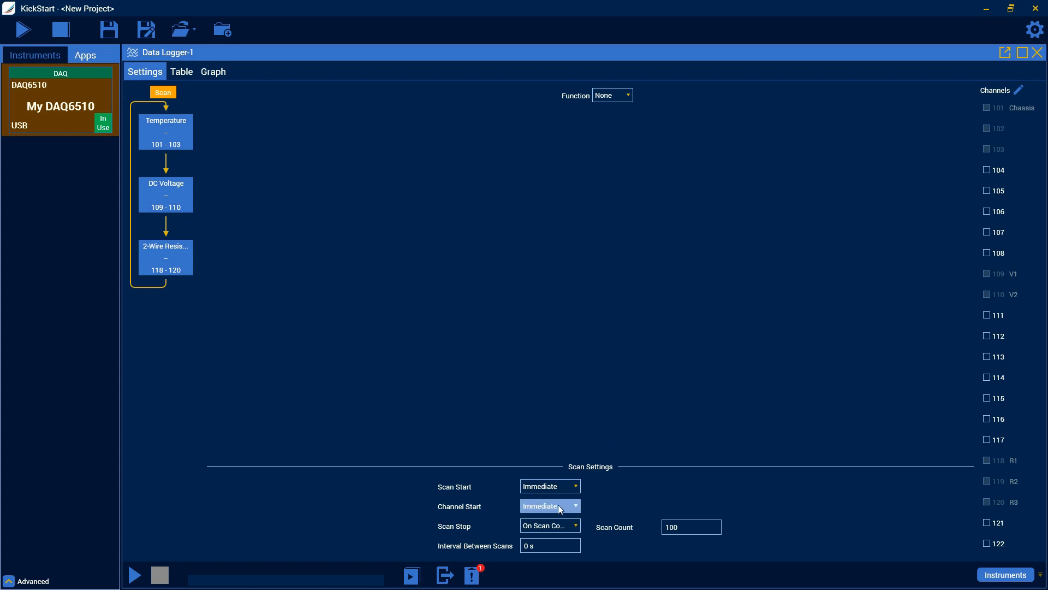
pyautogui.click(549, 505)
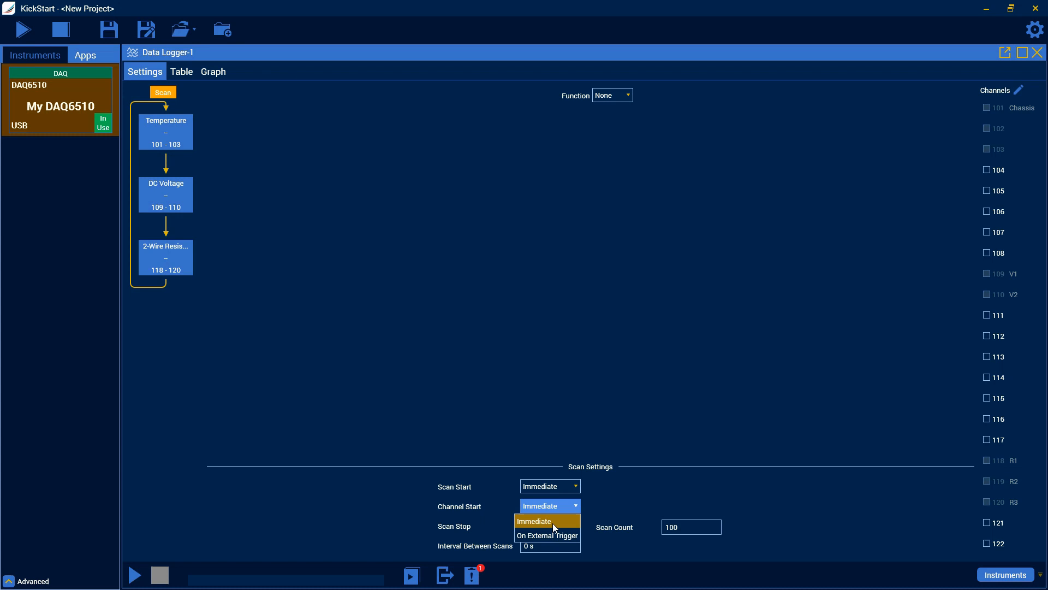
pyautogui.moveTo(547, 536)
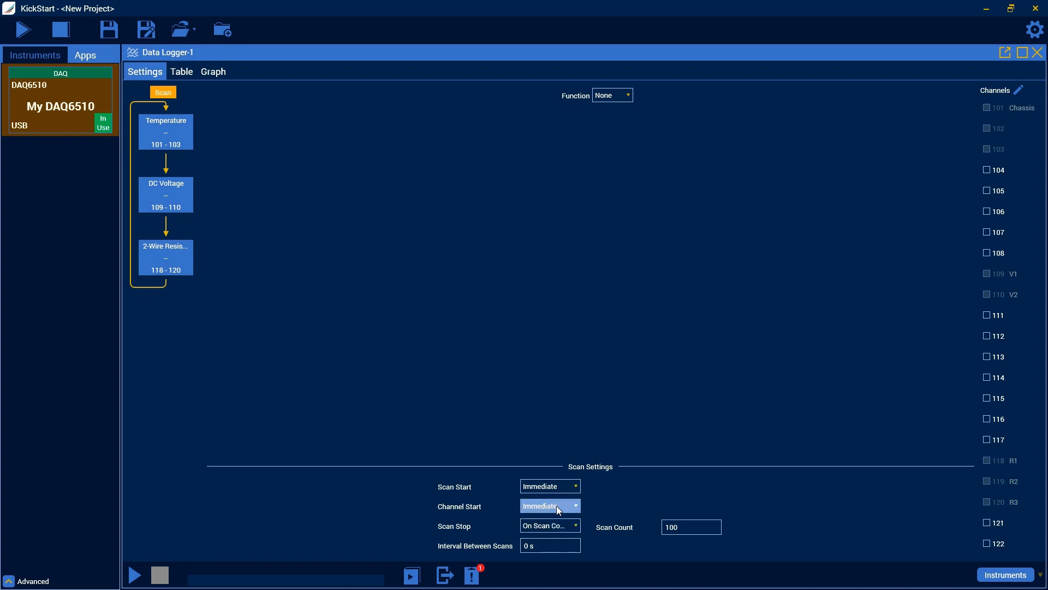
# Try the After Duration and None scan stop options, then reopen the scan stop choices
pyautogui.click(549, 525)
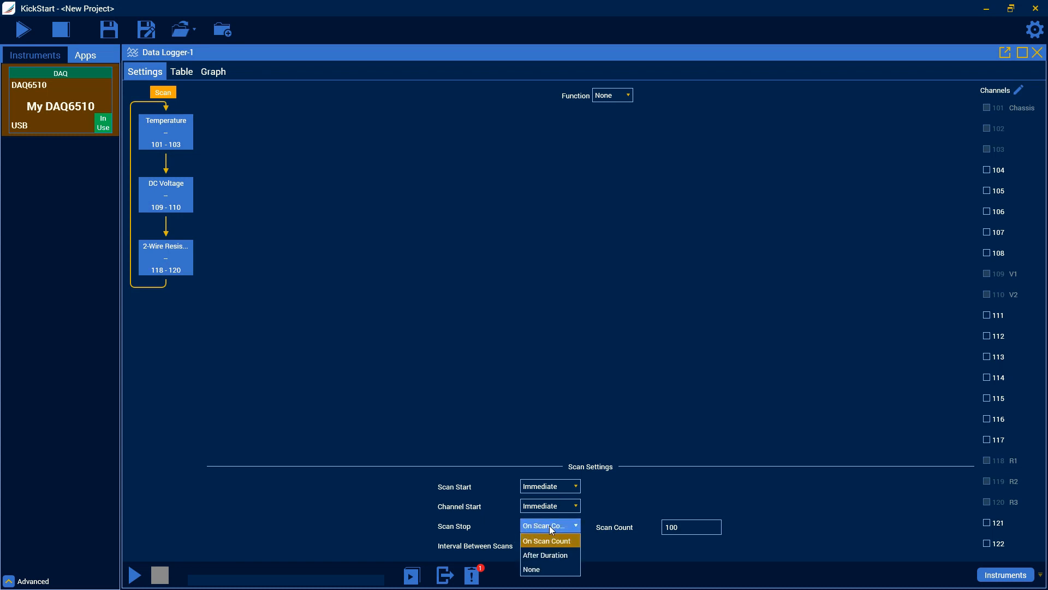
pyautogui.moveTo(558, 540)
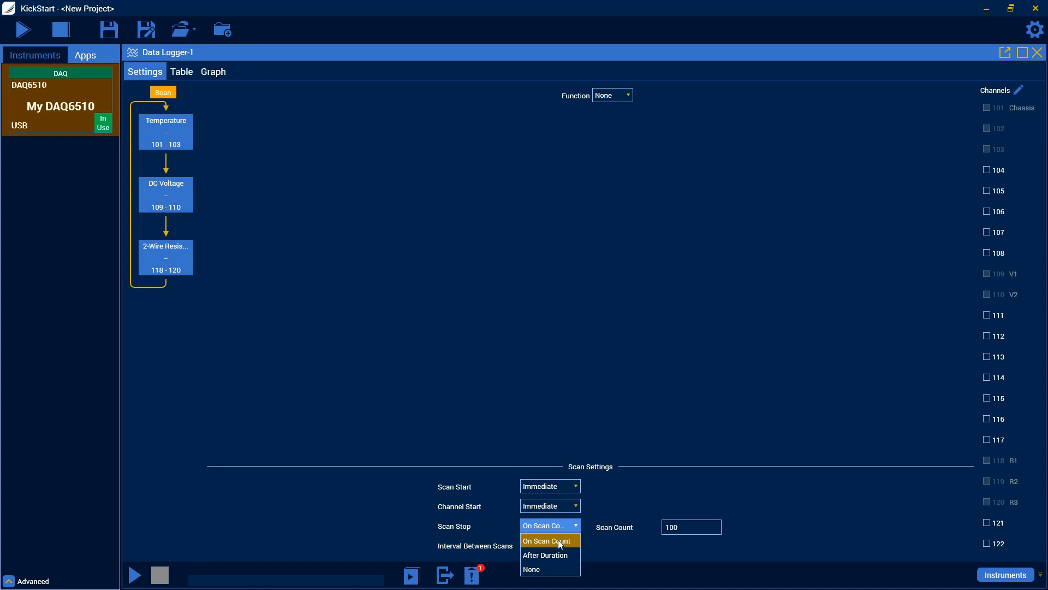
pyautogui.moveTo(563, 542)
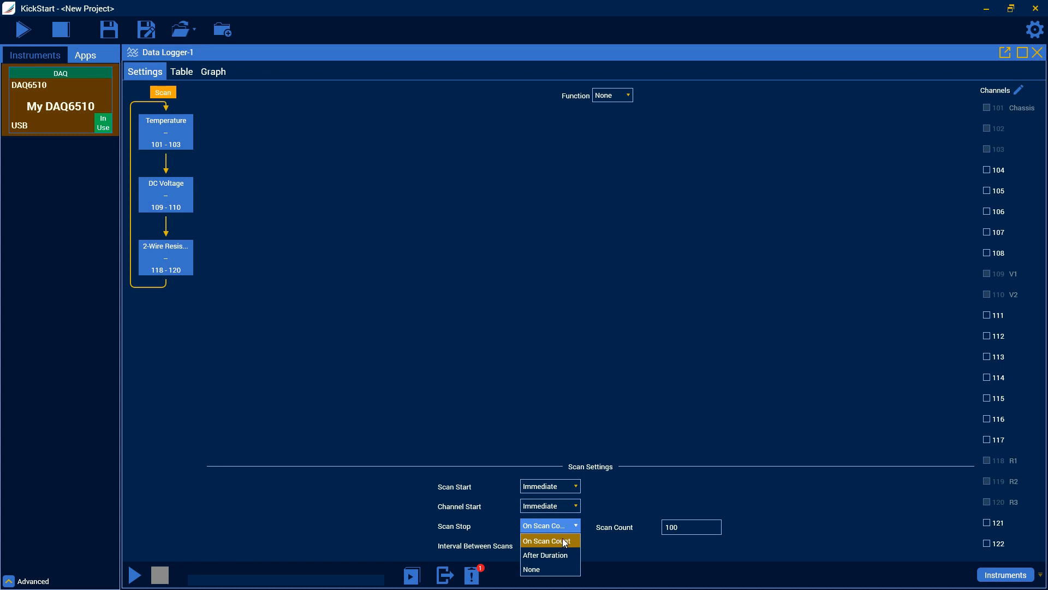
pyautogui.click(544, 555)
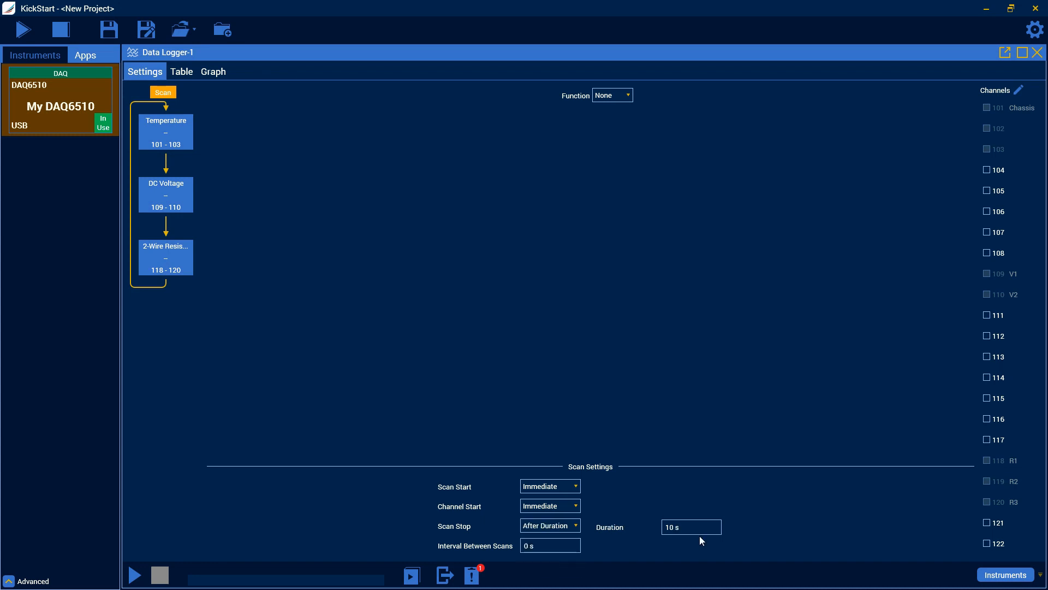
pyautogui.click(548, 525)
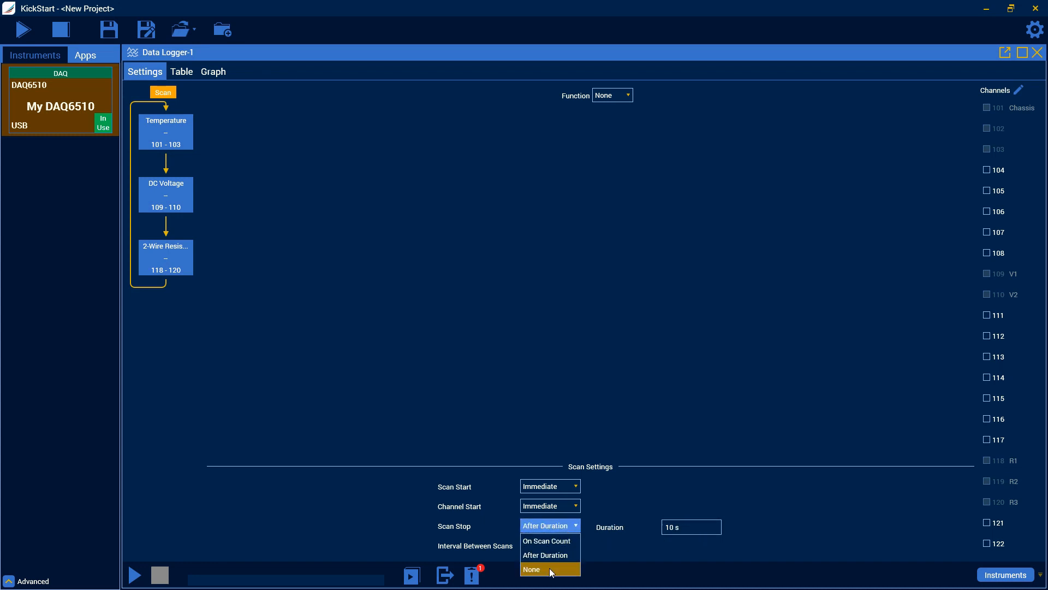
pyautogui.click(531, 569)
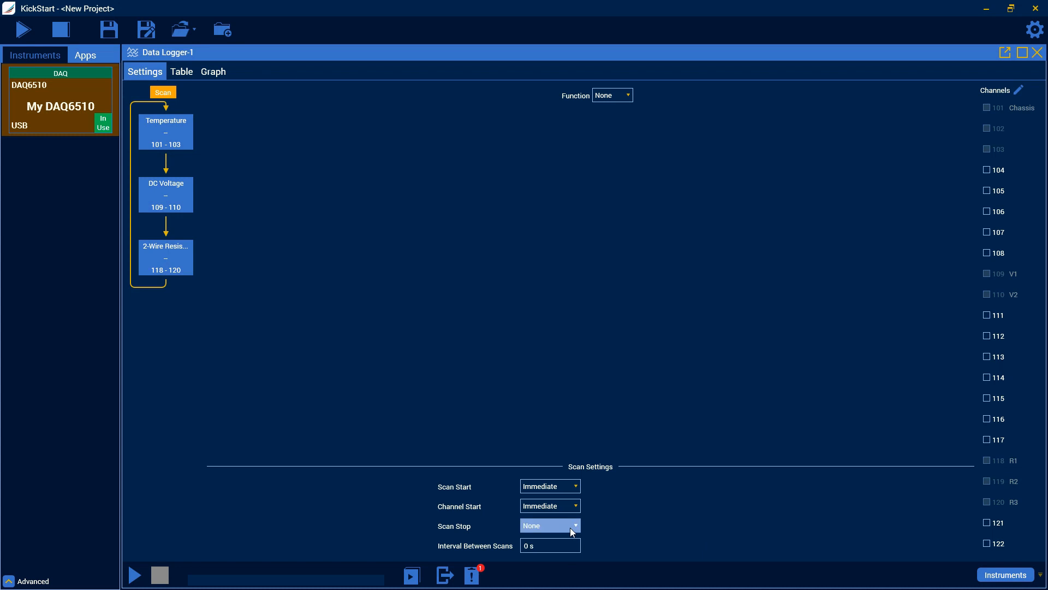
pyautogui.click(549, 524)
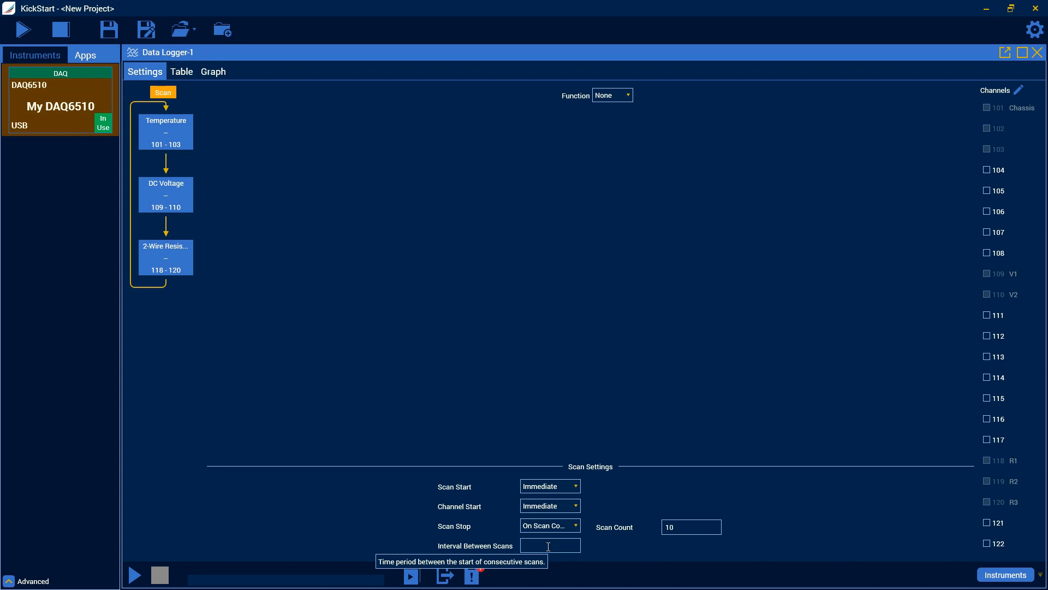
# Set a 2 s interval between scans and start the 10-scan run
pyautogui.click(550, 545)
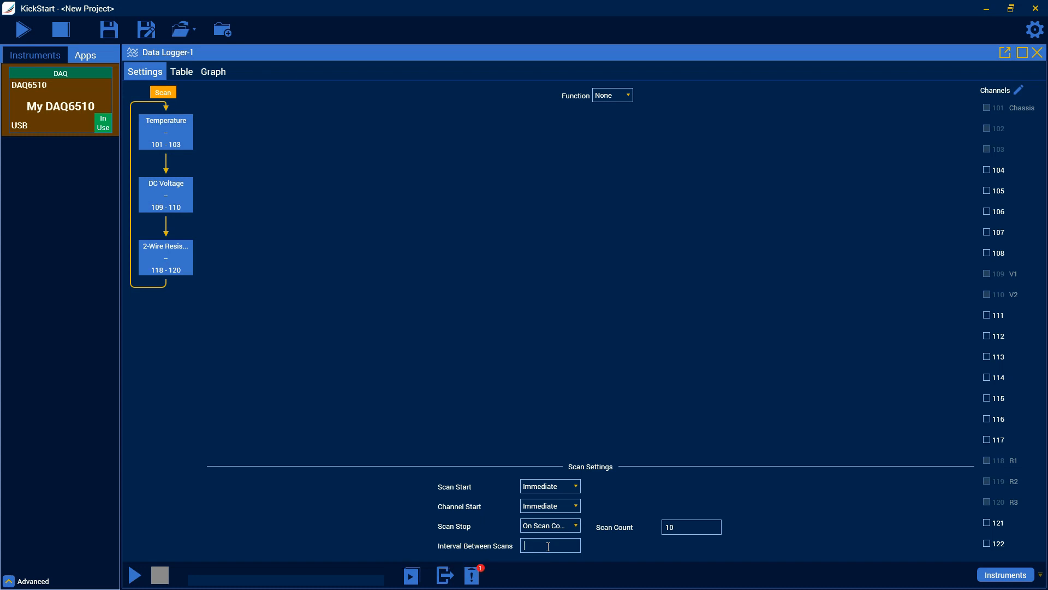
pyautogui.write('2 s')
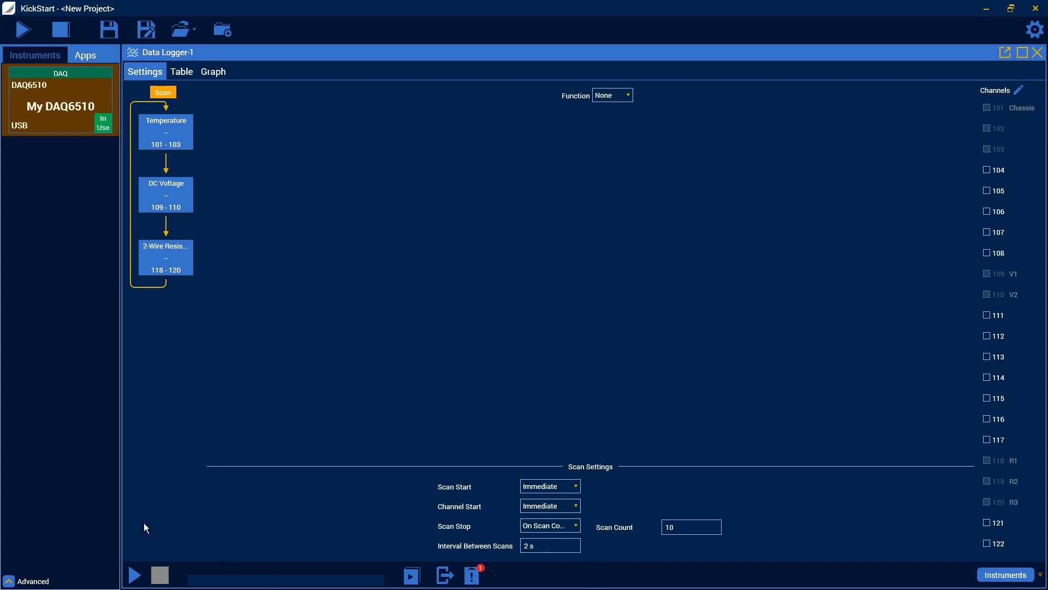
pyautogui.click(134, 575)
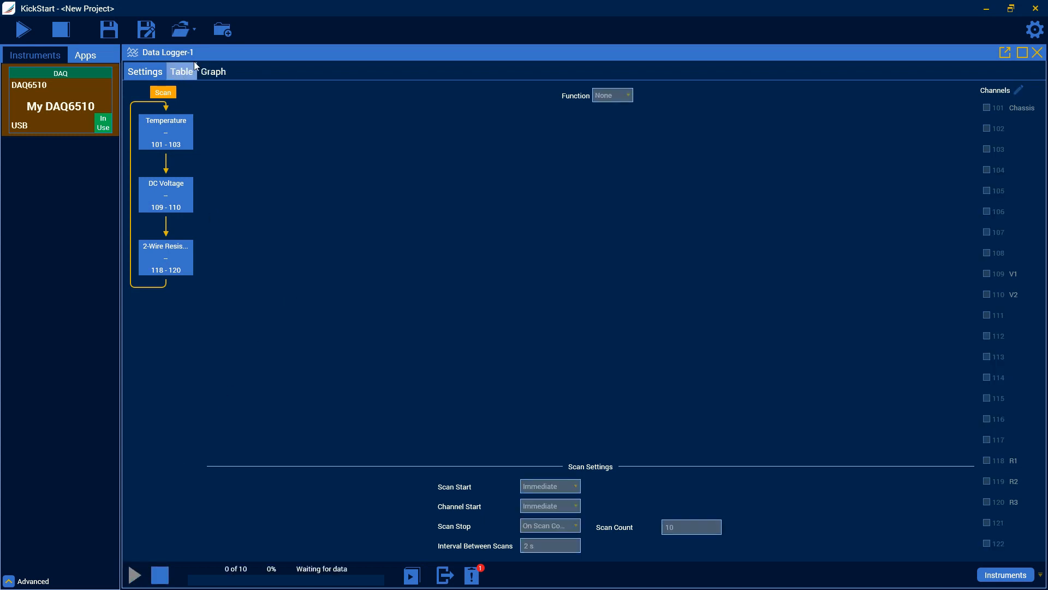
# Show the readings in the Table view and select a temperature reading in column 102
pyautogui.click(181, 71)
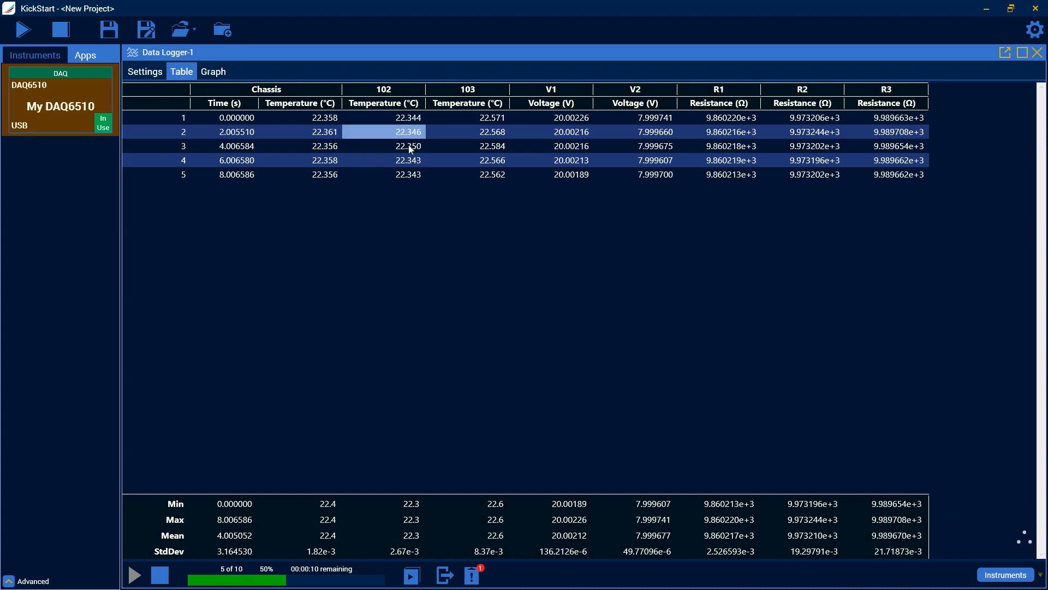
pyautogui.click(550, 118)
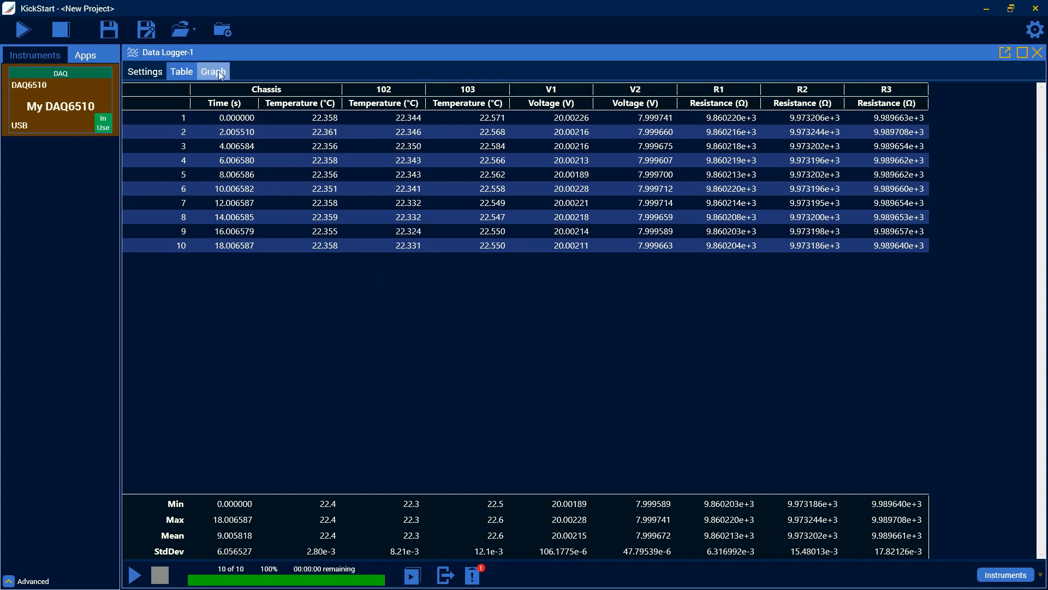
# View all channels plotted in the Graph view, then return to Settings
pyautogui.click(212, 72)
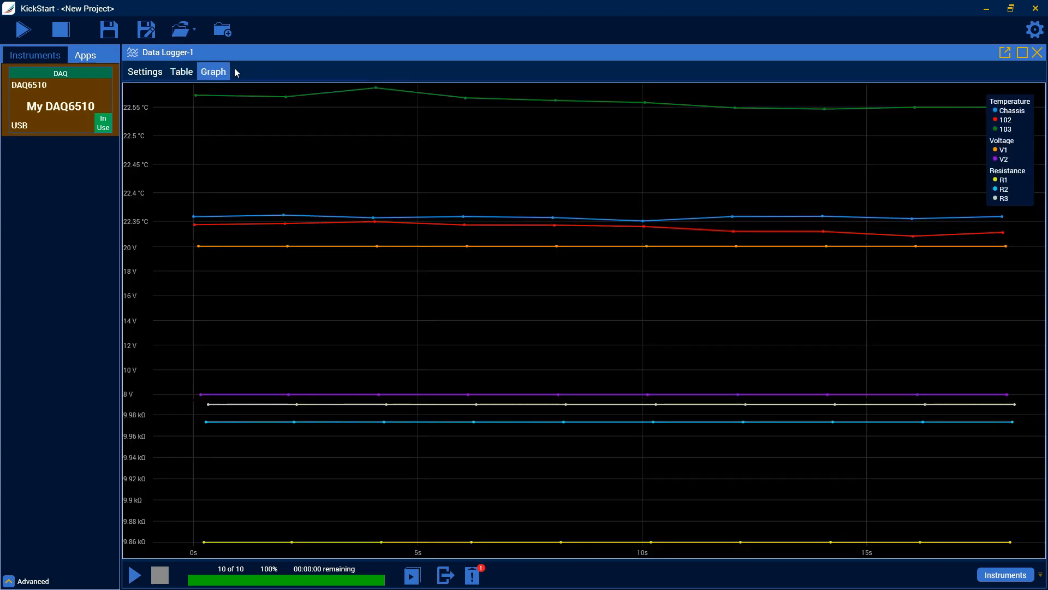
pyautogui.moveTo(433, 104)
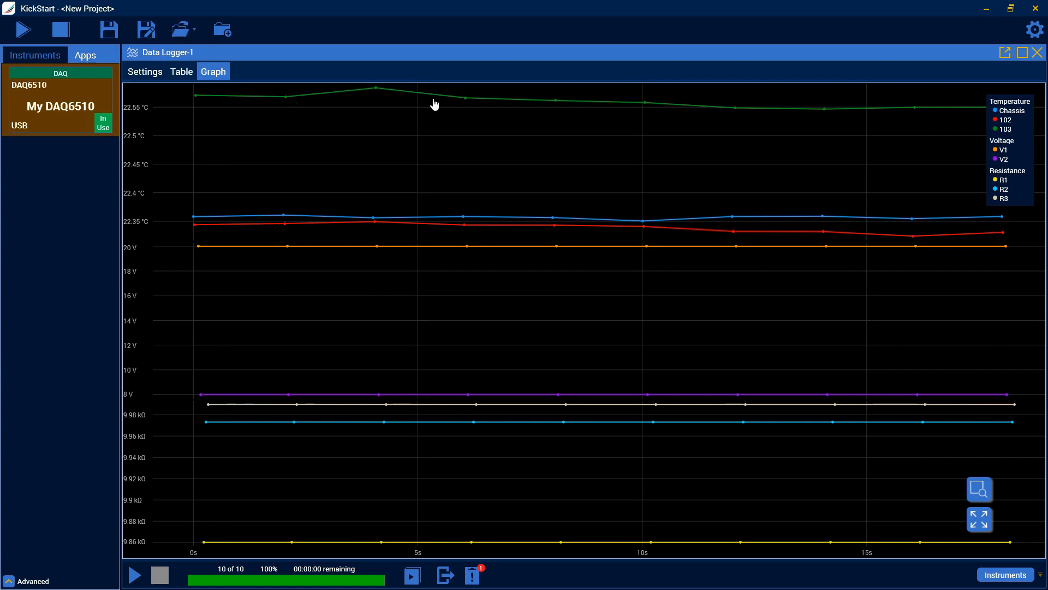
pyautogui.moveTo(169, 102)
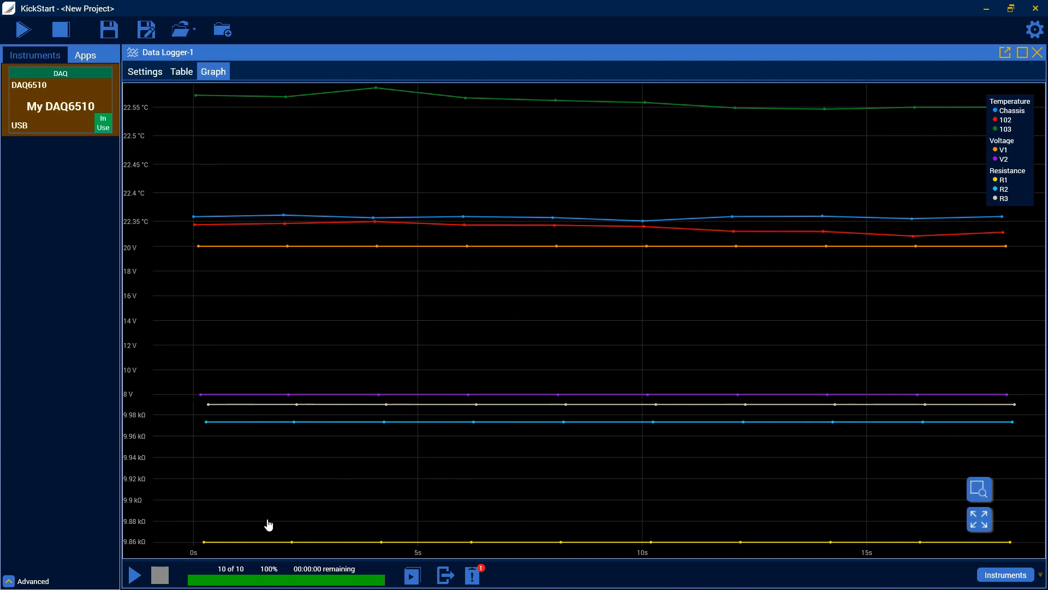
pyautogui.moveTo(290, 431)
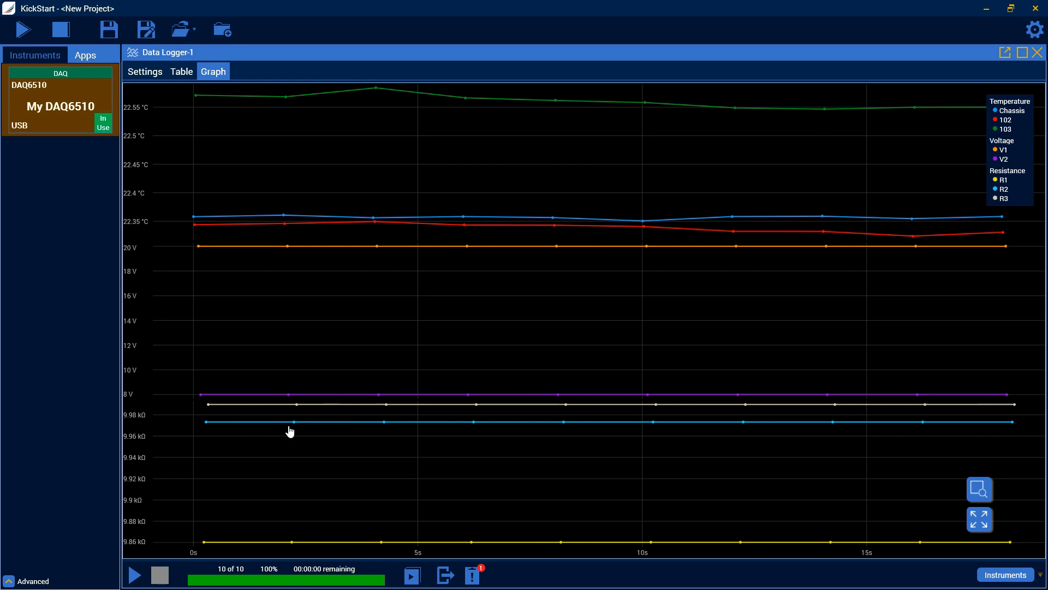
pyautogui.moveTo(167, 115)
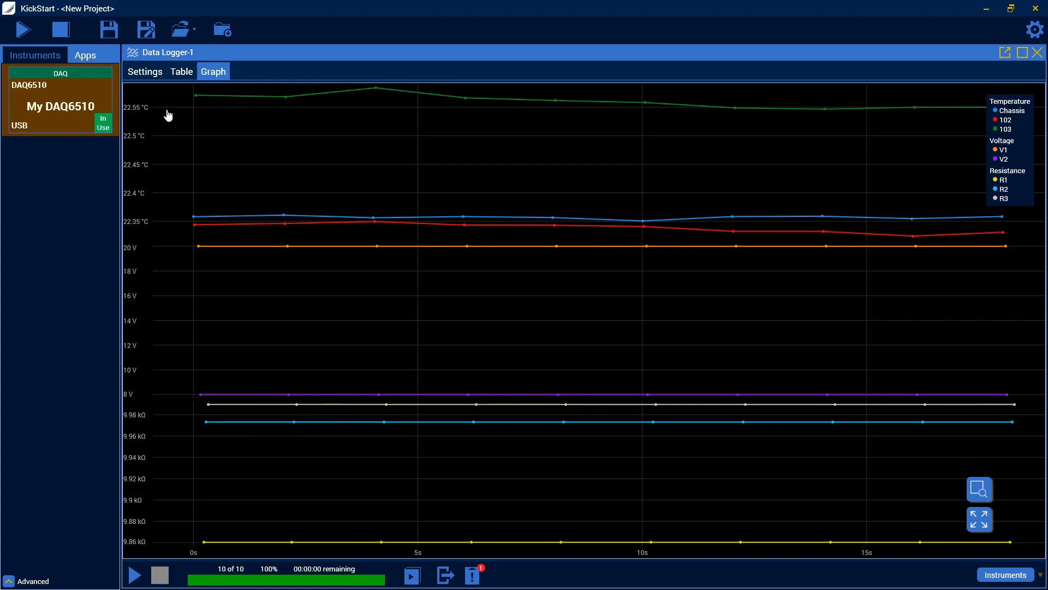
pyautogui.click(144, 72)
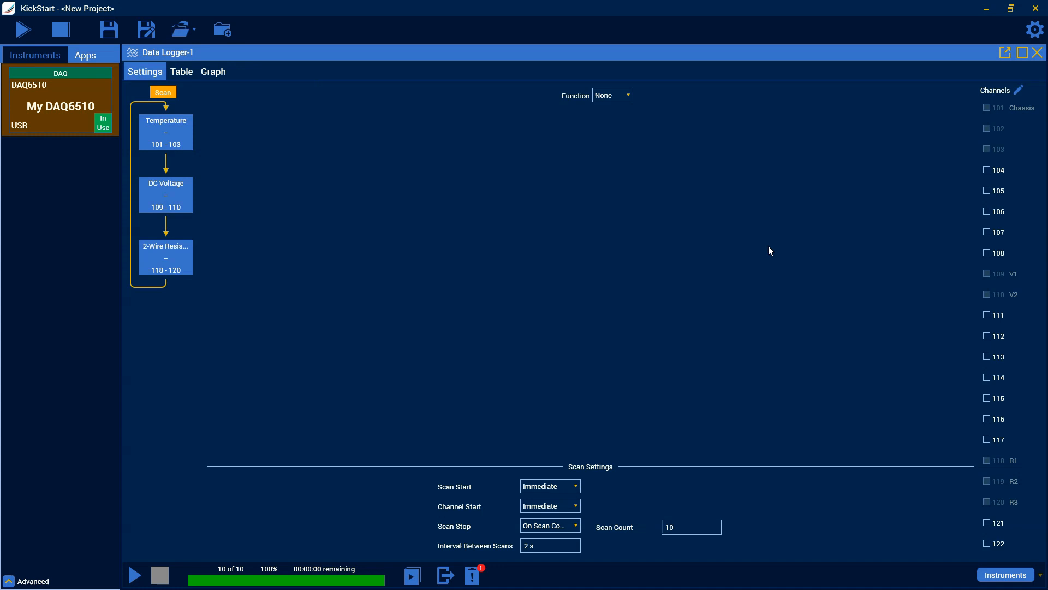
pyautogui.moveTo(189, 477)
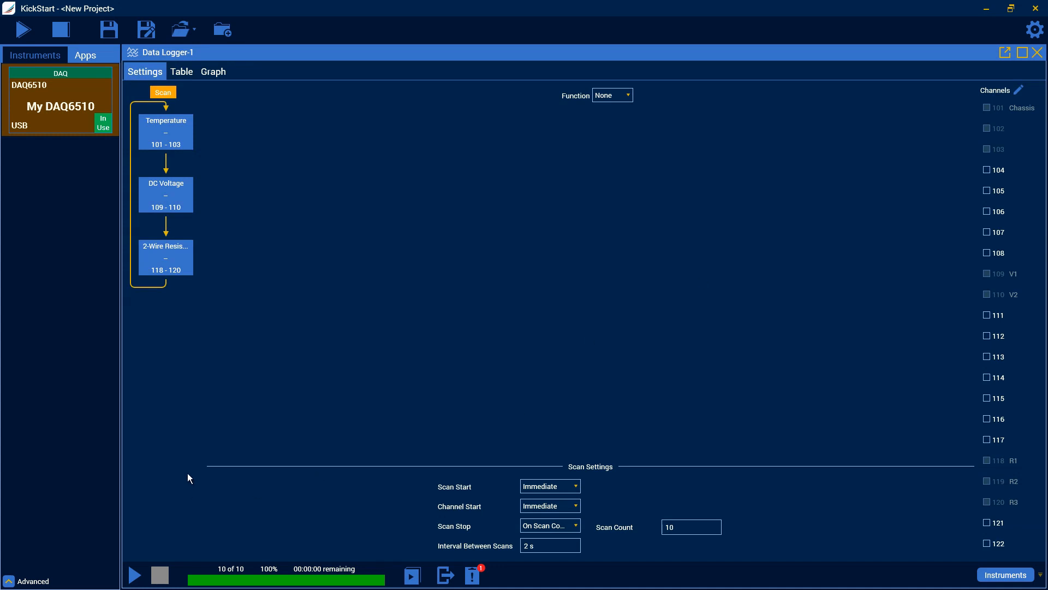